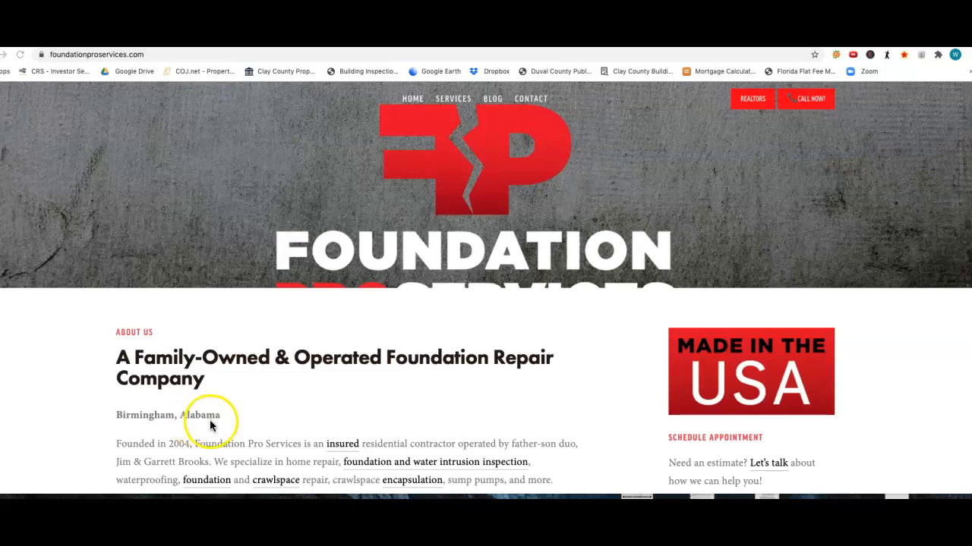
mouse_move(296, 261)
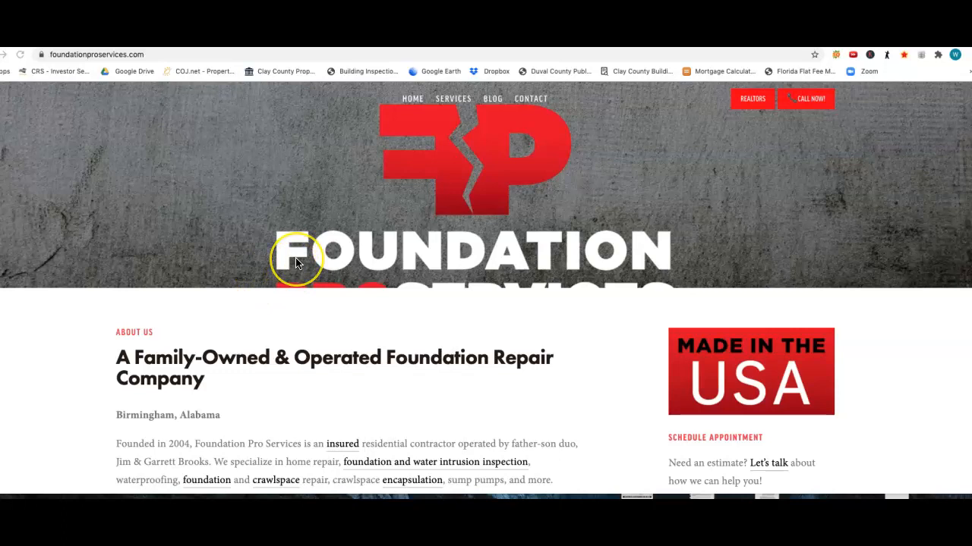
mouse_move(304, 262)
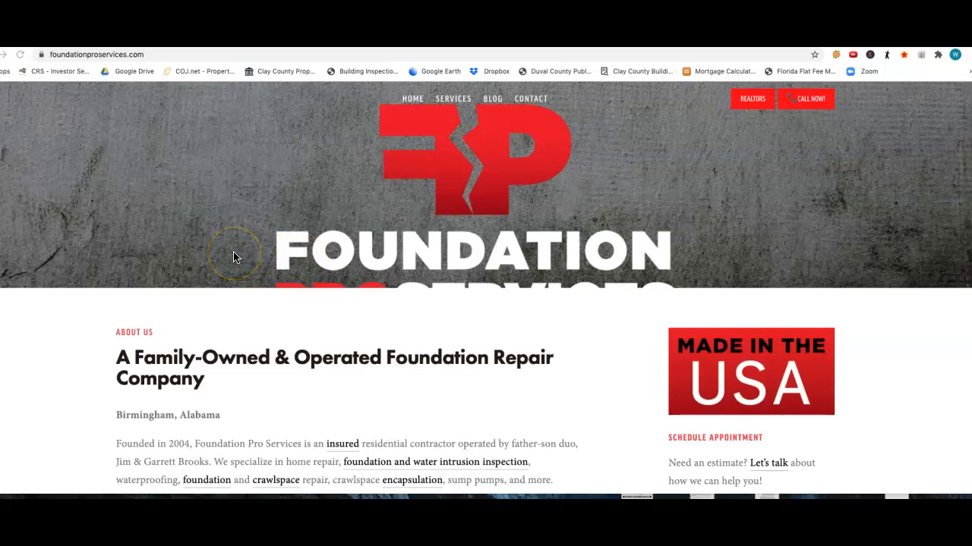
mouse_move(214, 222)
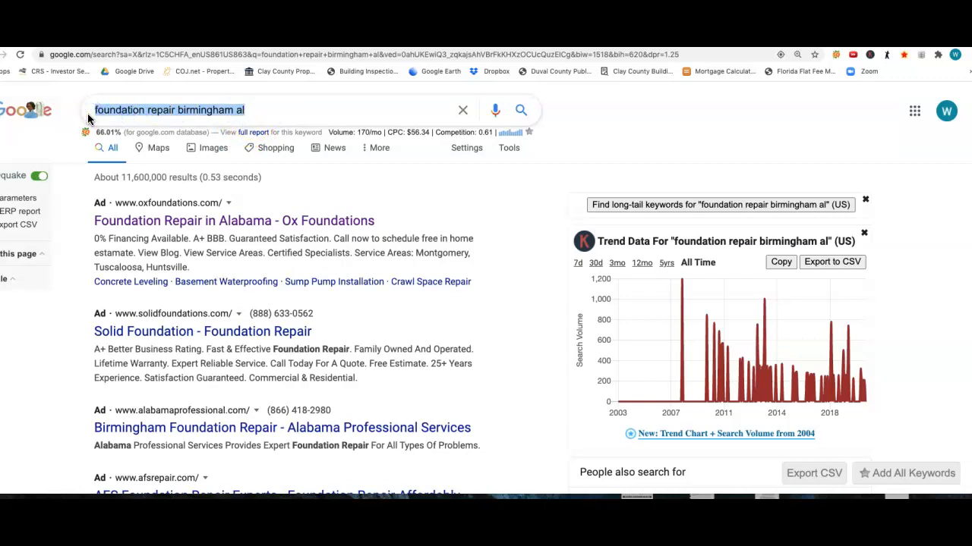
mouse_move(155, 121)
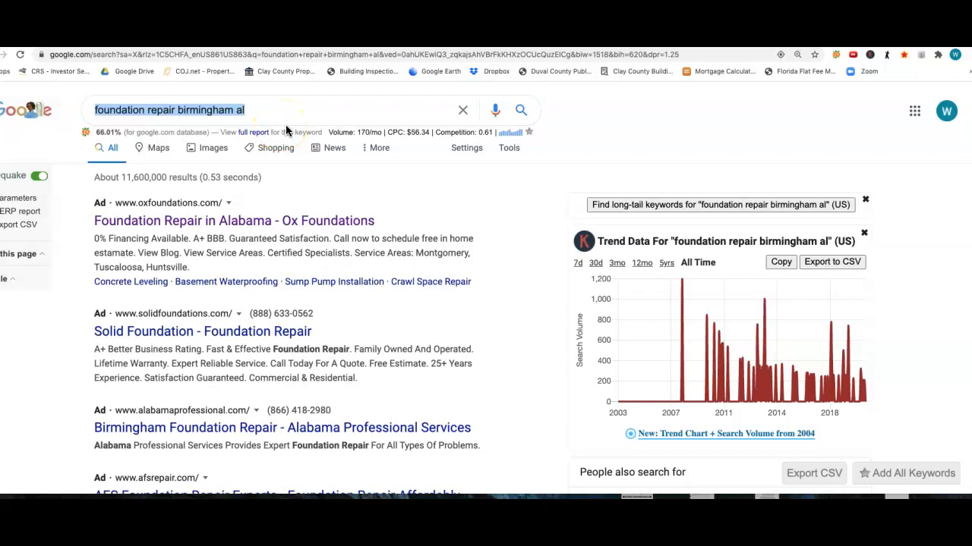
mouse_move(246, 219)
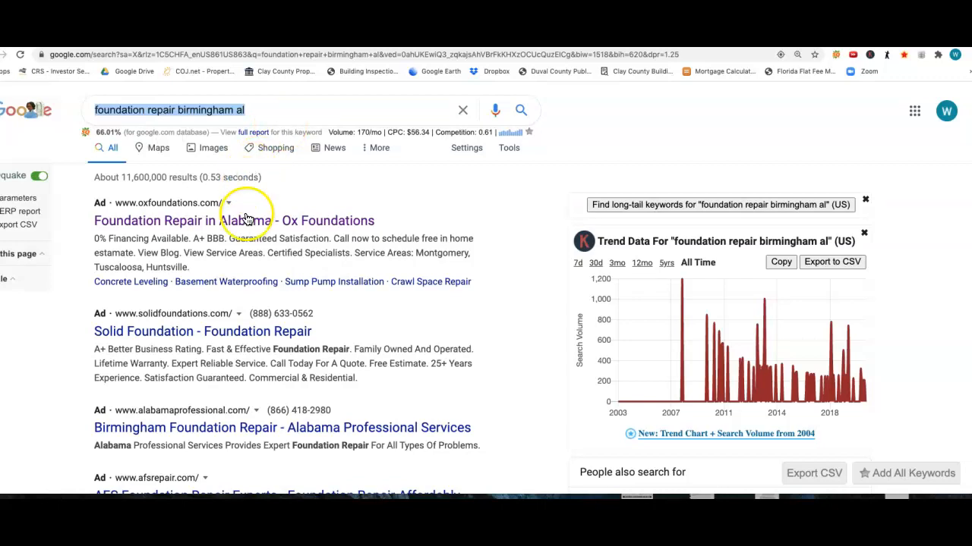
Step: Scroll the 'foundation repair birmingham al' results past ads and map pack to the Foundation Pro Services ad
scroll("down", 3)
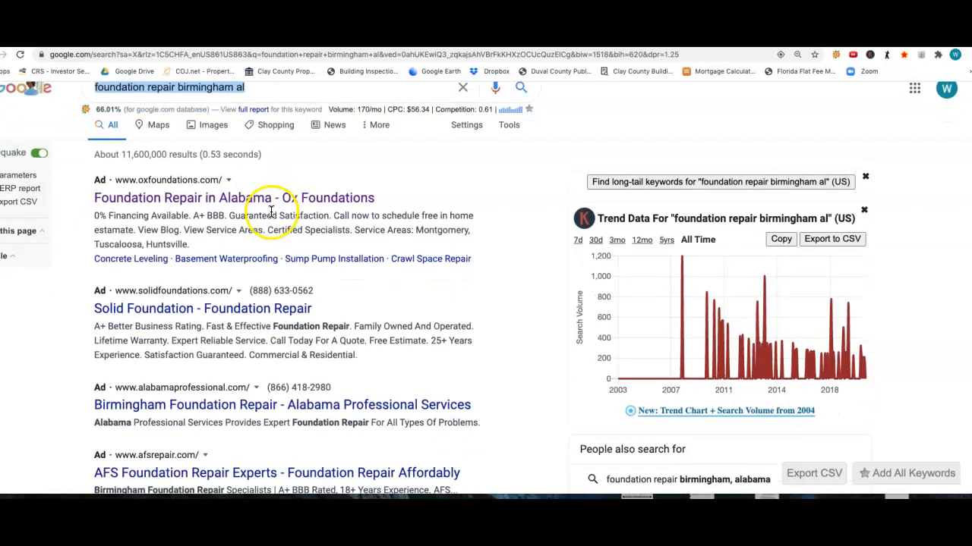
scroll("down", 3)
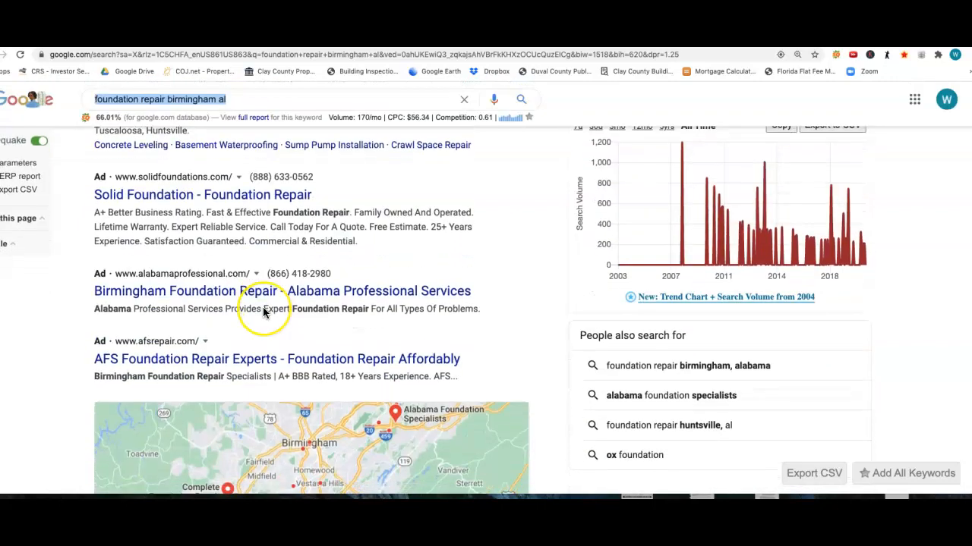
scroll("down", 3)
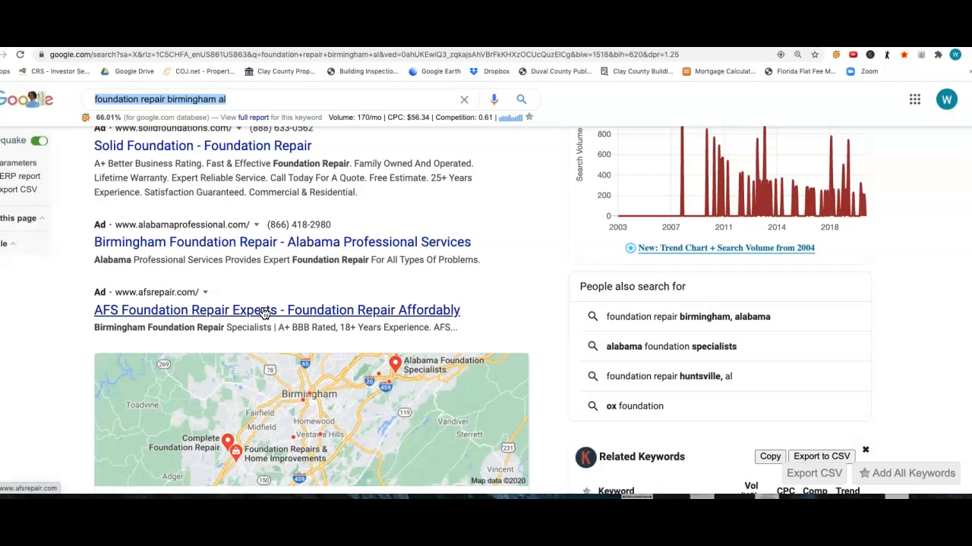
scroll("down", 3)
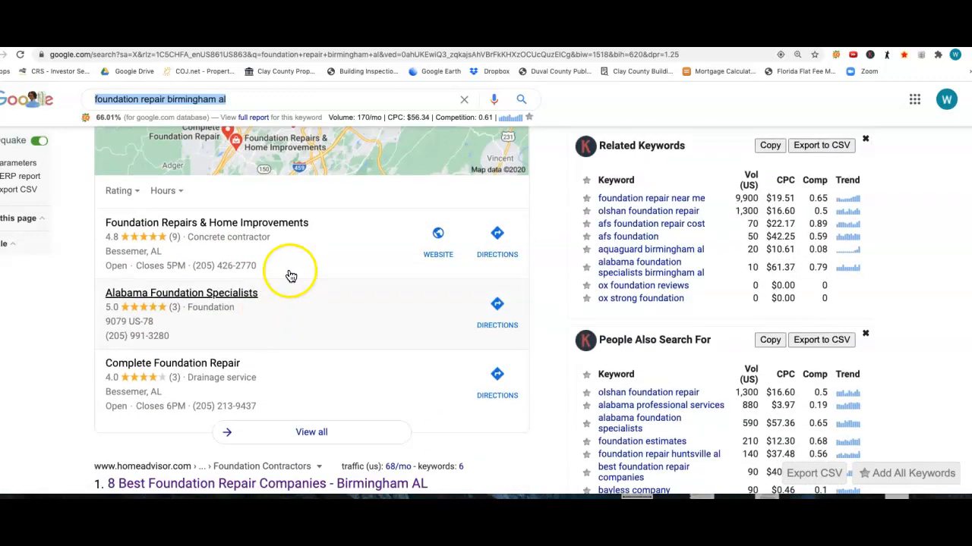
mouse_move(102, 247)
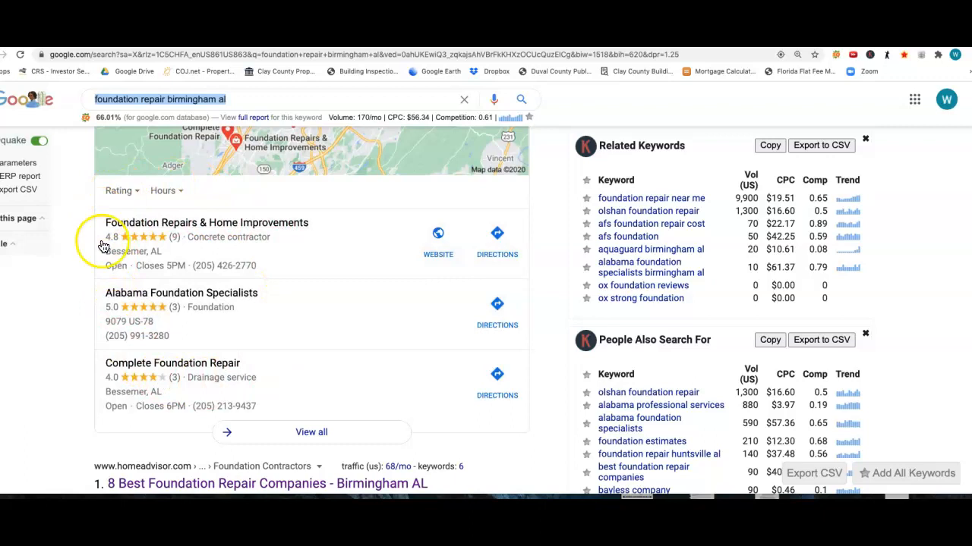
mouse_move(278, 316)
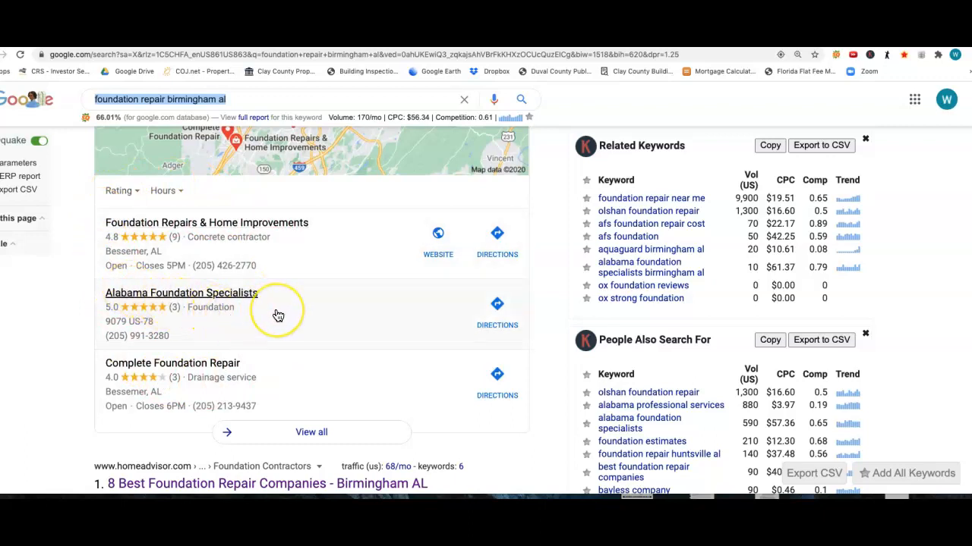
scroll("down", 3)
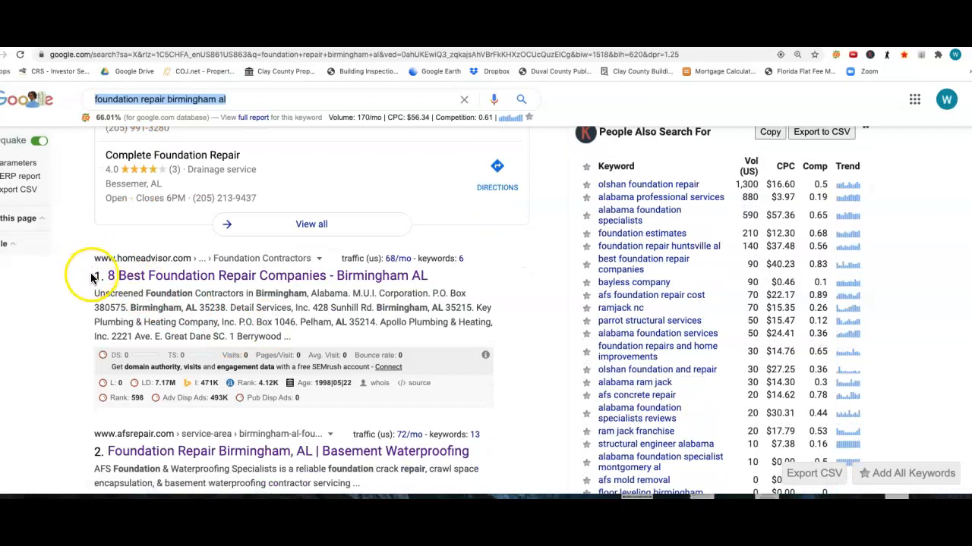
scroll("down", 3)
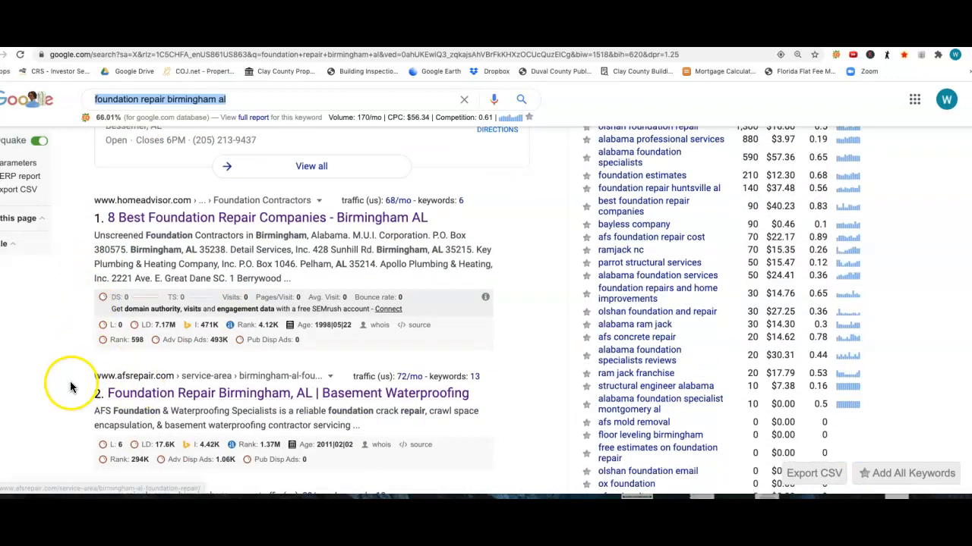
scroll("down", 3)
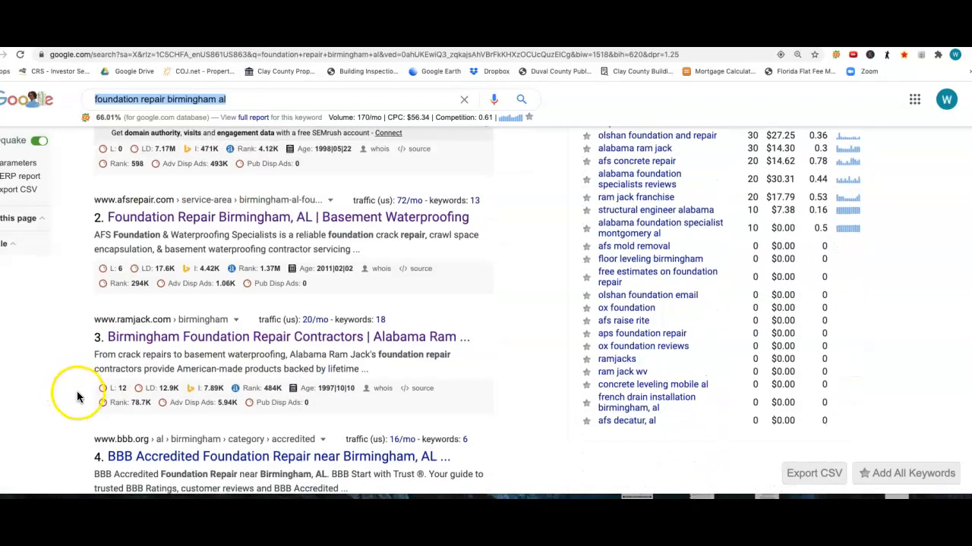
scroll("down", 3)
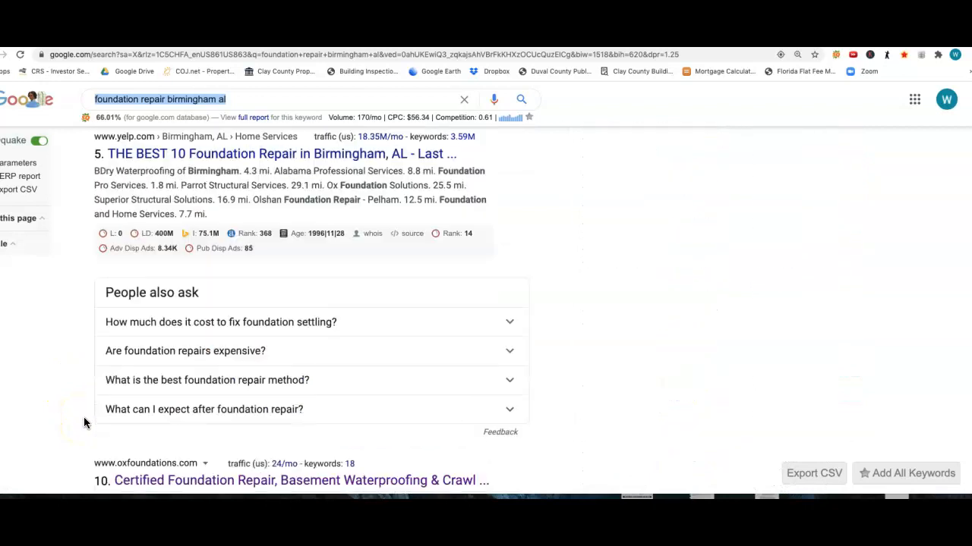
scroll("down", 3)
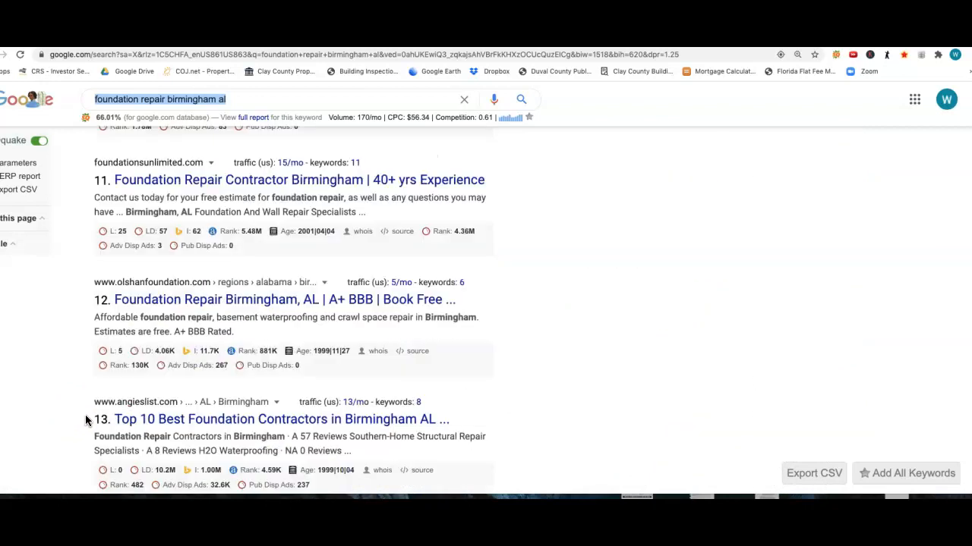
scroll("down", 3)
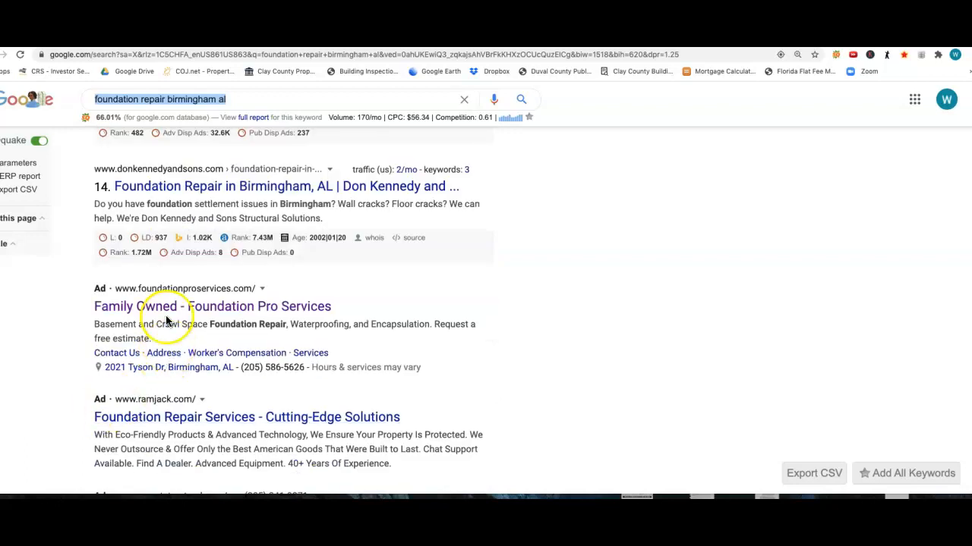
mouse_move(287, 378)
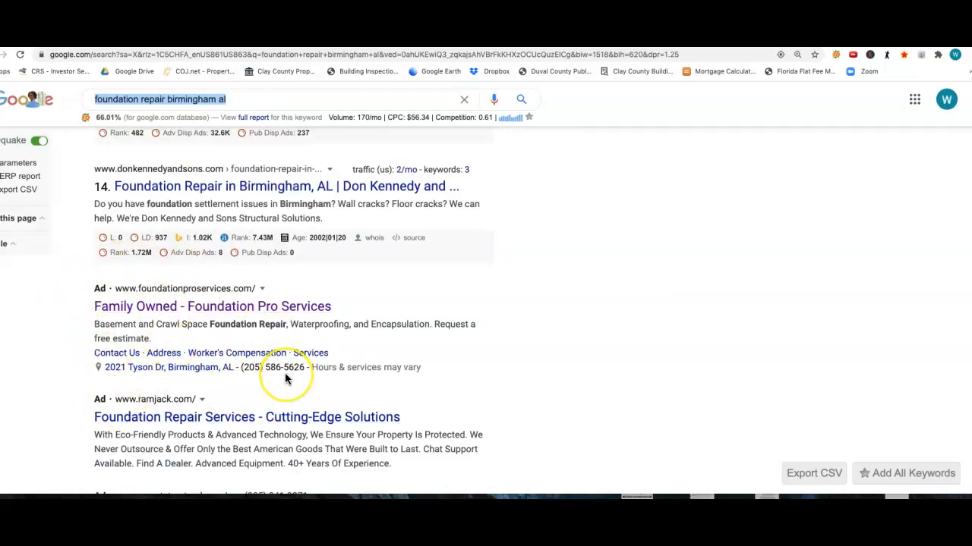
scroll("up", 3)
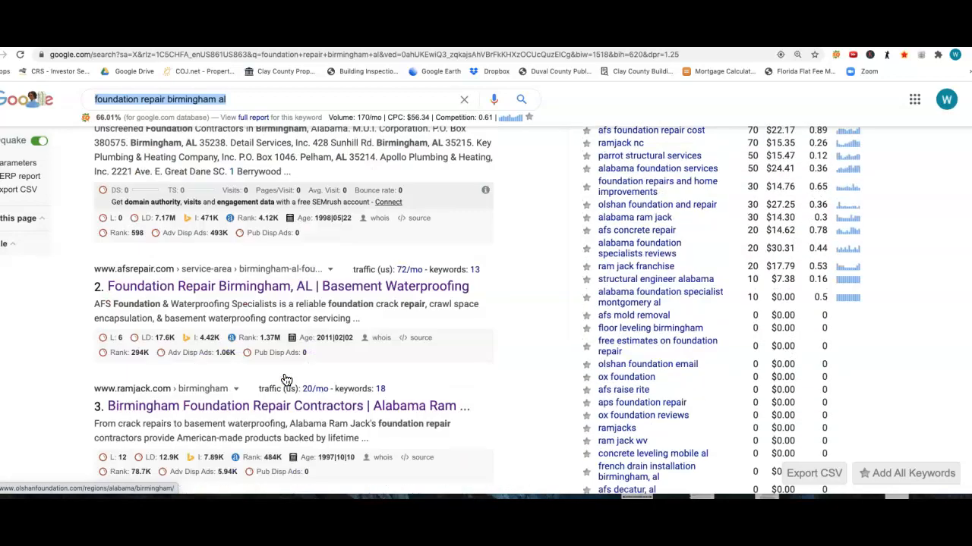
scroll("up", 3)
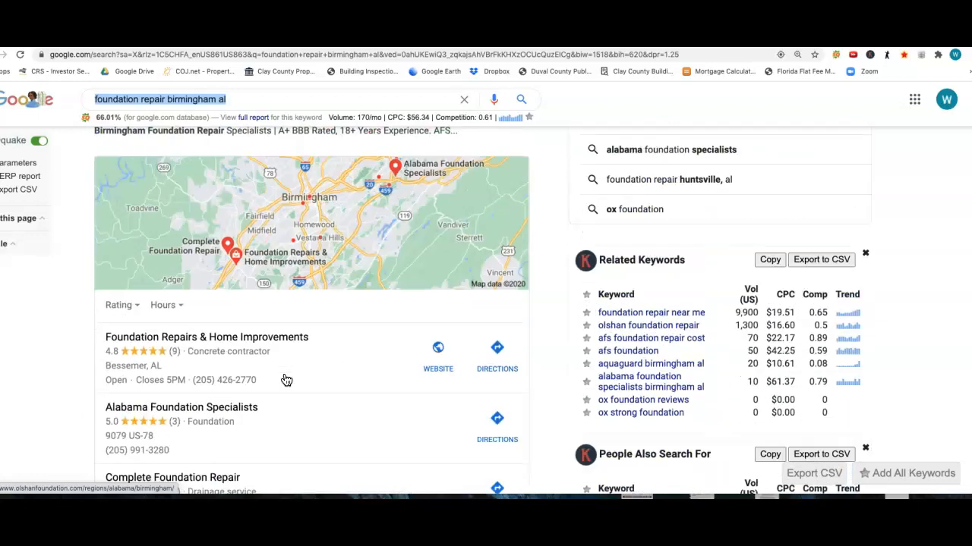
scroll("up", 3)
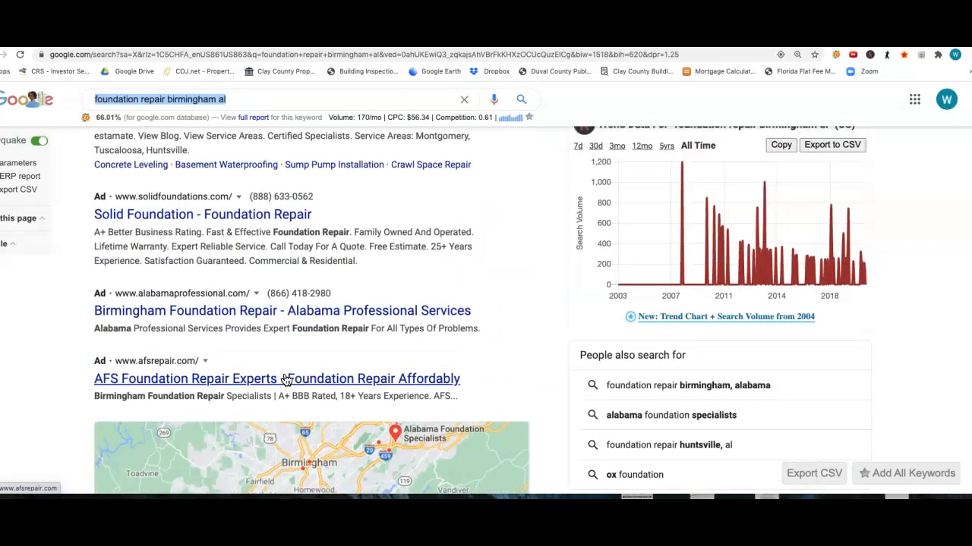
scroll("up", 3)
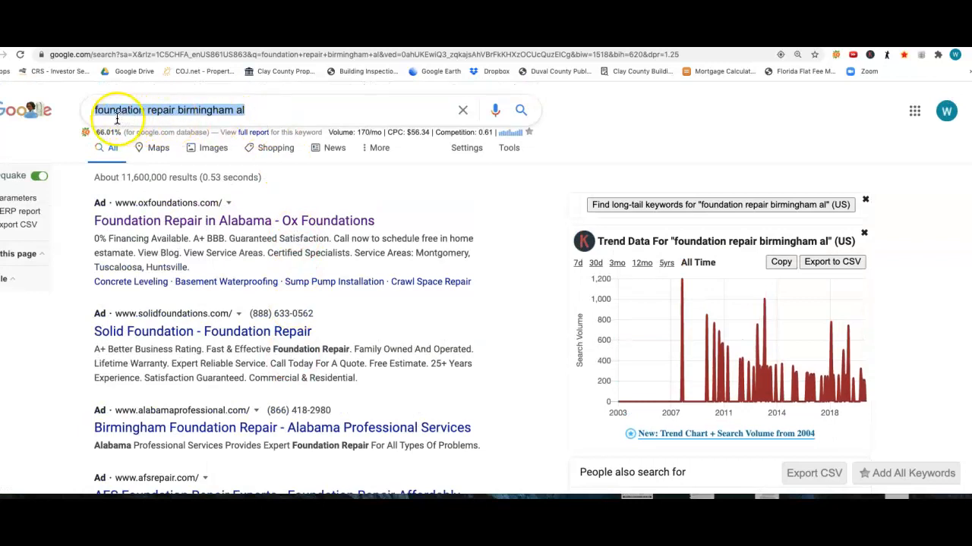
mouse_move(237, 220)
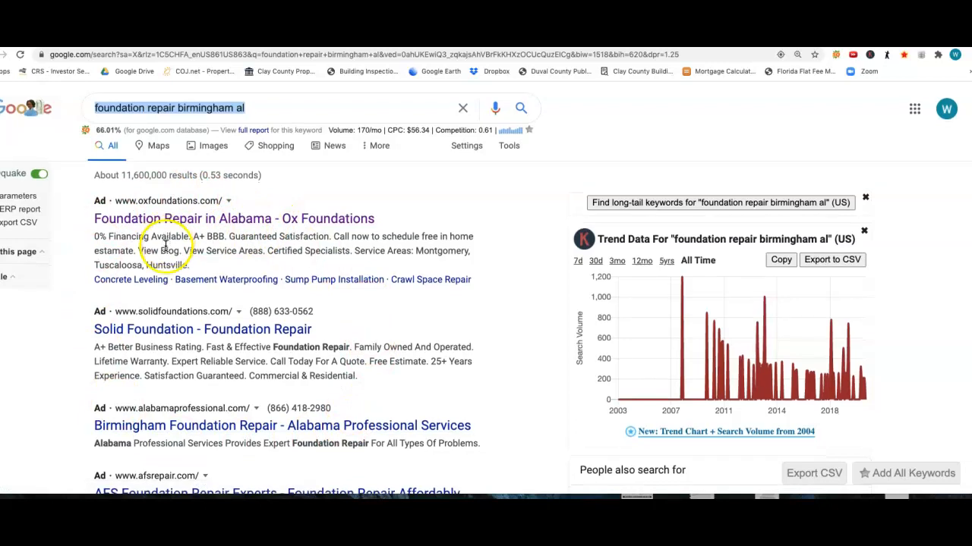
scroll("down", 3)
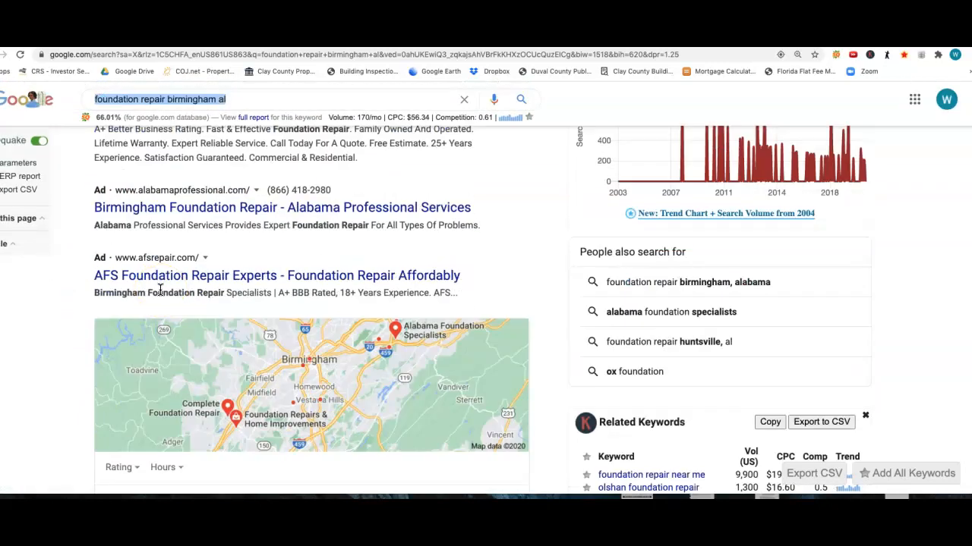
scroll("down", 3)
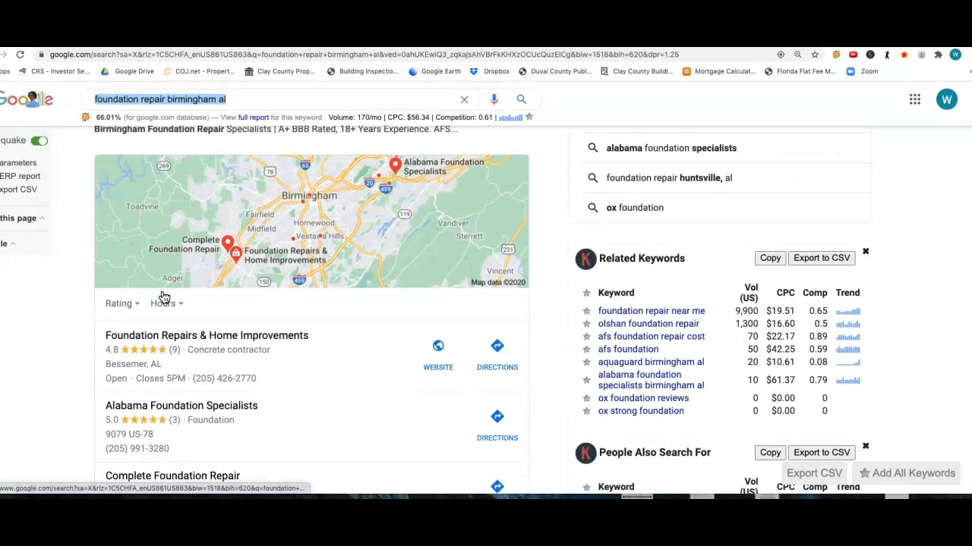
scroll("down", 3)
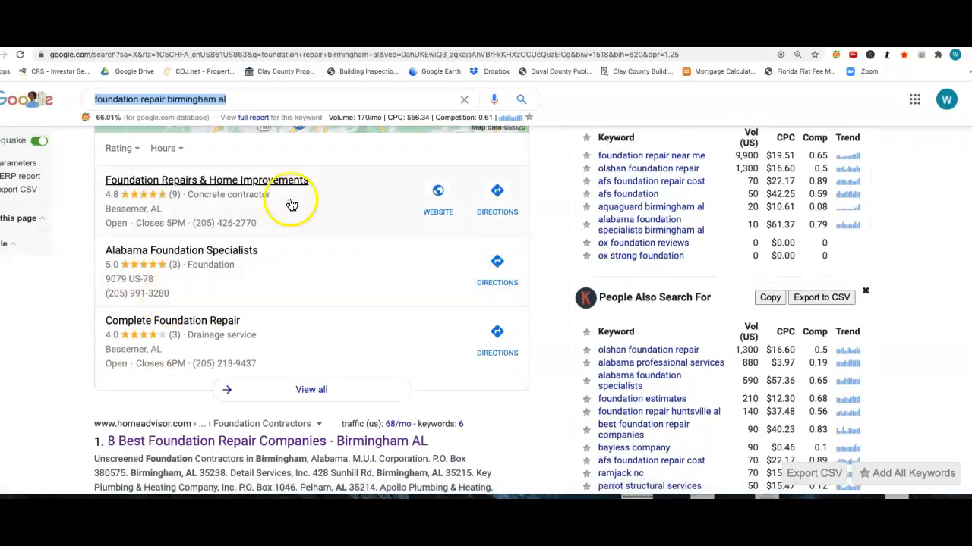
mouse_move(243, 321)
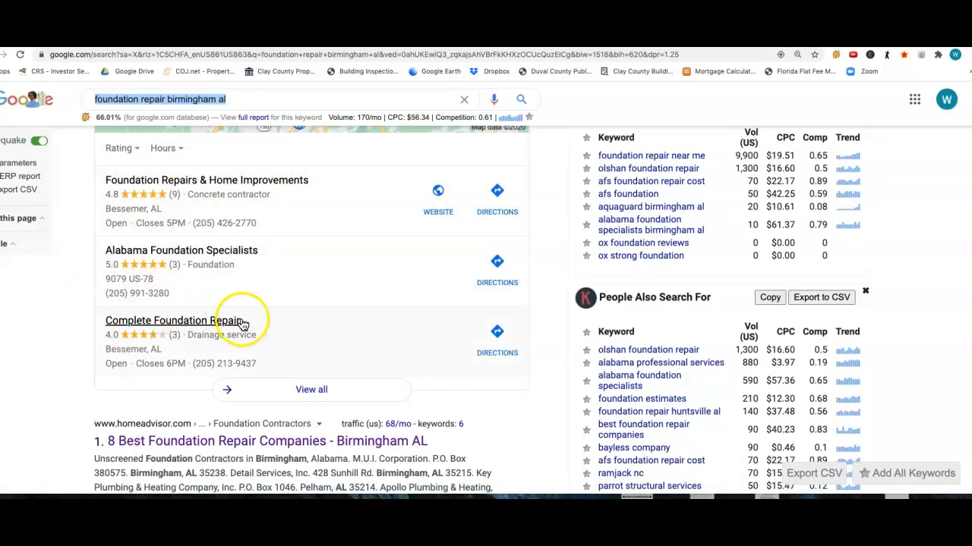
scroll("down", 3)
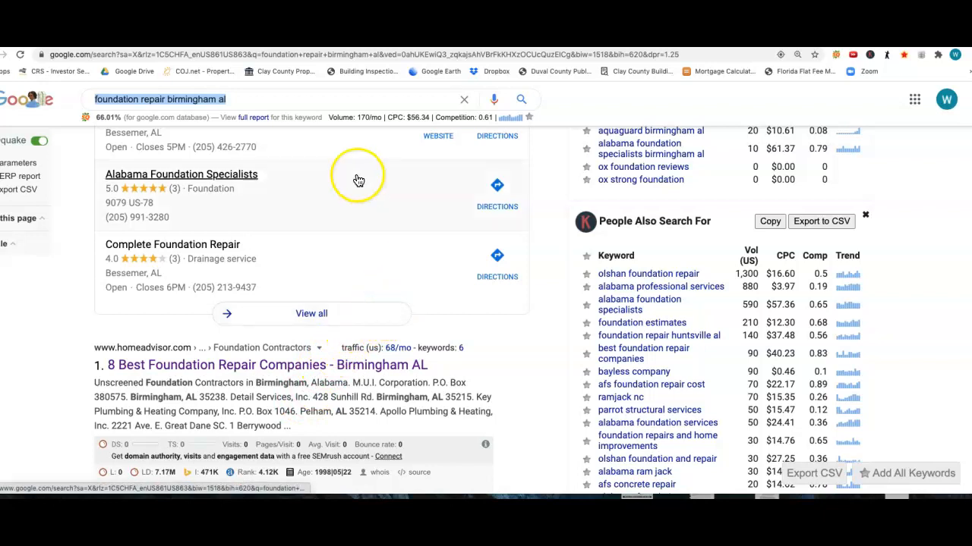
scroll("up", 3)
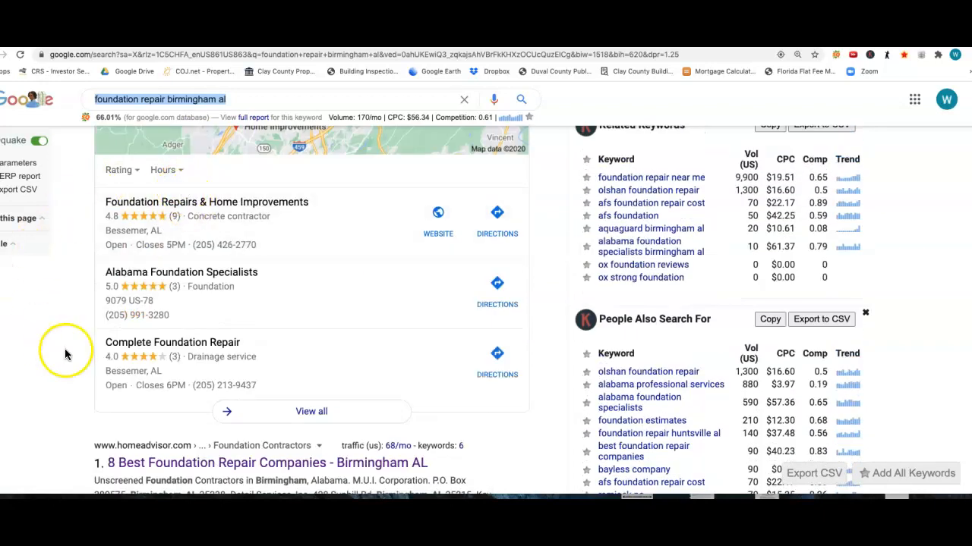
mouse_move(327, 283)
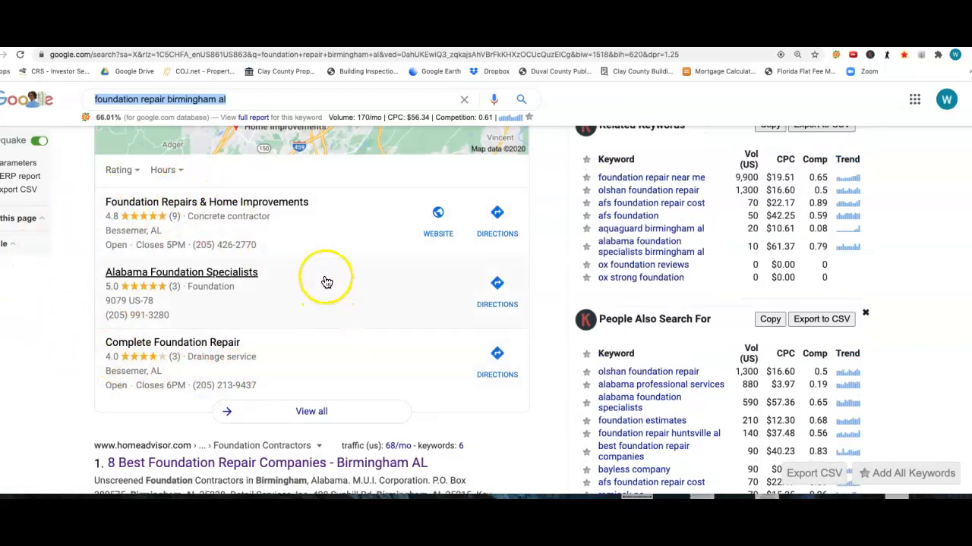
mouse_move(312, 244)
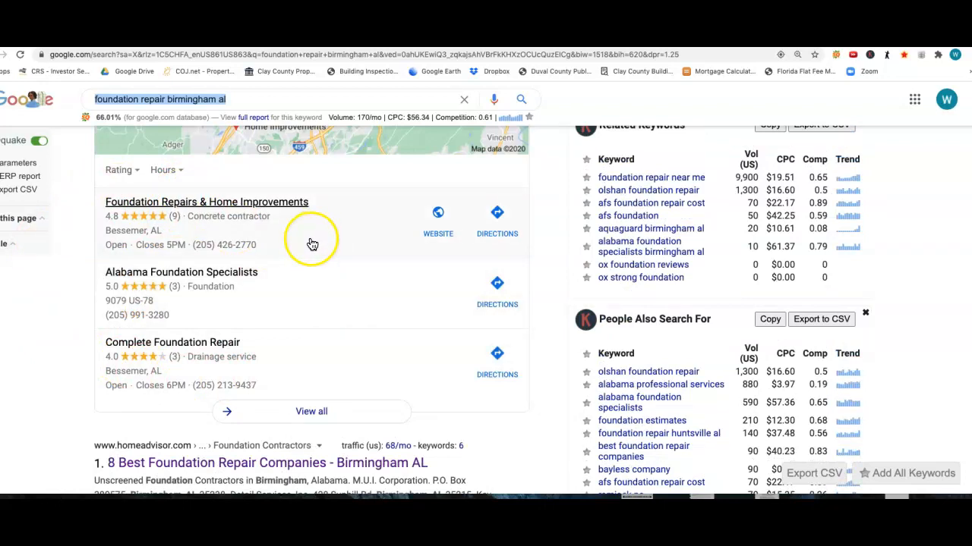
scroll("down", 3)
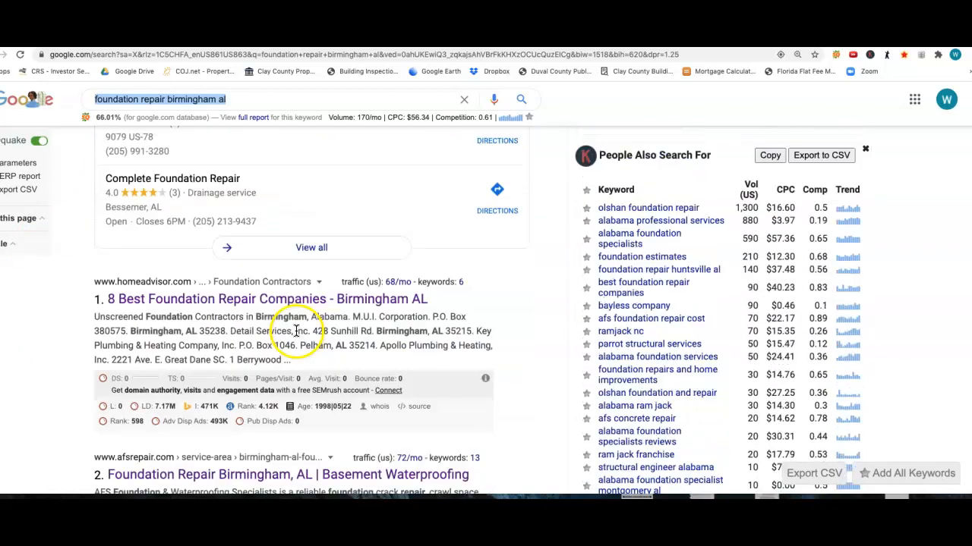
scroll("down", 3)
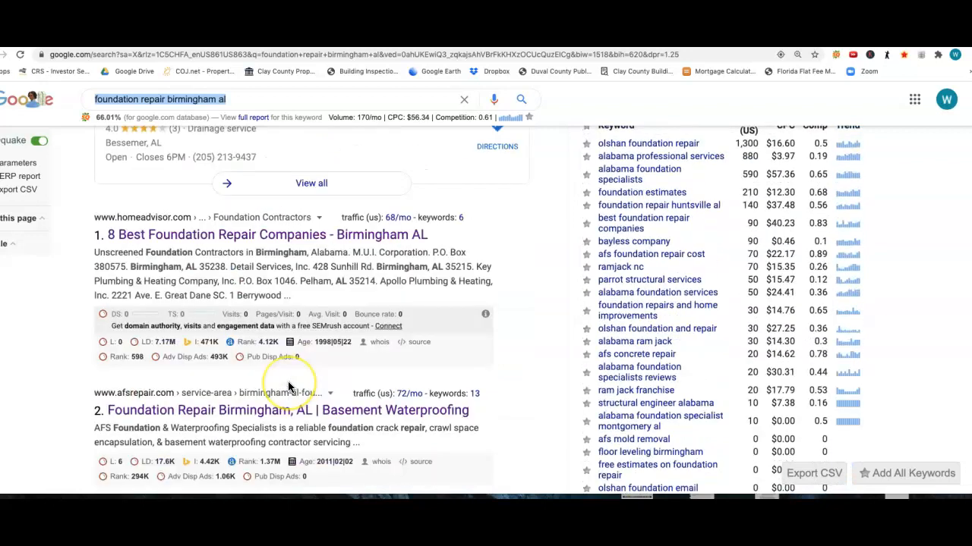
scroll("up", 3)
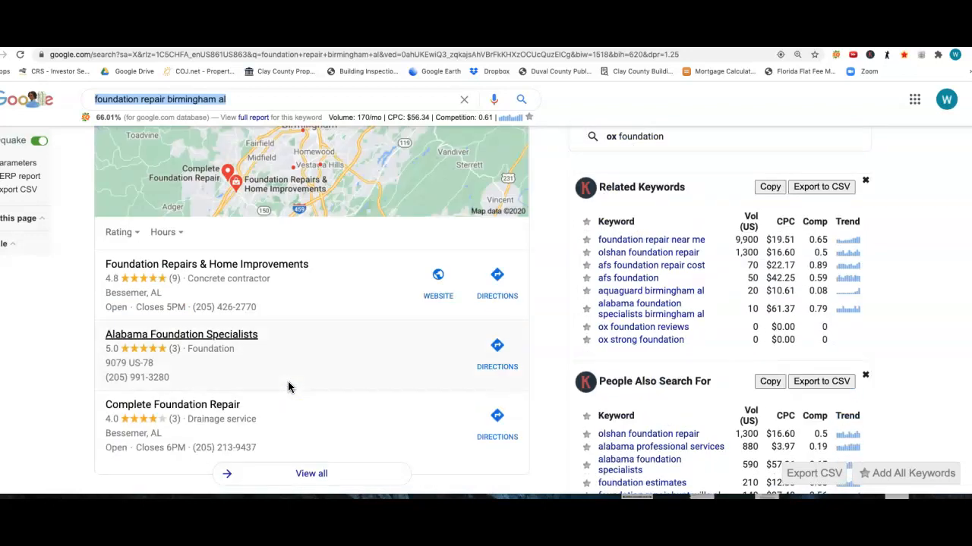
scroll("up", 3)
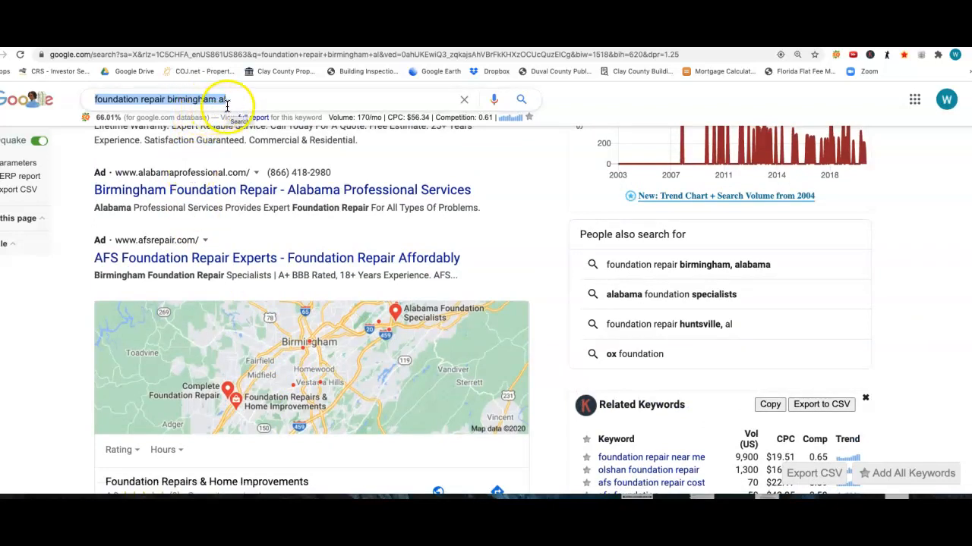
scroll("down", 3)
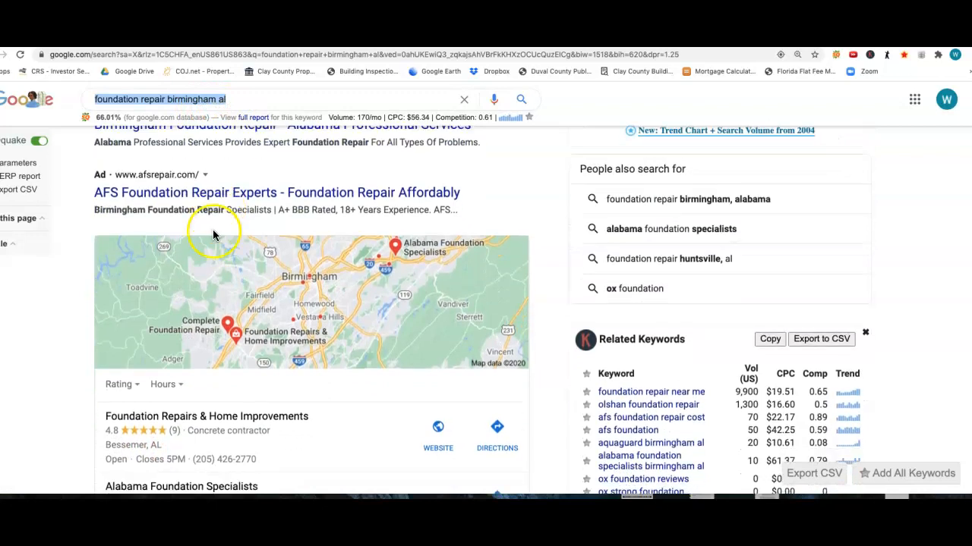
scroll("down", 3)
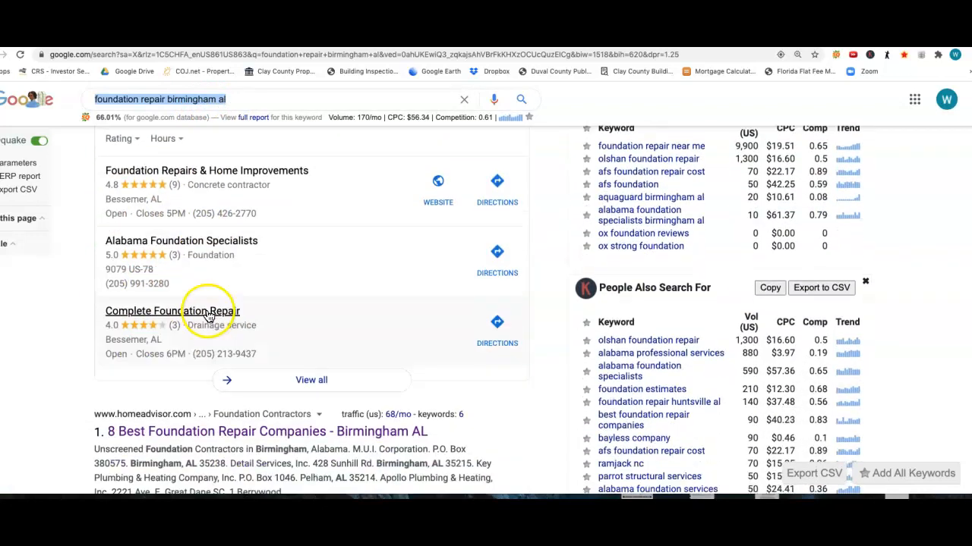
scroll("down", 3)
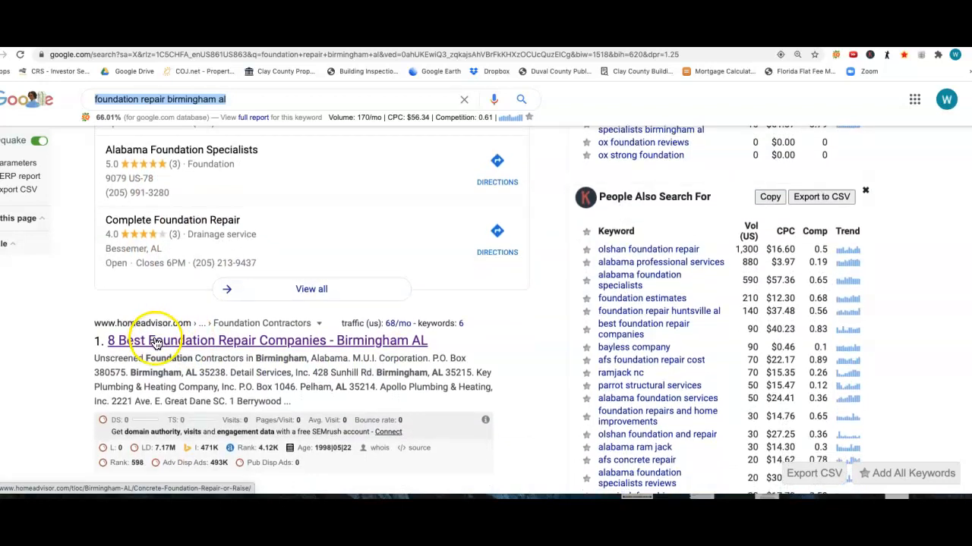
scroll("down", 3)
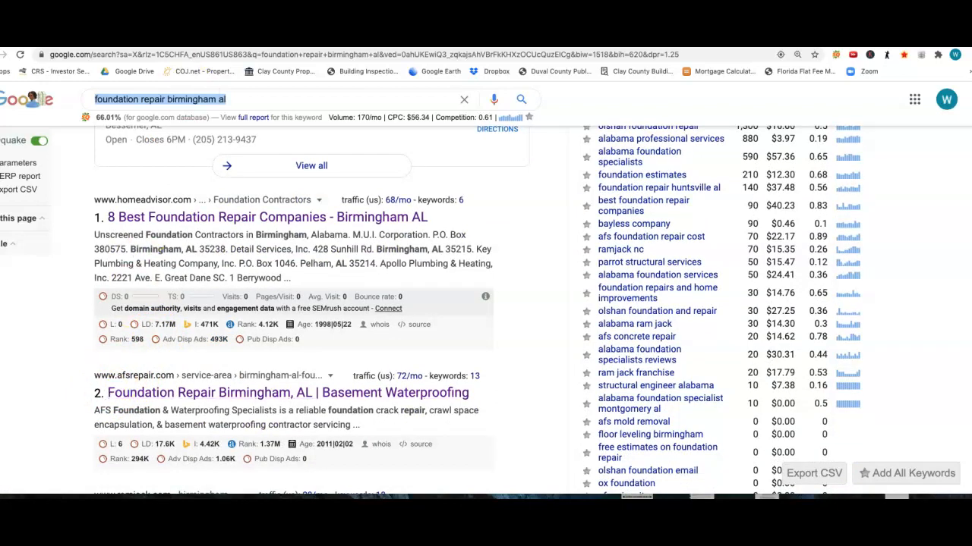
left_click(289, 392)
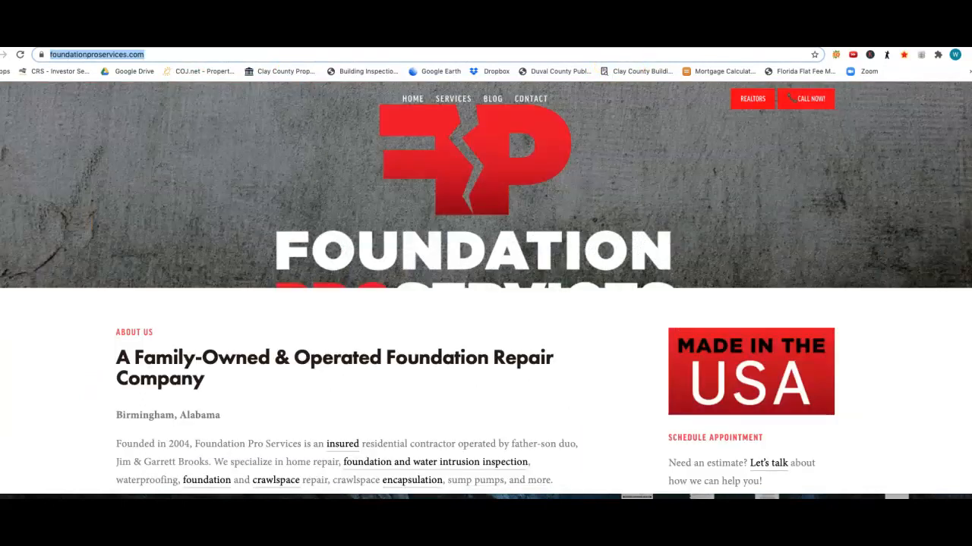
mouse_move(580, 165)
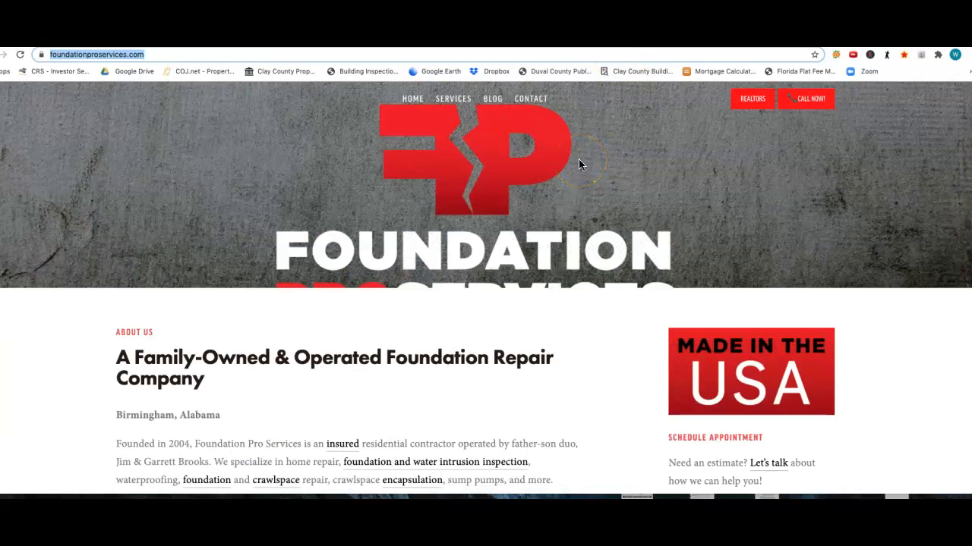
mouse_move(550, 155)
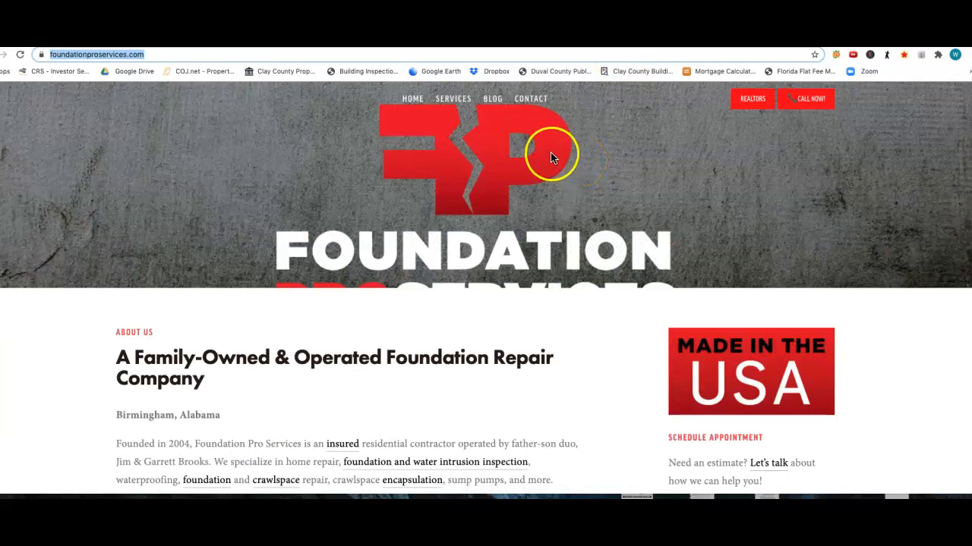
mouse_move(559, 52)
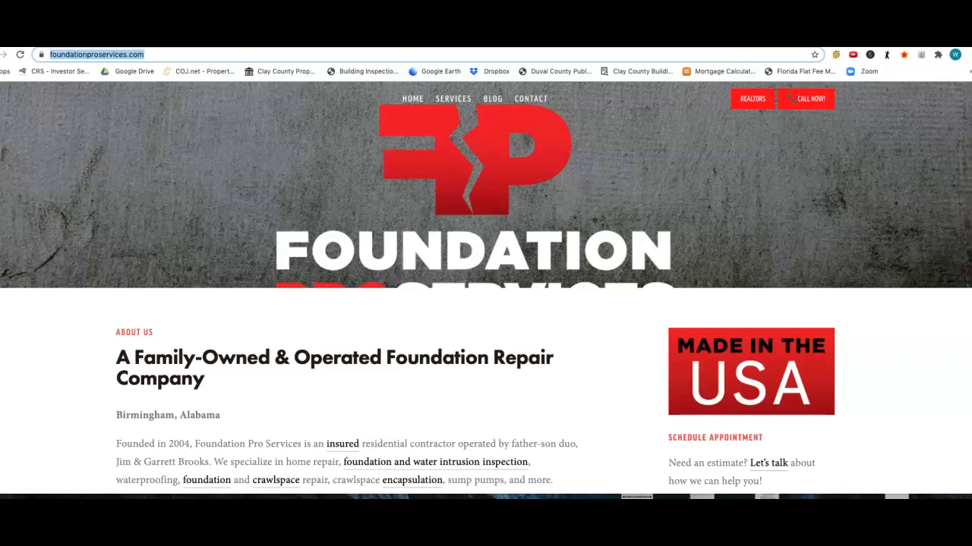
mouse_move(527, 186)
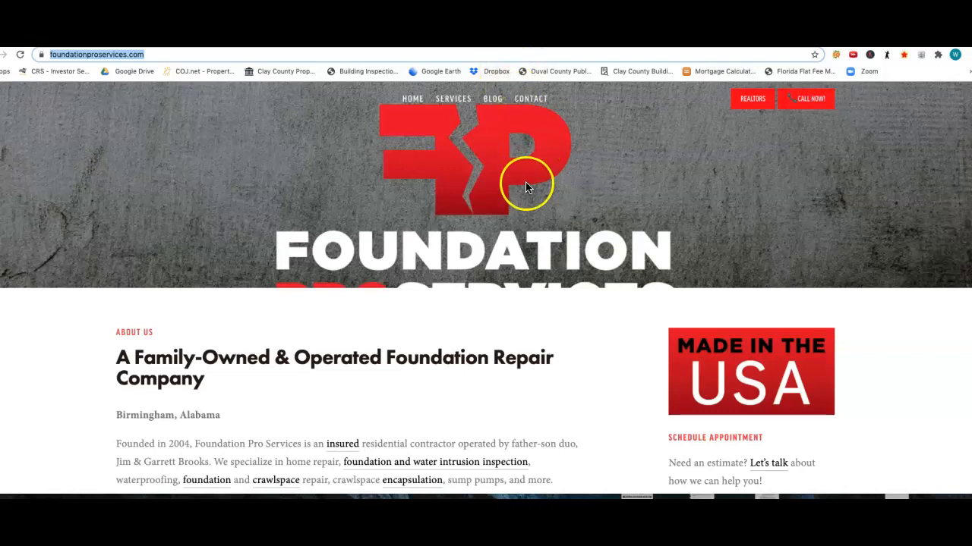
mouse_move(514, 196)
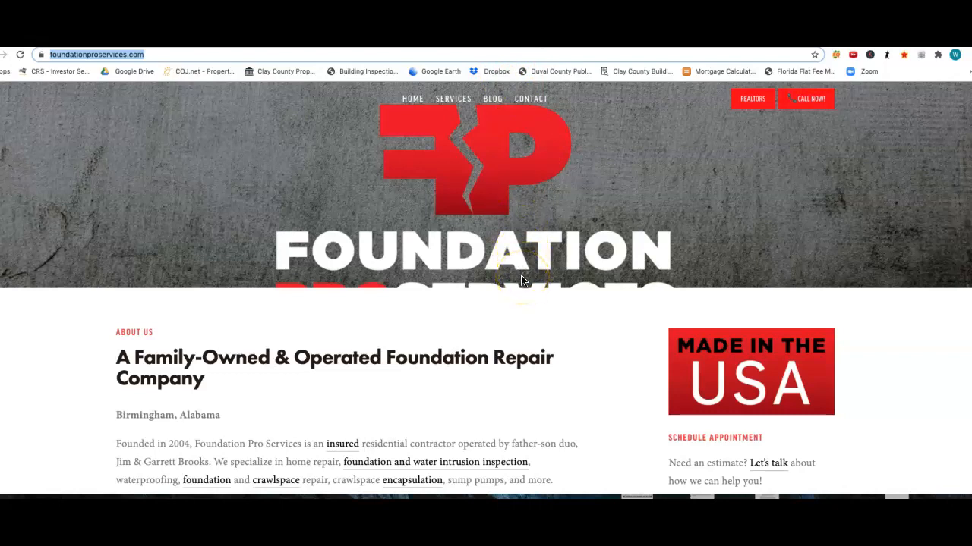
Step: Scroll the homepage to the Yelp, BBB, HomeKeepr and Houzz badges, services list and newsletter form
scroll("down", 3)
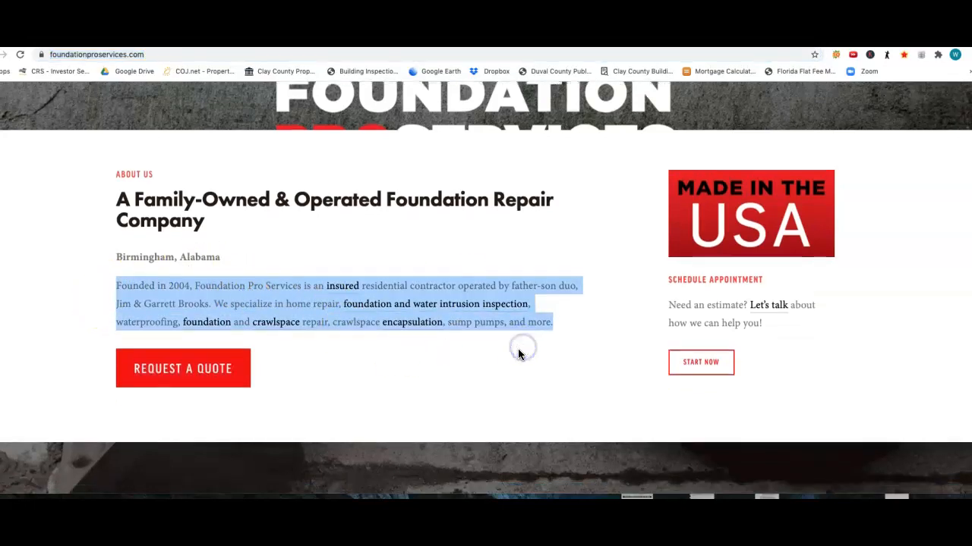
scroll("down", 3)
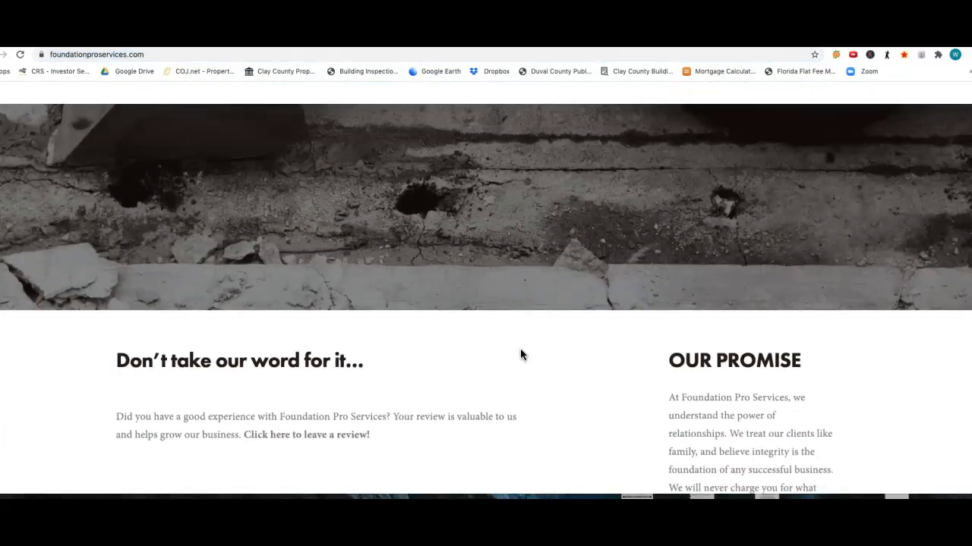
scroll("down", 3)
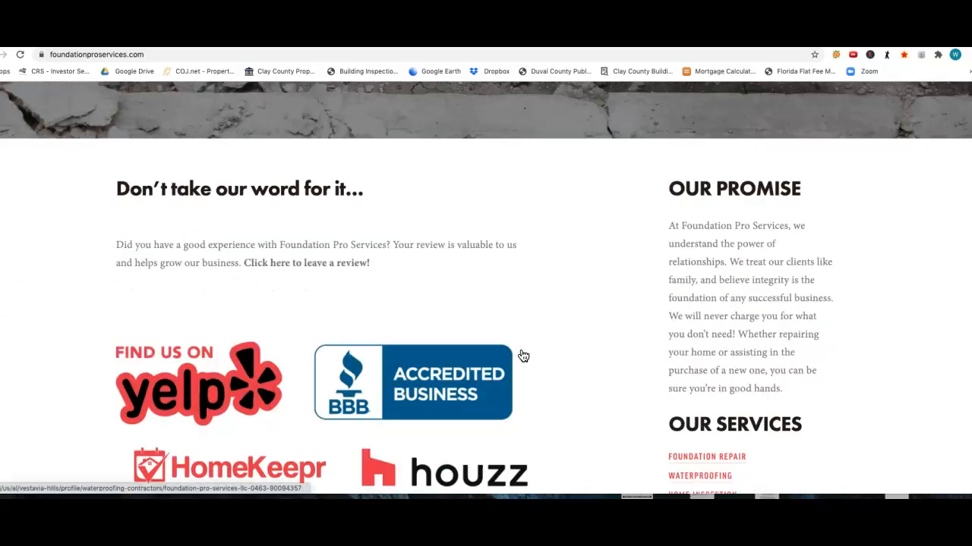
scroll("down", 3)
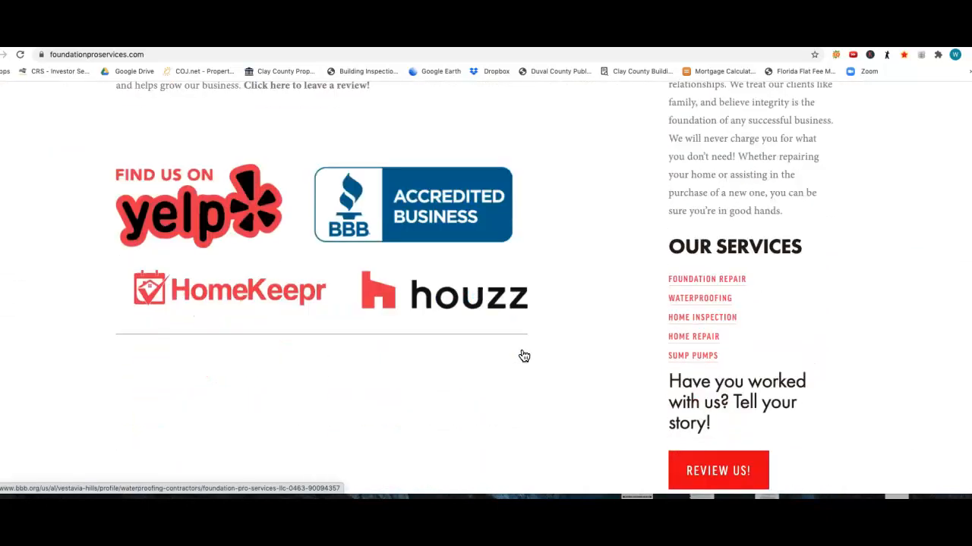
scroll("down", 3)
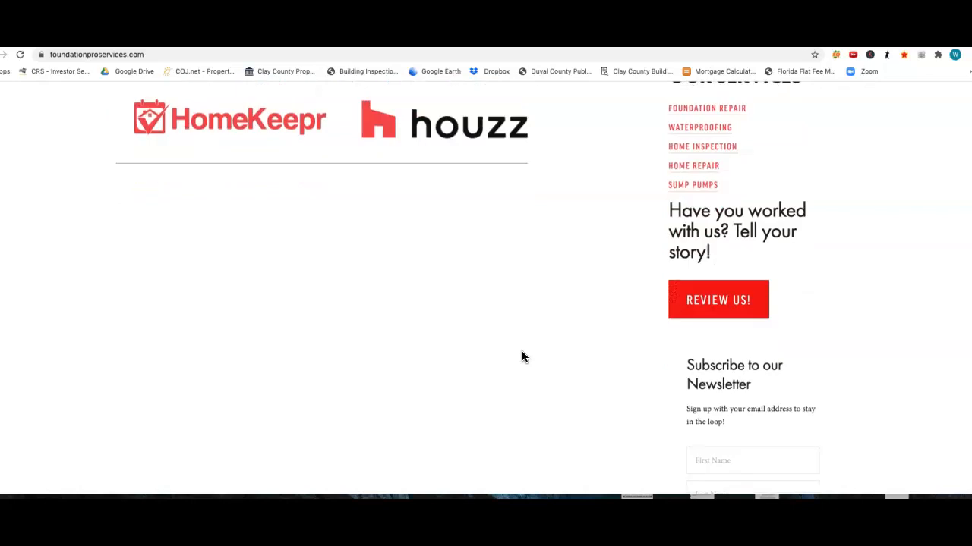
scroll("up", 3)
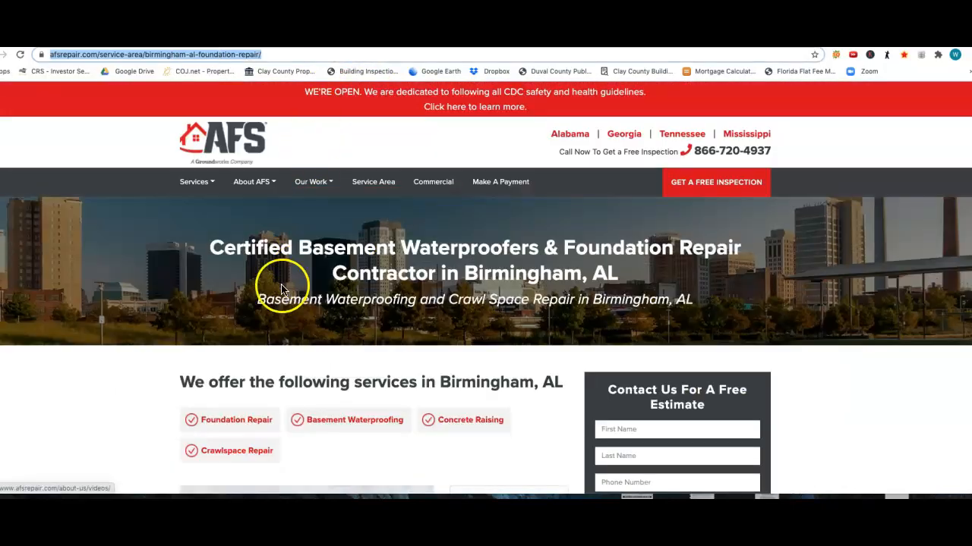
Step: Scroll through the AFS Birmingham page, then back up to its services and free estimate form
scroll("down", 3)
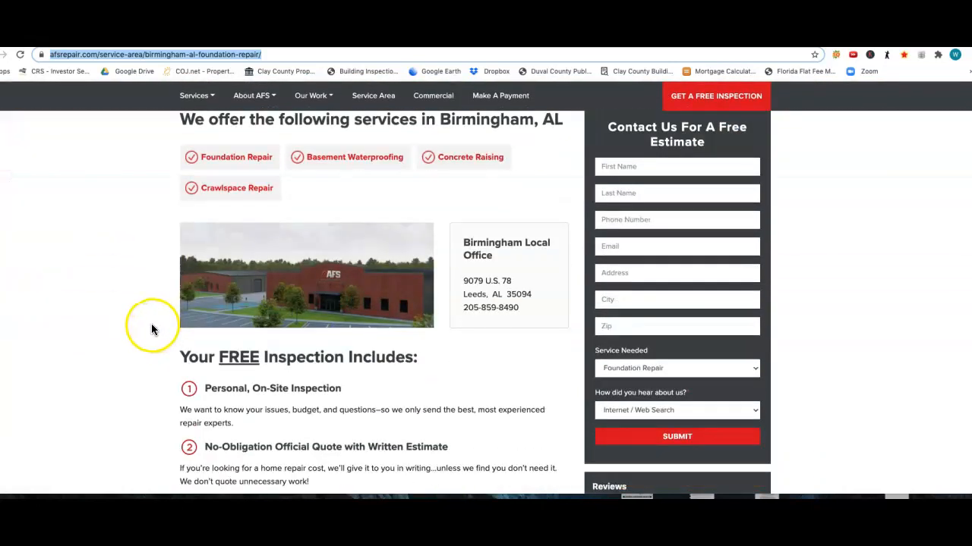
scroll("down", 3)
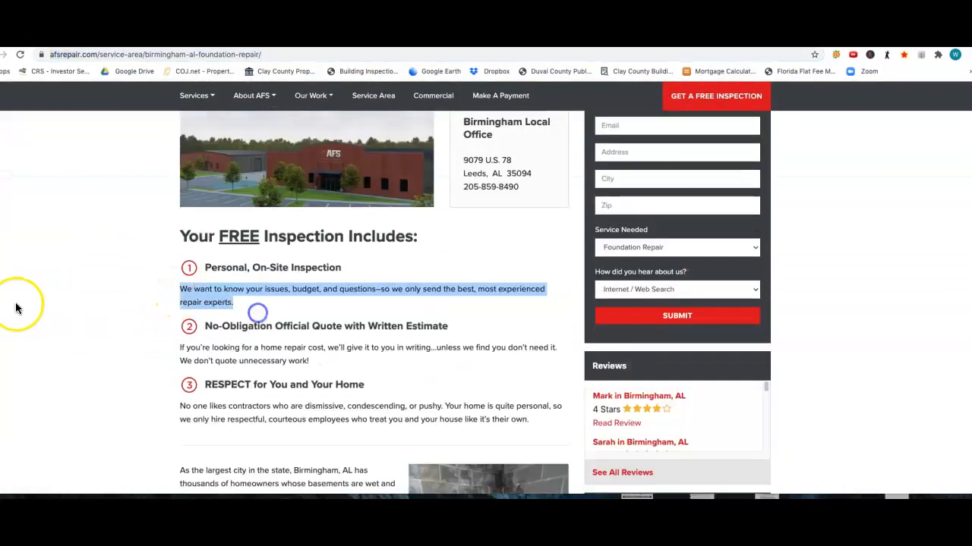
scroll("down", 3)
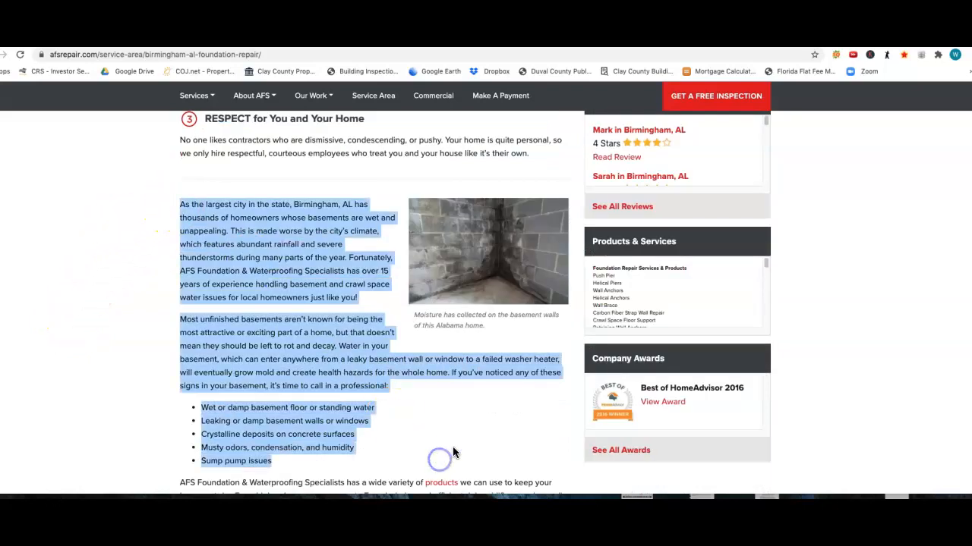
scroll("down", 3)
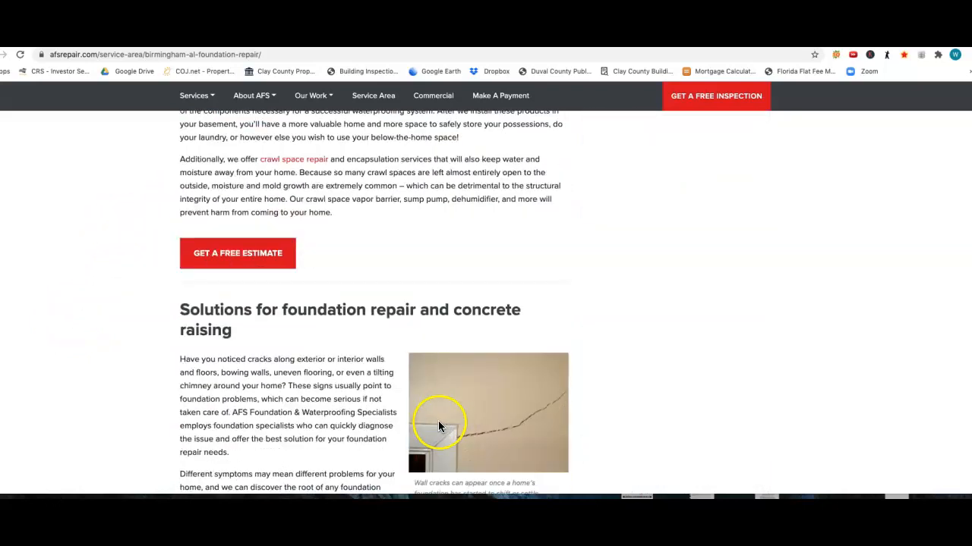
scroll("down", 3)
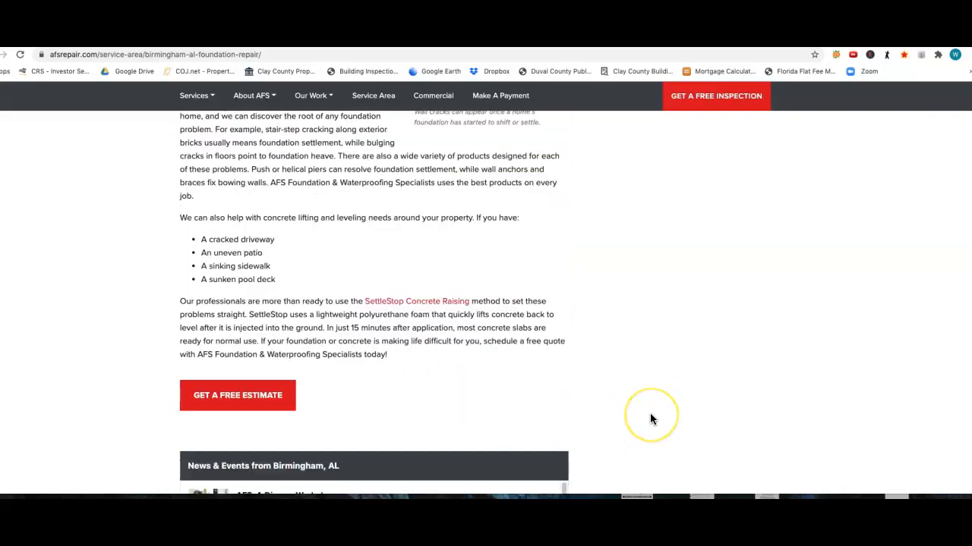
scroll("down", 3)
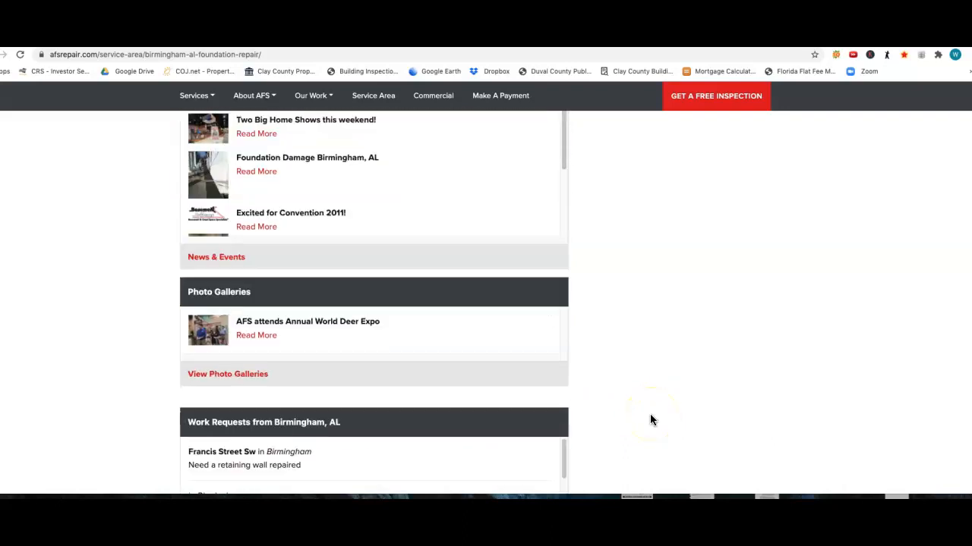
scroll("down", 3)
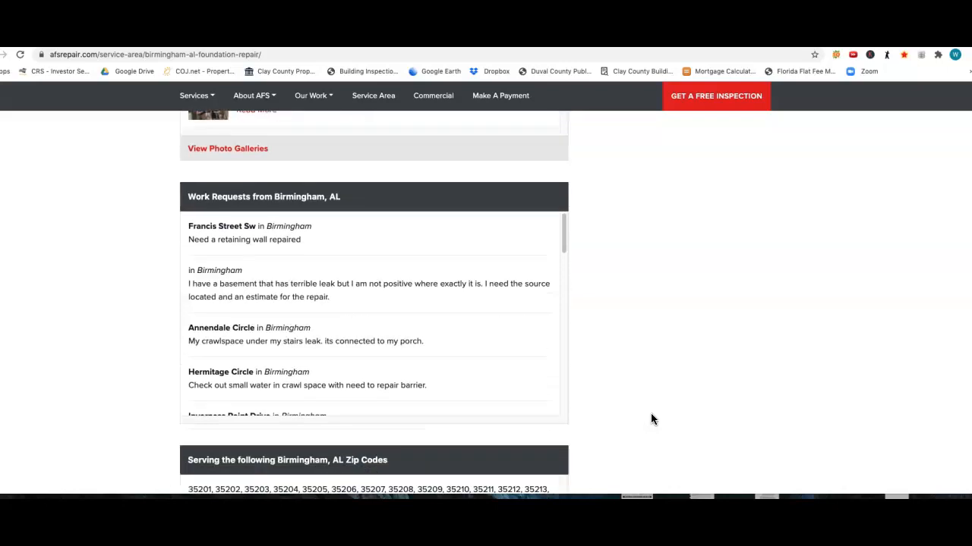
scroll("up", 3)
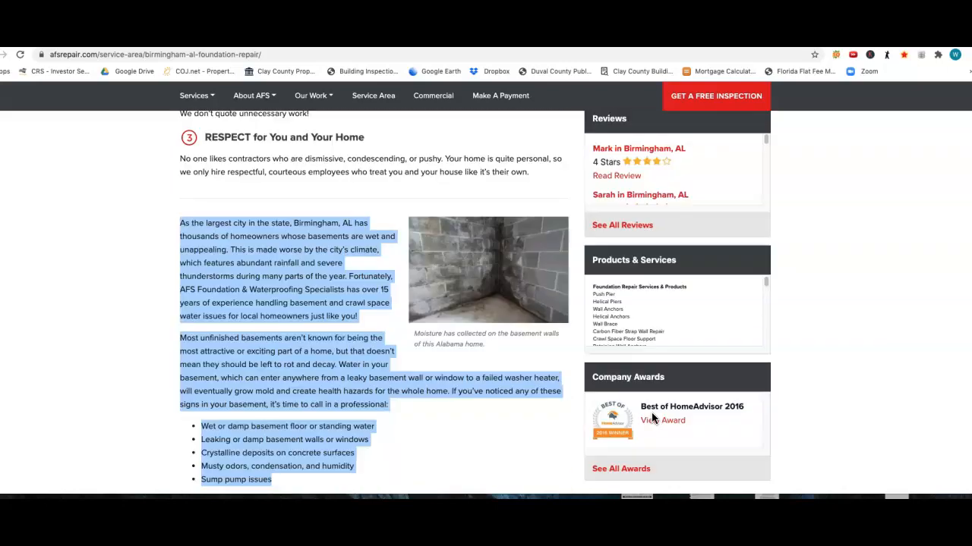
scroll("up", 3)
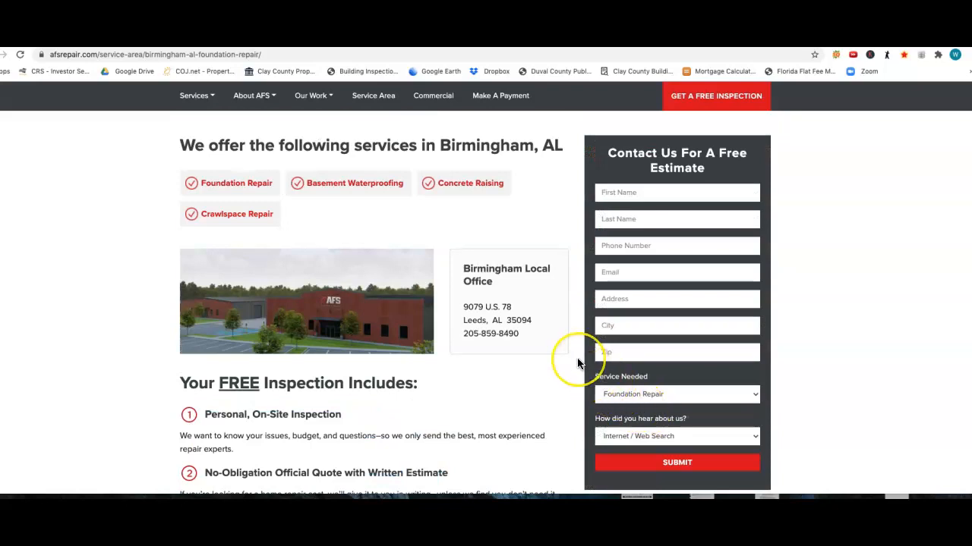
scroll("up", 3)
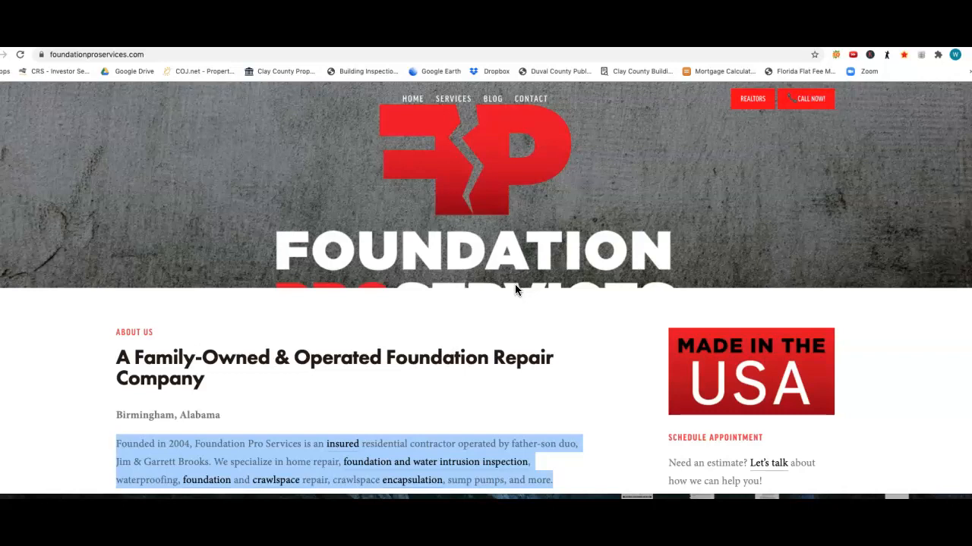
mouse_move(440, 298)
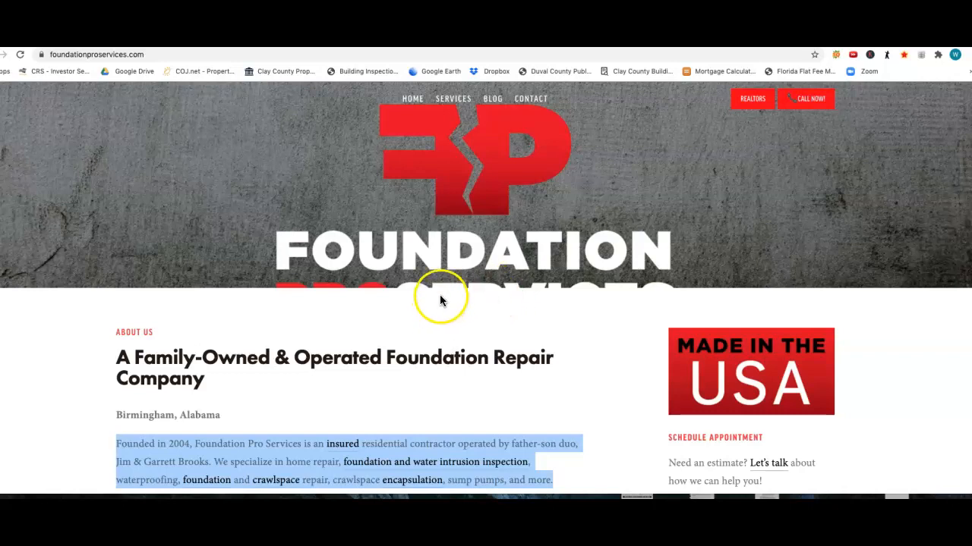
Step: Scroll down and back up through the family-owned company's About Us section on foundationproservices.com
scroll("down", 3)
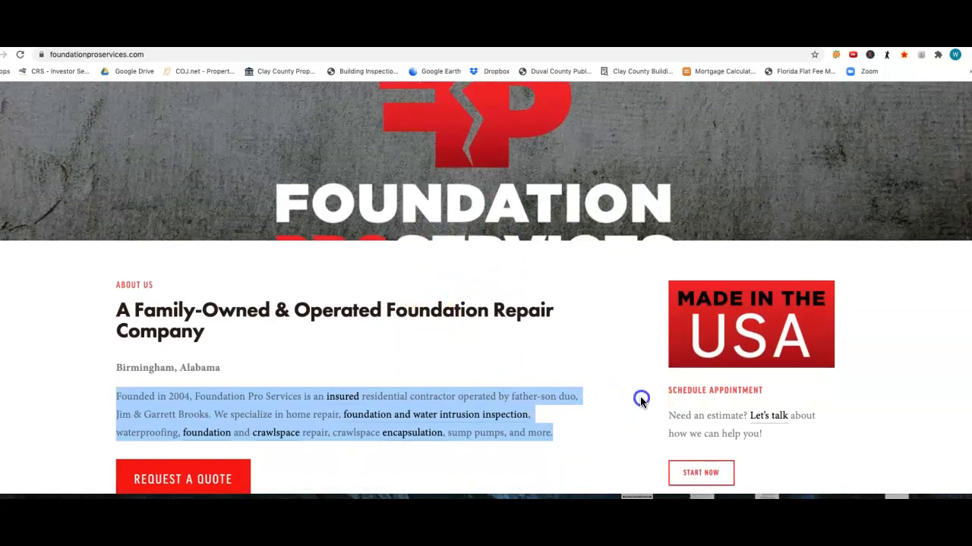
scroll("down", 3)
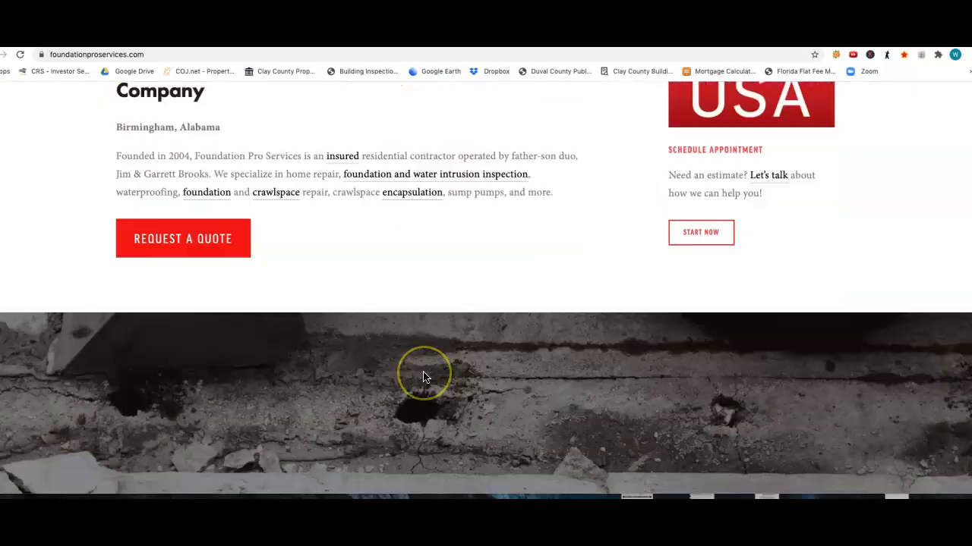
scroll("up", 3)
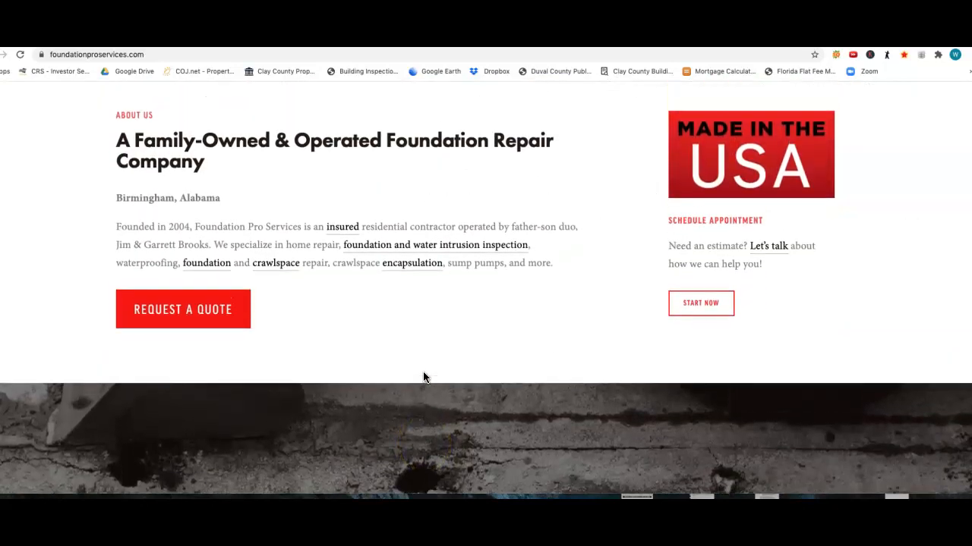
scroll("up", 3)
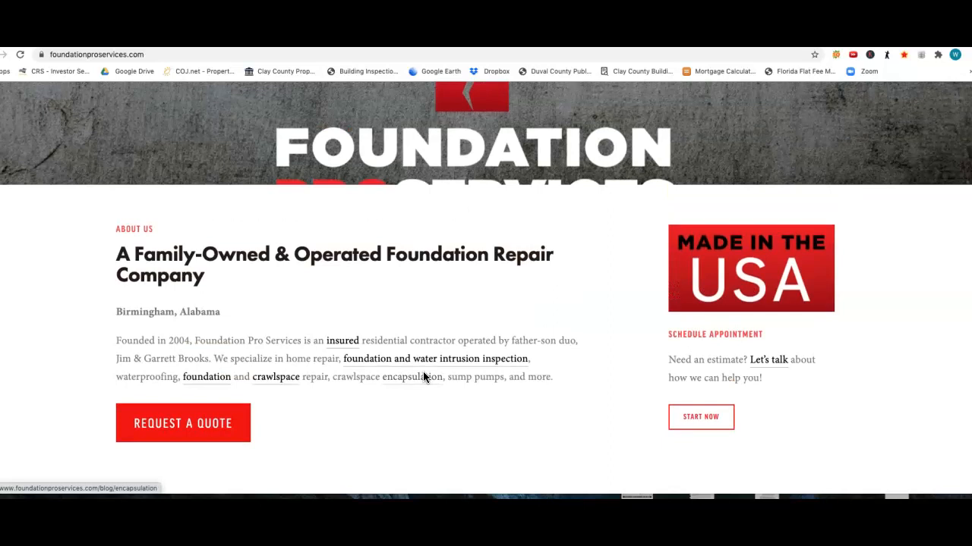
mouse_move(456, 84)
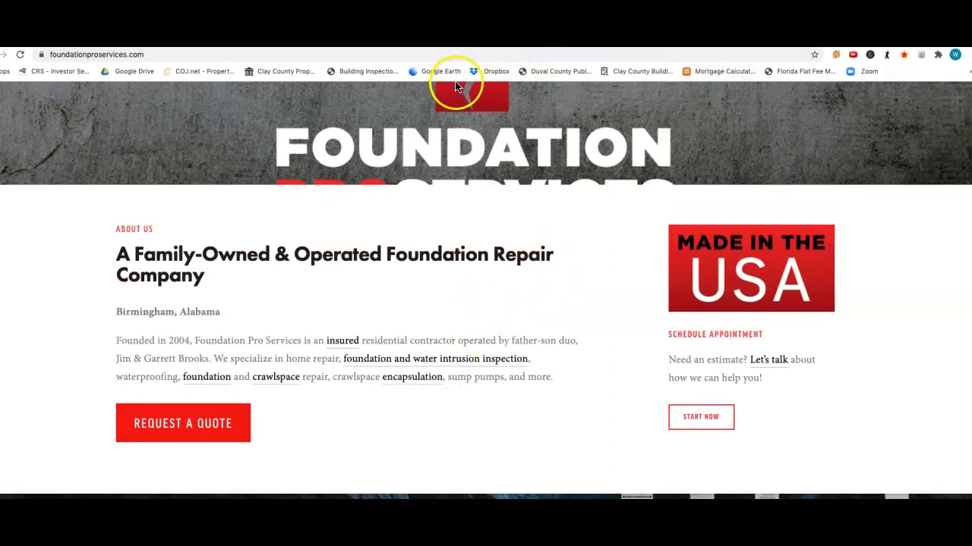
mouse_move(442, 70)
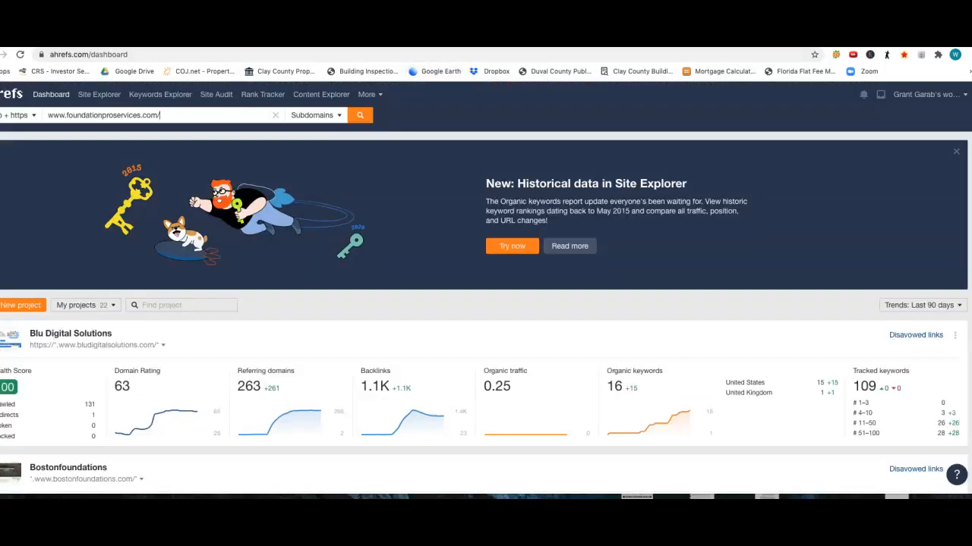
mouse_move(298, 81)
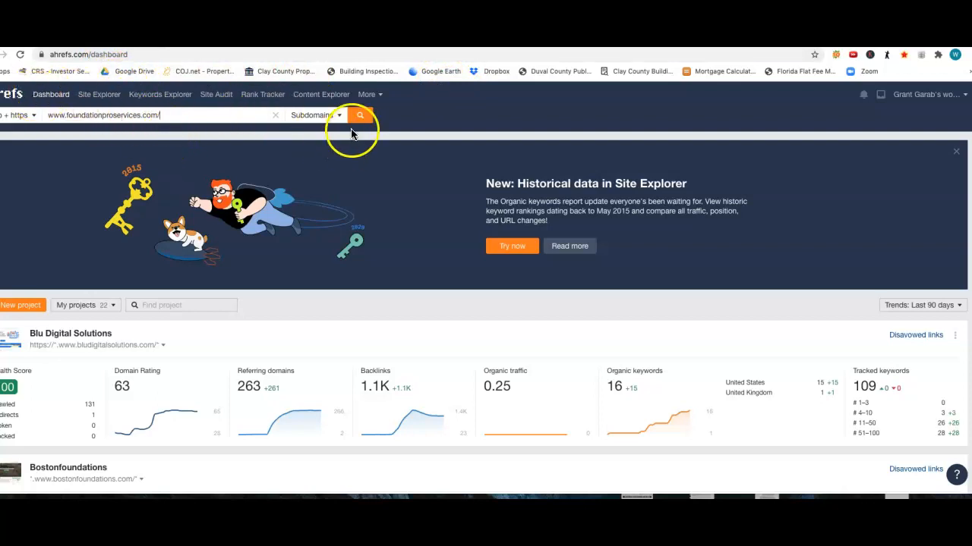
left_click(360, 115)
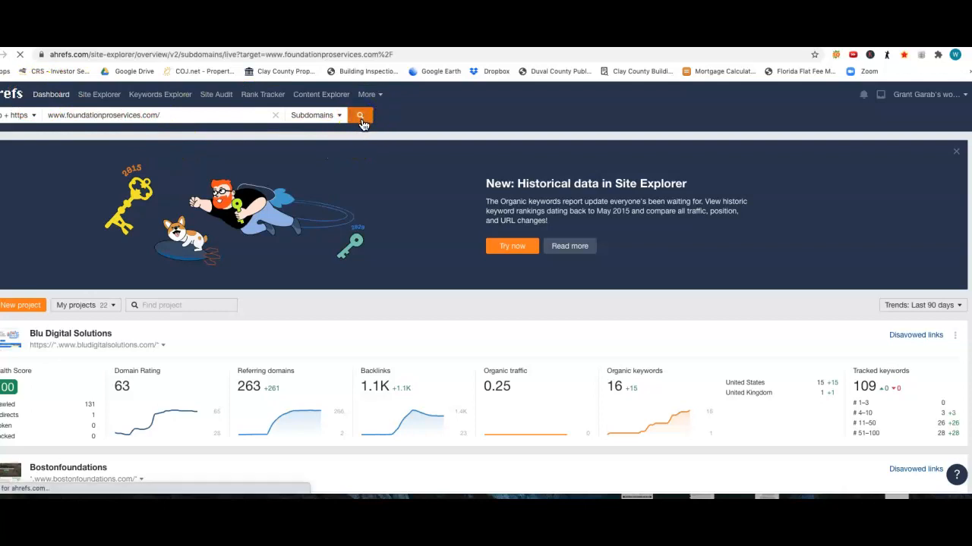
left_click(359, 114)
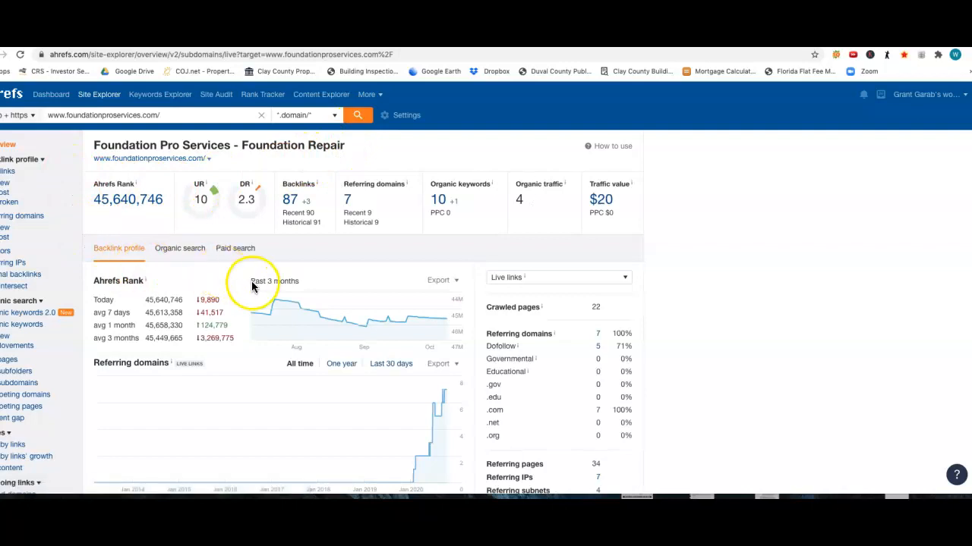
mouse_move(233, 205)
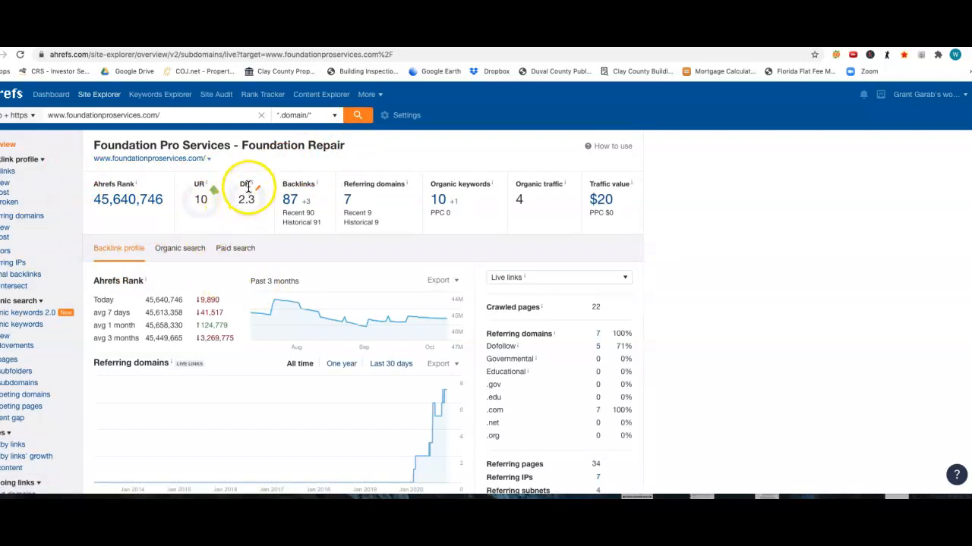
mouse_move(247, 199)
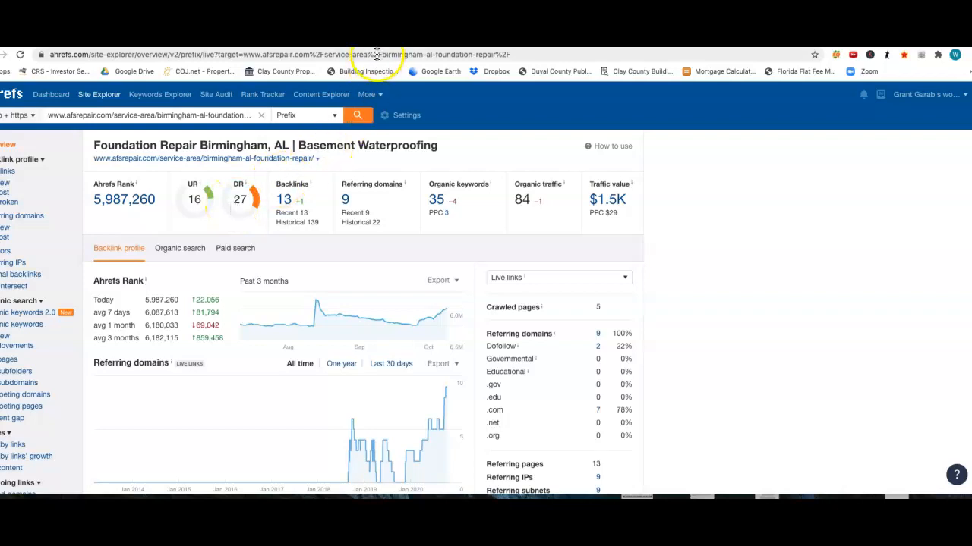
Step: Return to the foundationproservices.com overview (DR 2.3) and open its referring domains report
left_click(357, 115)
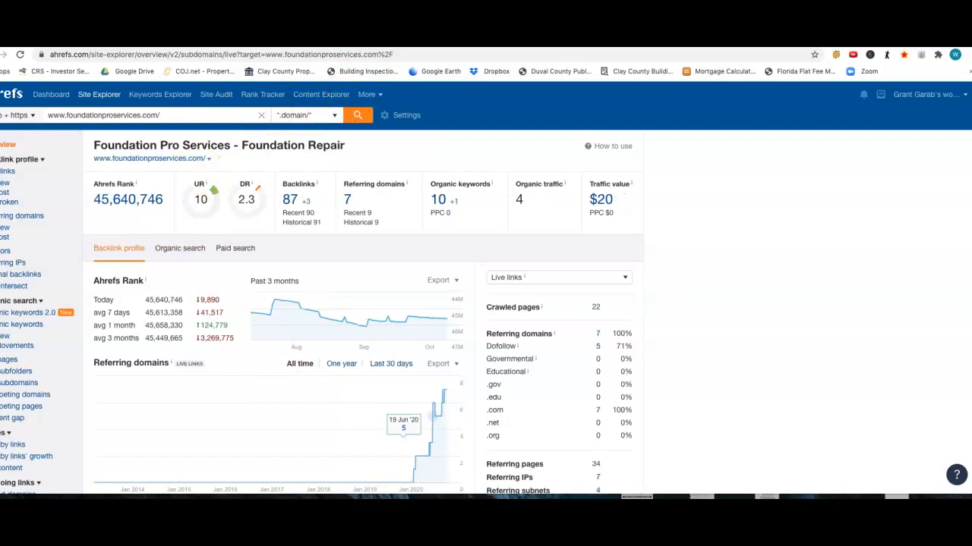
mouse_move(111, 470)
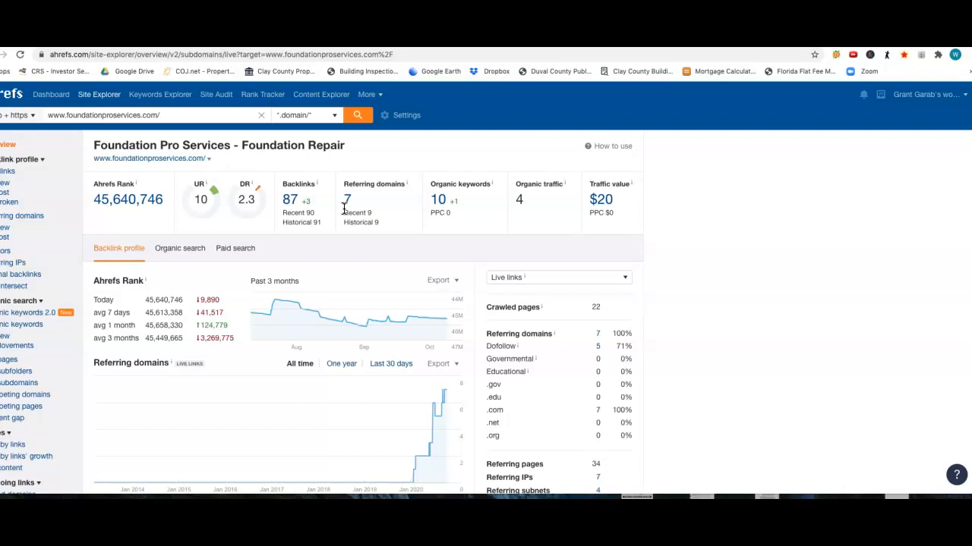
left_click(348, 201)
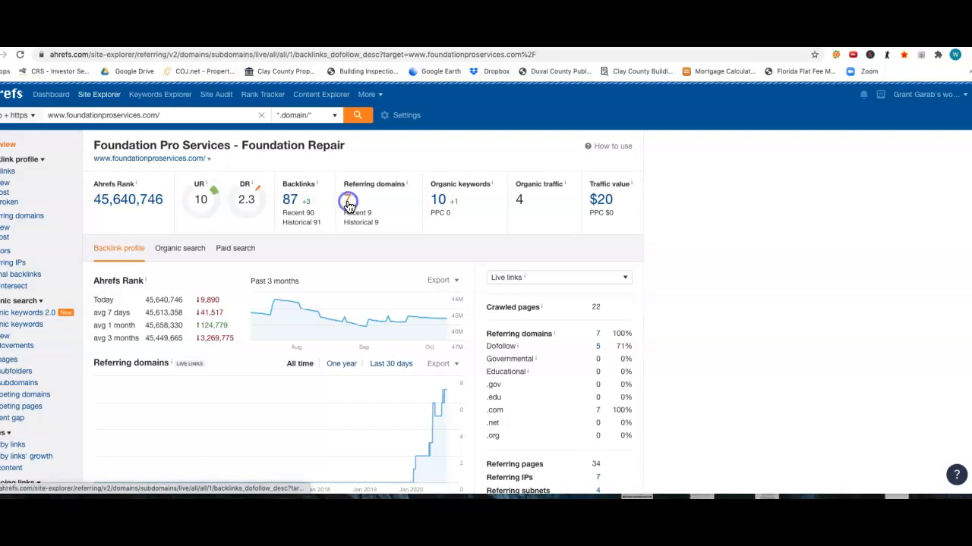
Step: Review the 7 live referring domains, then return to the overview metrics
left_click(349, 201)
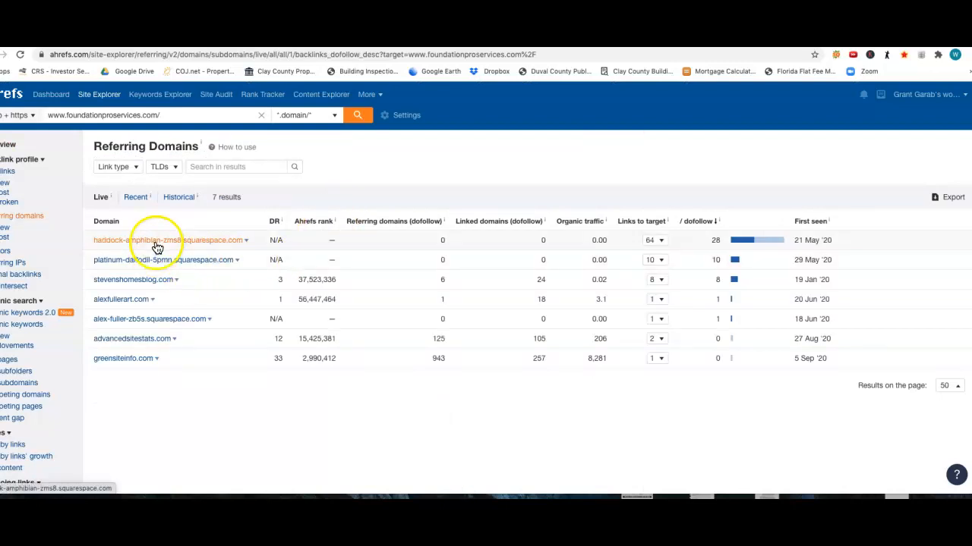
mouse_move(154, 284)
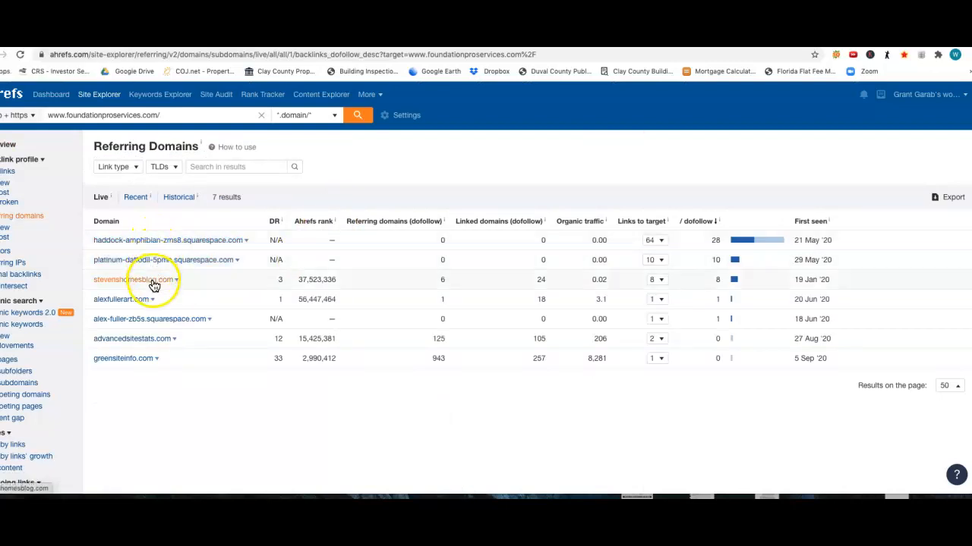
mouse_move(159, 359)
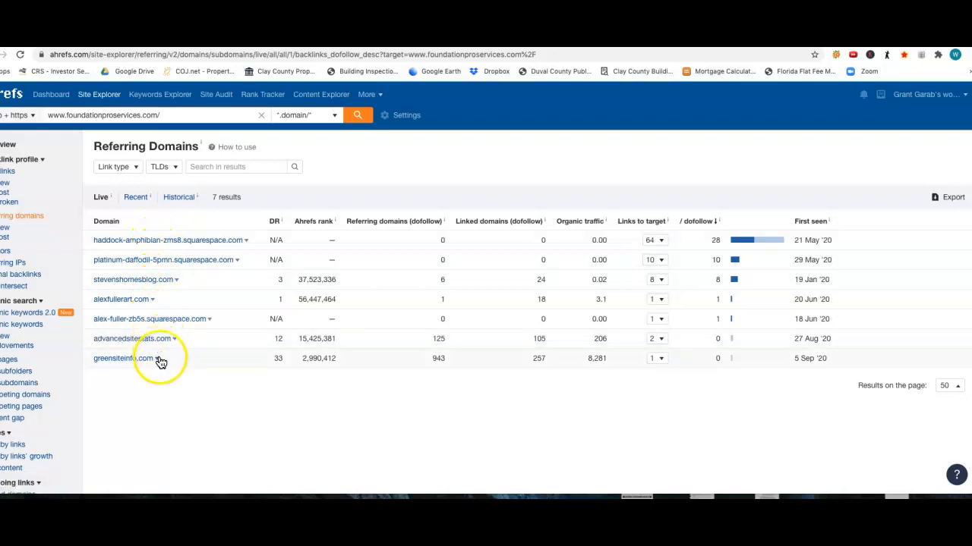
mouse_move(179, 312)
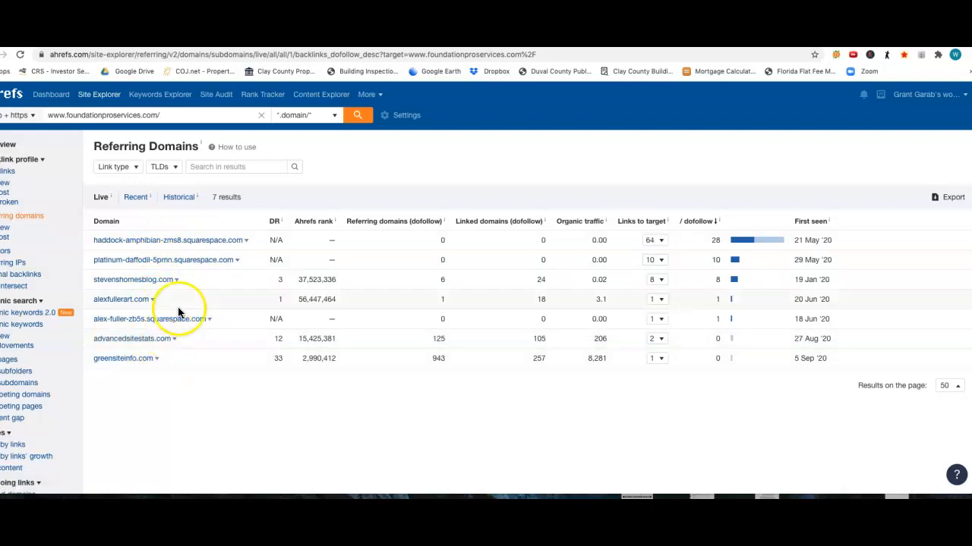
mouse_move(634, 286)
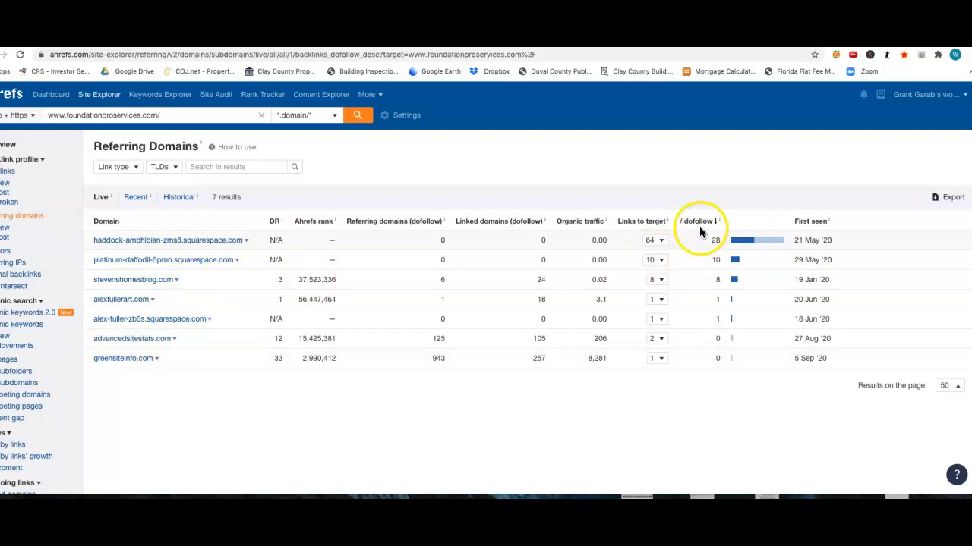
mouse_move(697, 280)
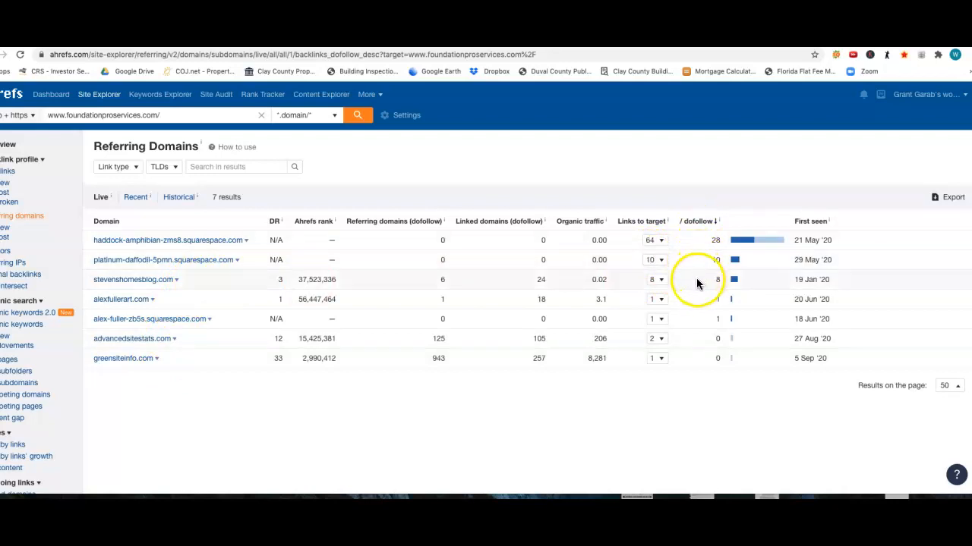
mouse_move(607, 249)
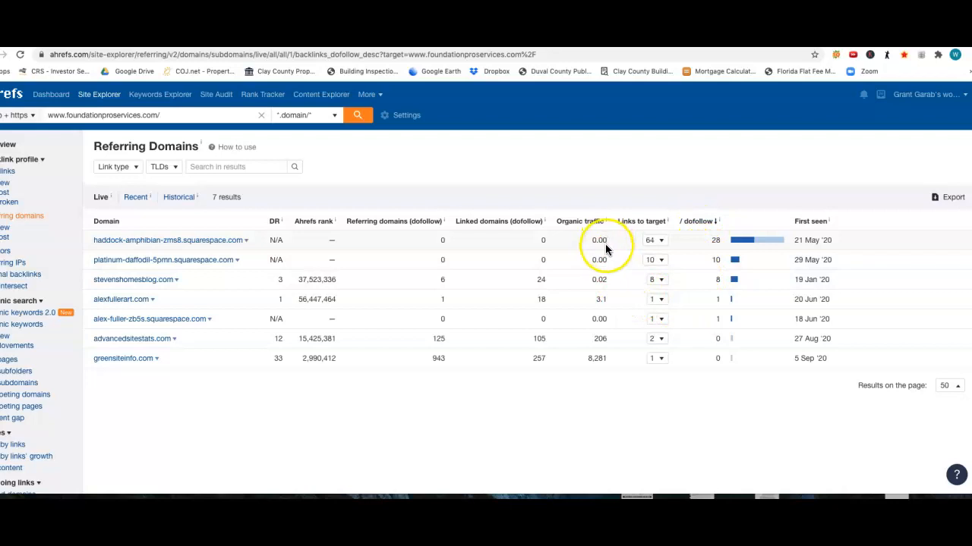
mouse_move(607, 283)
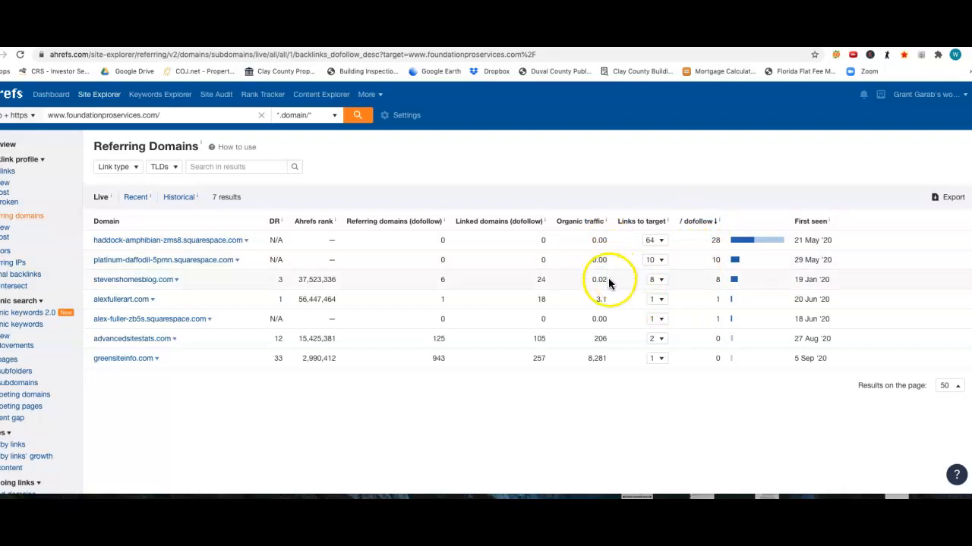
mouse_move(516, 273)
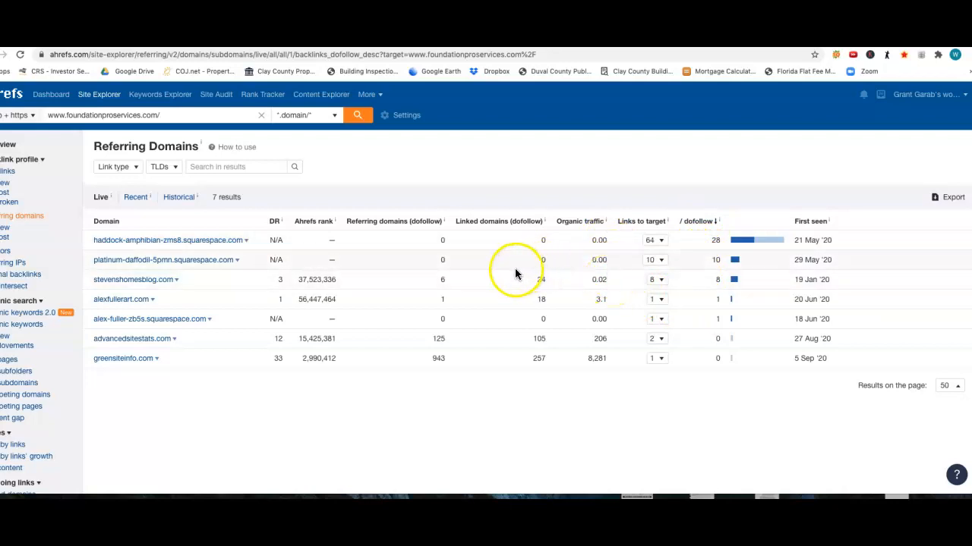
mouse_move(180, 198)
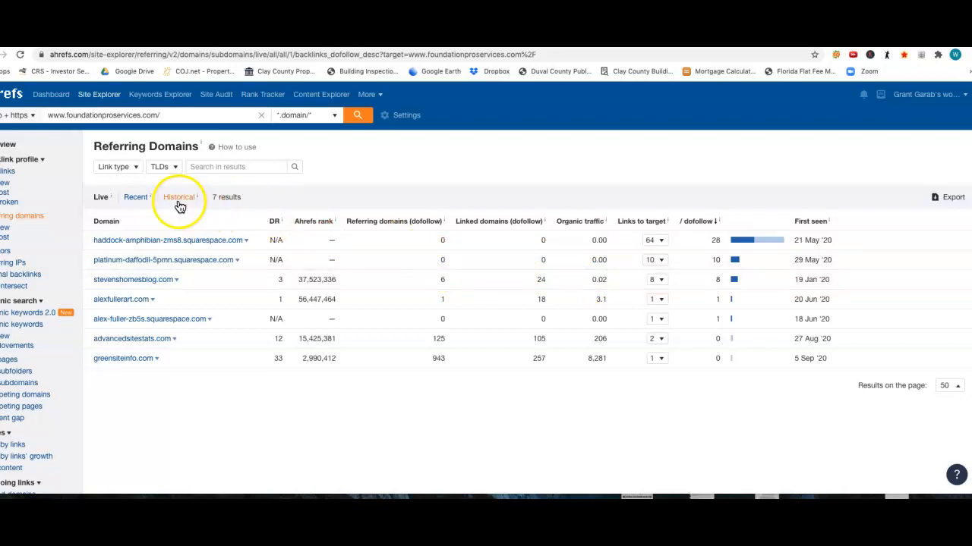
mouse_move(7, 147)
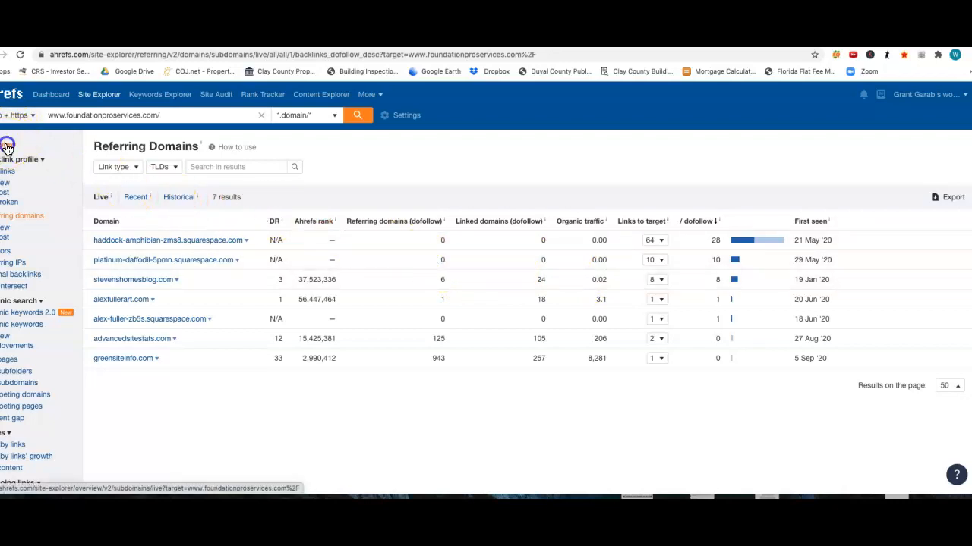
left_click(8, 145)
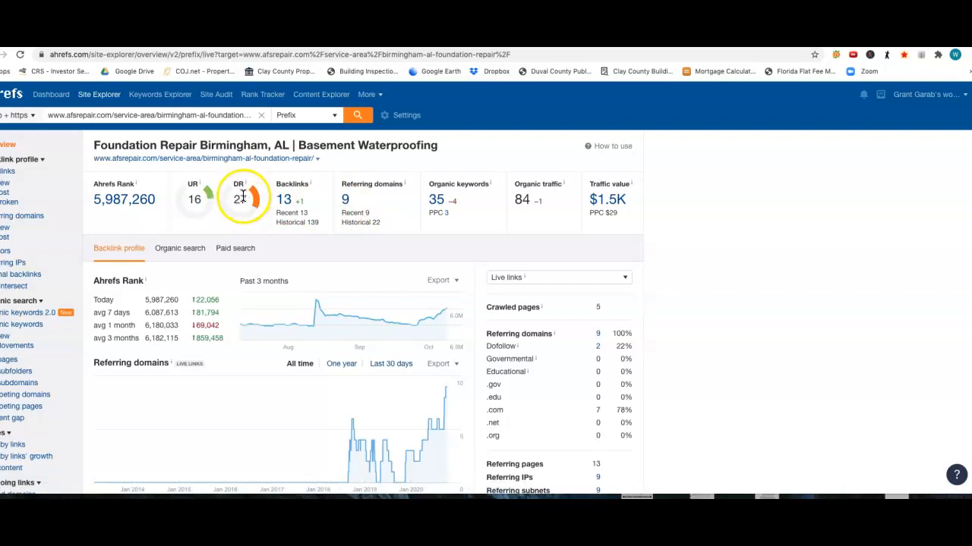
mouse_move(437, 200)
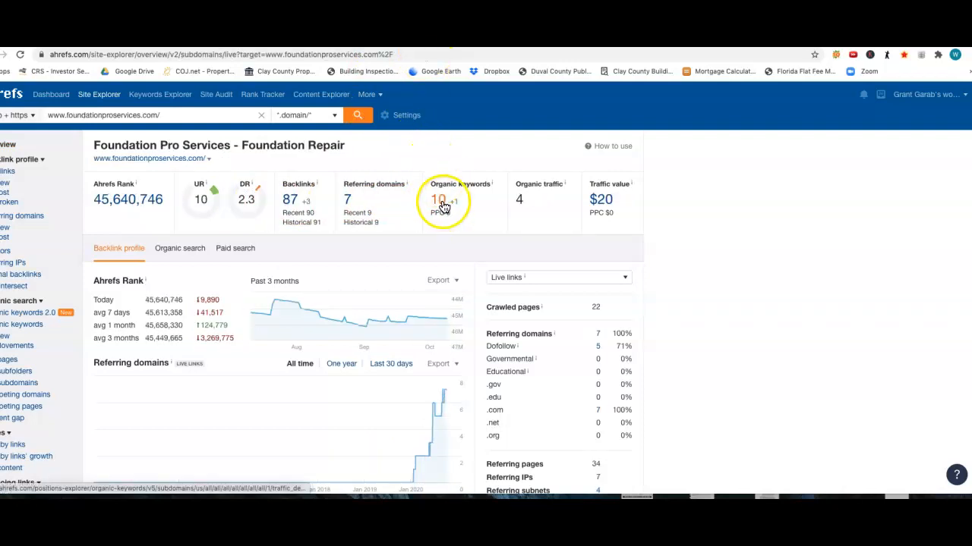
Step: Open the organic keywords report from the 10 organic keywords count
left_click(438, 200)
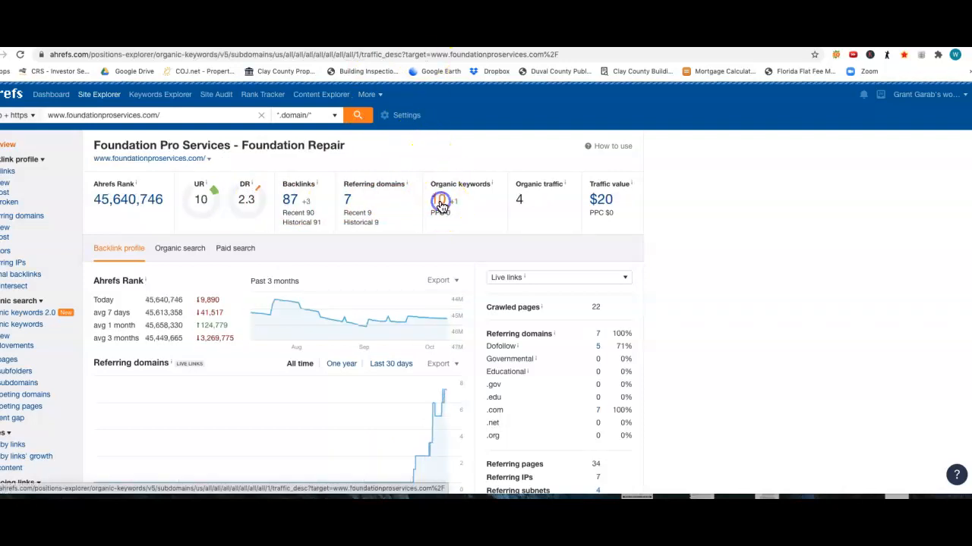
Step: Show the full table of 10 ranking keywords, led by 'foundation pro' at position 10
left_click(441, 200)
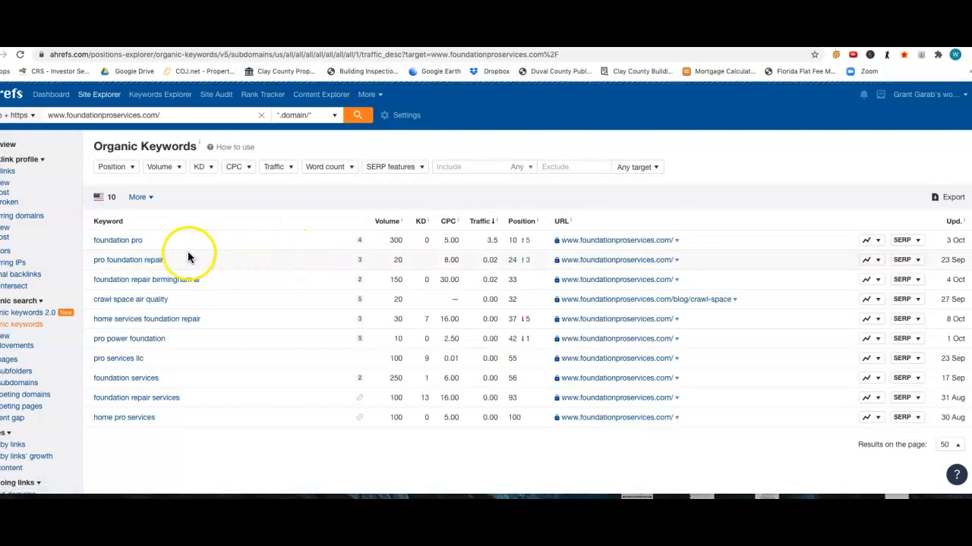
mouse_move(220, 279)
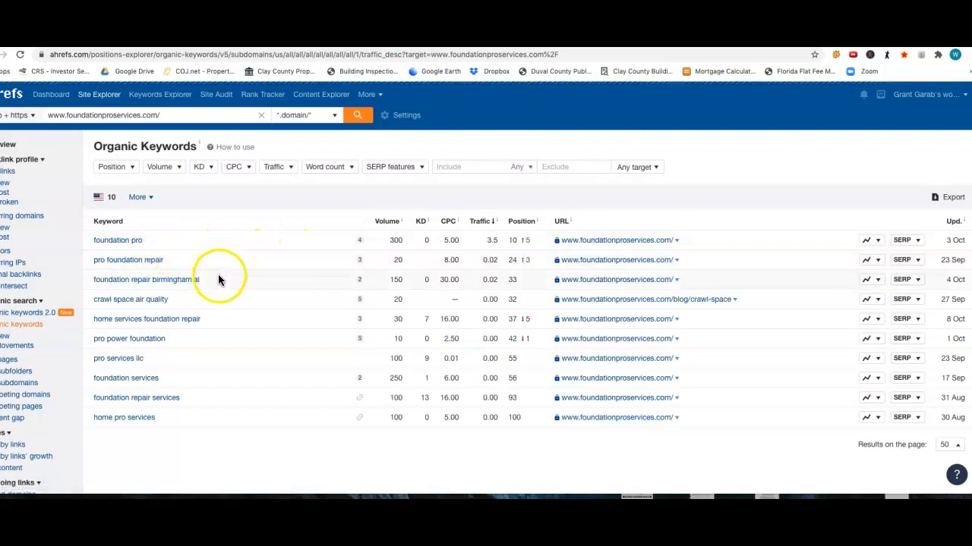
mouse_move(395, 290)
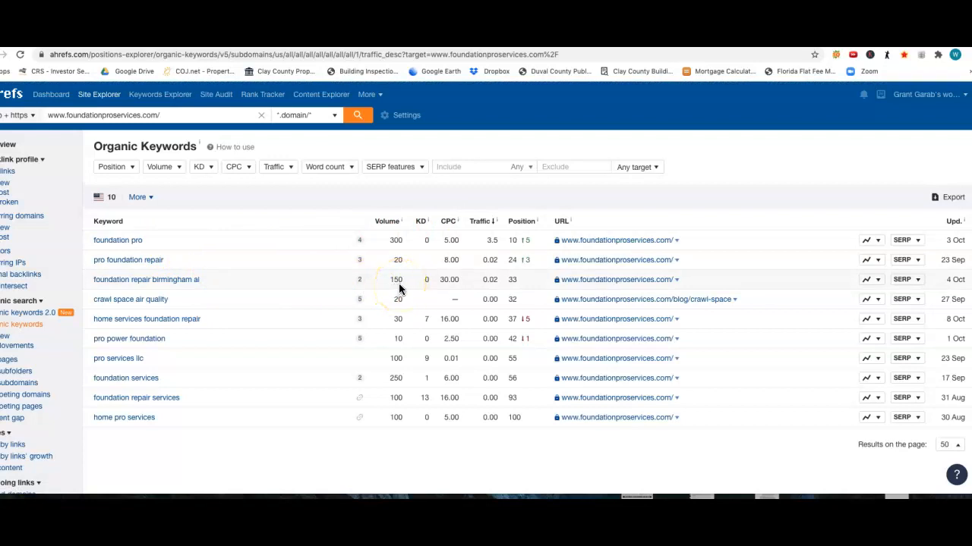
mouse_move(189, 287)
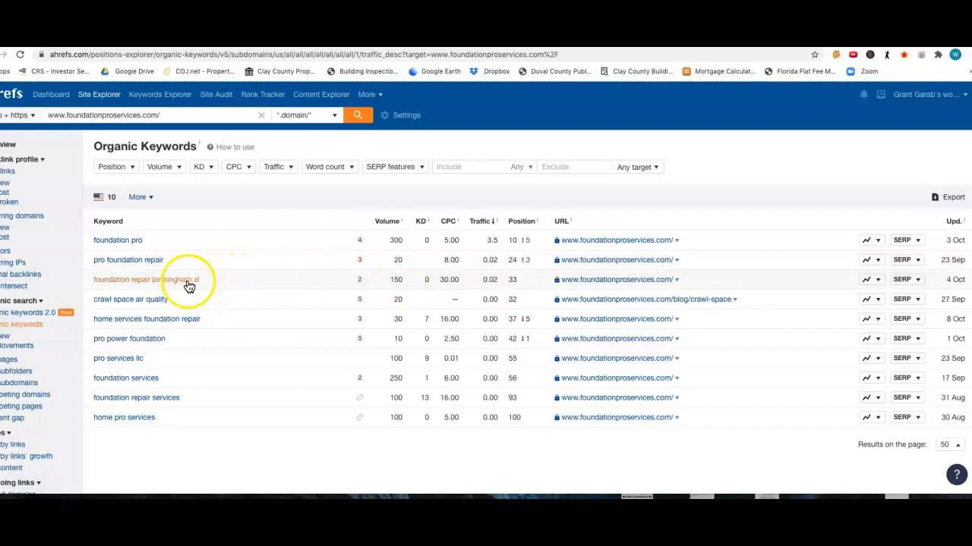
mouse_move(292, 291)
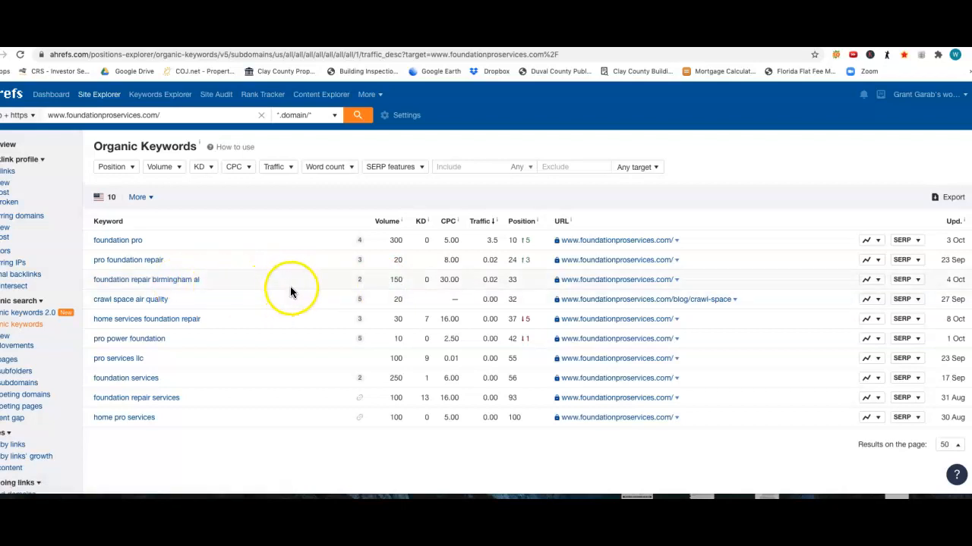
mouse_move(265, 244)
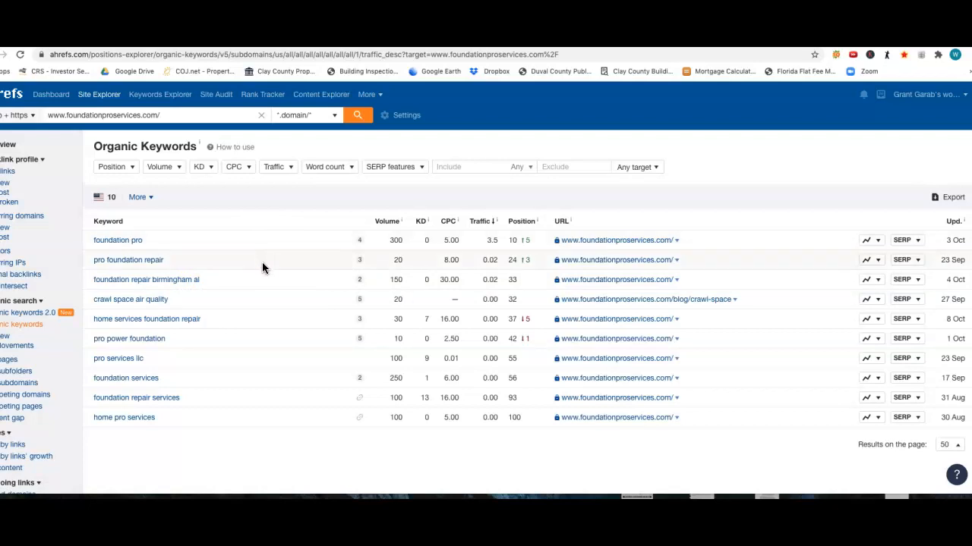
mouse_move(254, 341)
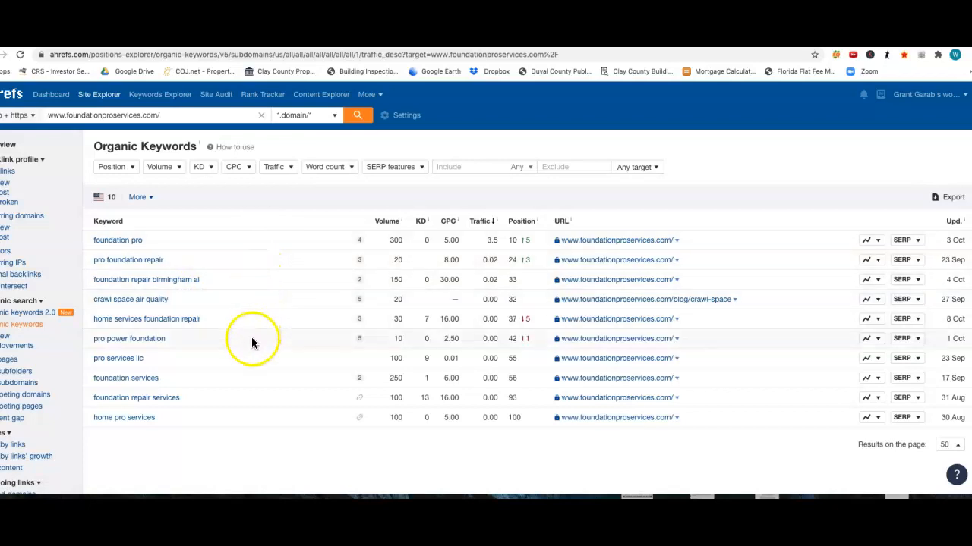
mouse_move(243, 392)
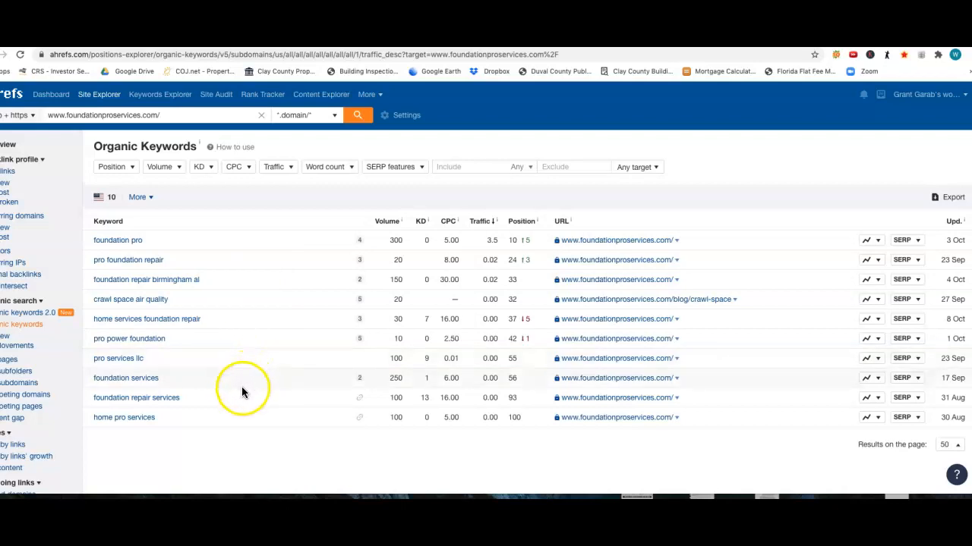
mouse_move(230, 366)
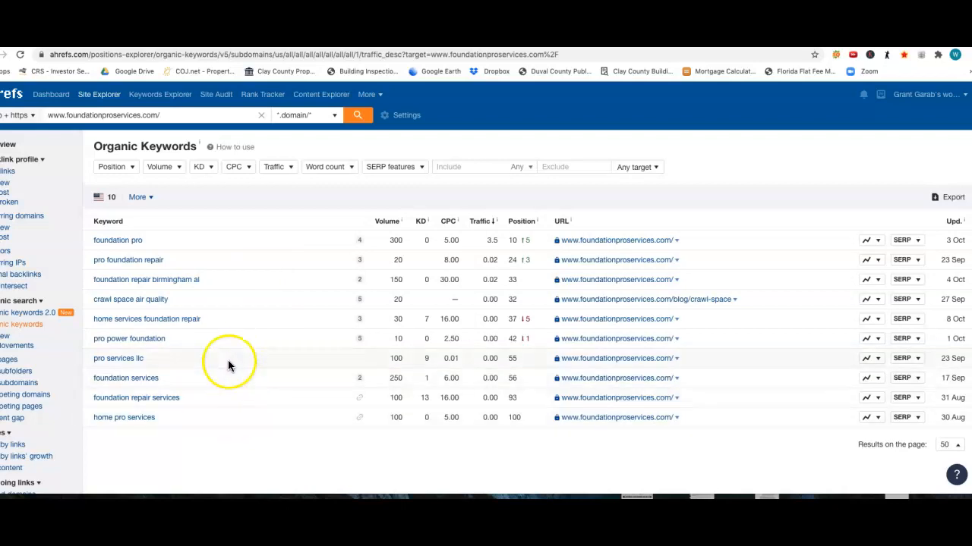
mouse_move(230, 254)
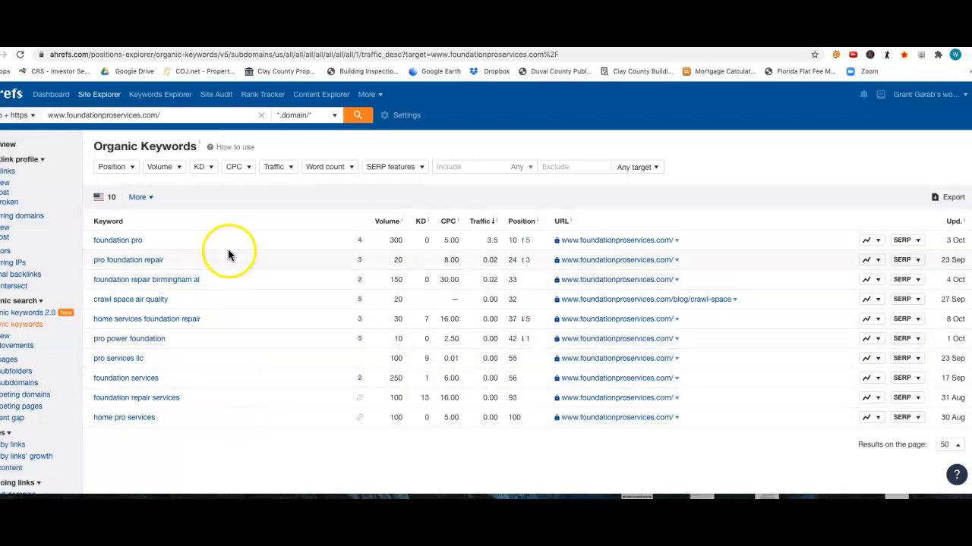
mouse_move(146, 279)
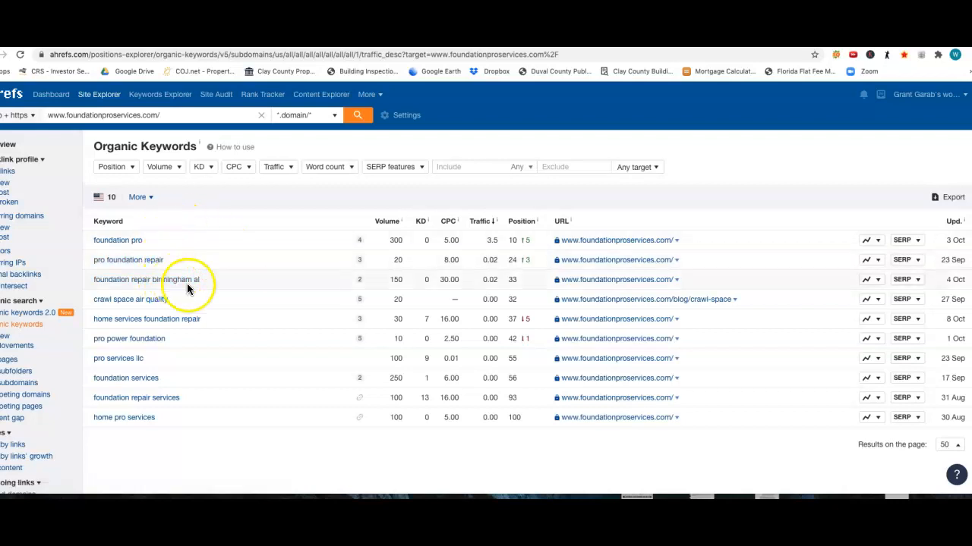
mouse_move(191, 392)
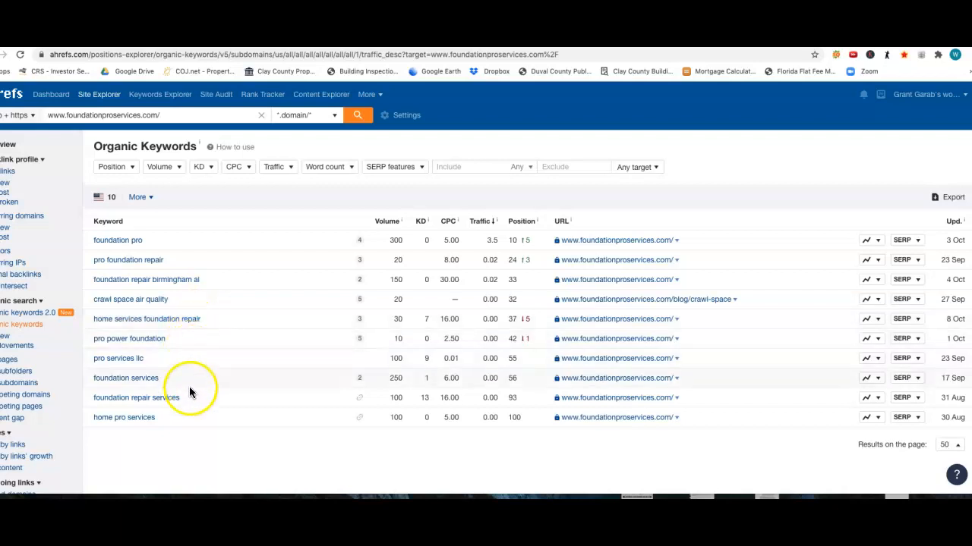
mouse_move(280, 405)
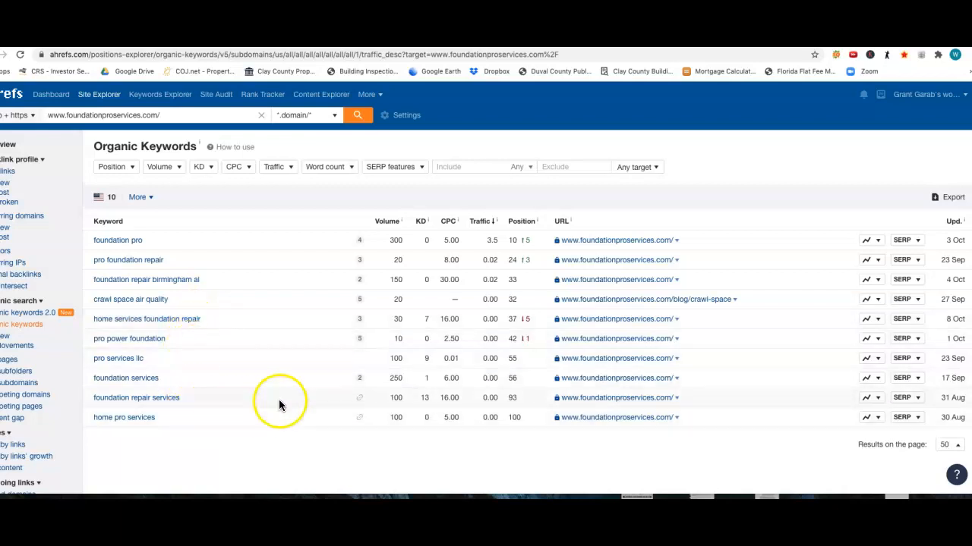
mouse_move(392, 378)
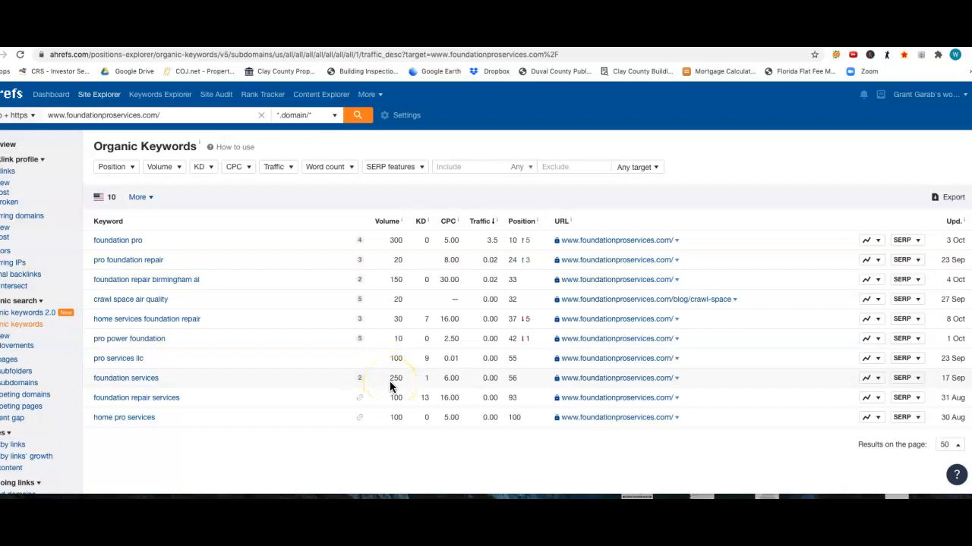
mouse_move(190, 380)
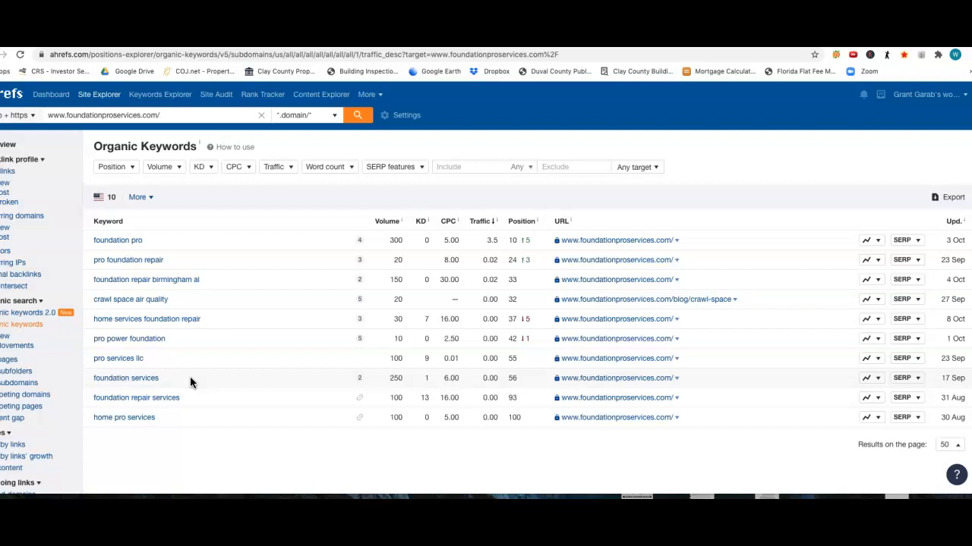
mouse_move(188, 383)
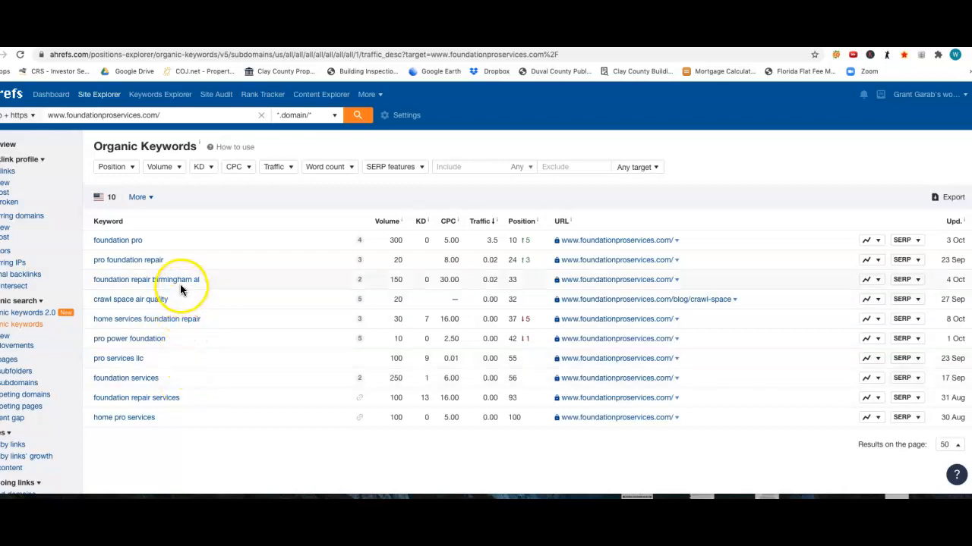
mouse_move(227, 352)
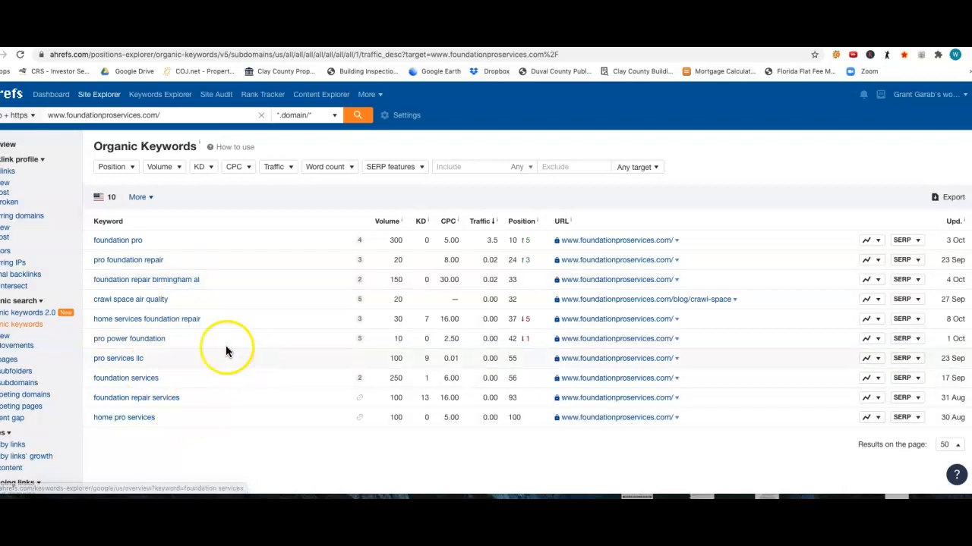
mouse_move(393, 378)
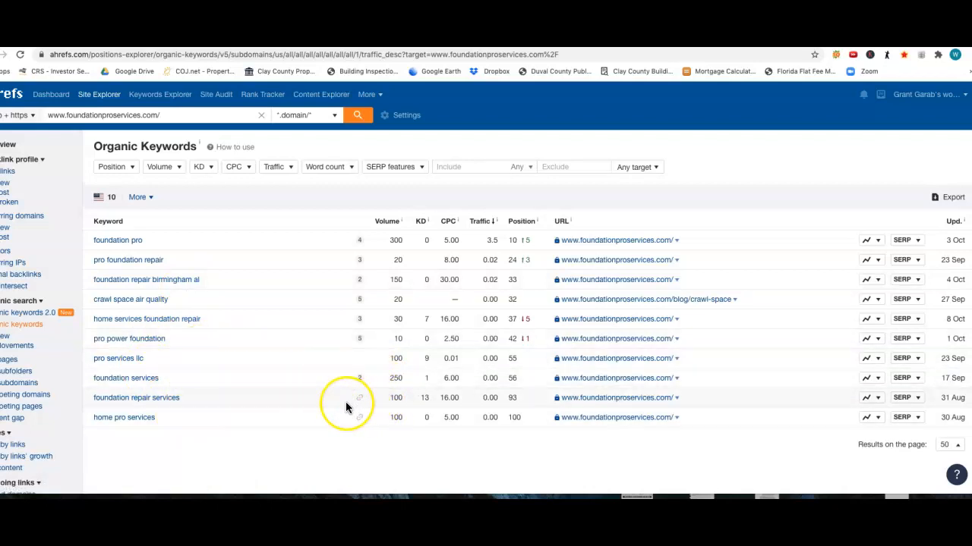
mouse_move(345, 406)
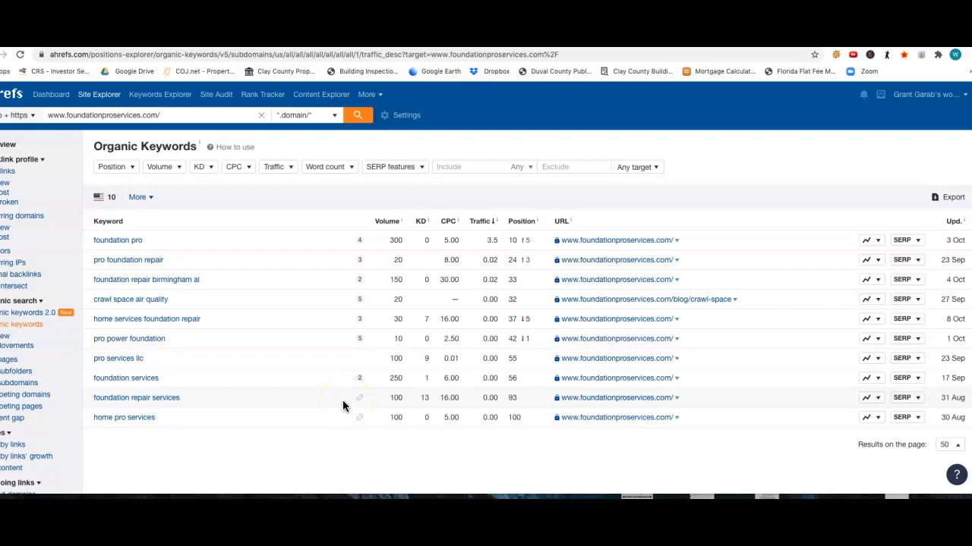
mouse_move(13, 94)
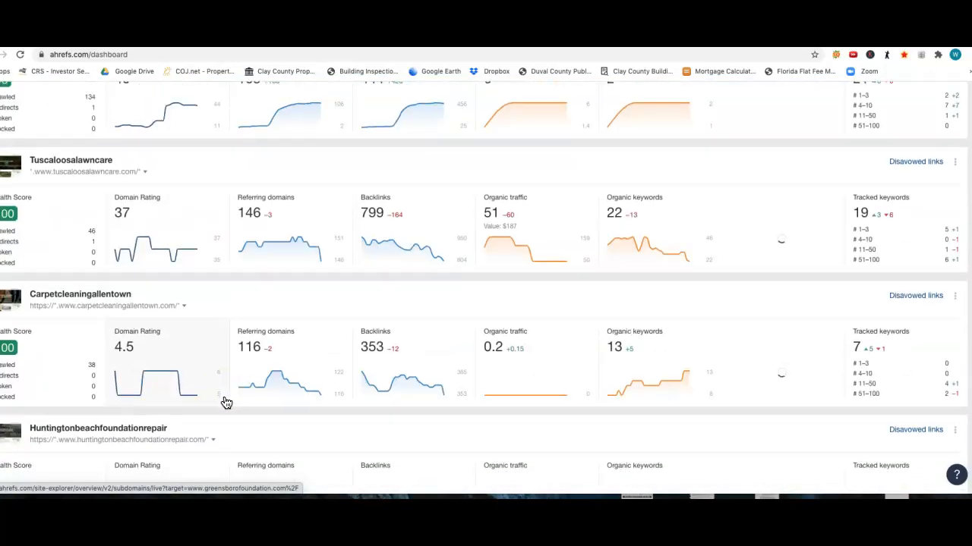
Step: Scroll the projects list to open Rank Tracker for Birminghamfoundationrepair (14 tracked keywords)
scroll("down", 3)
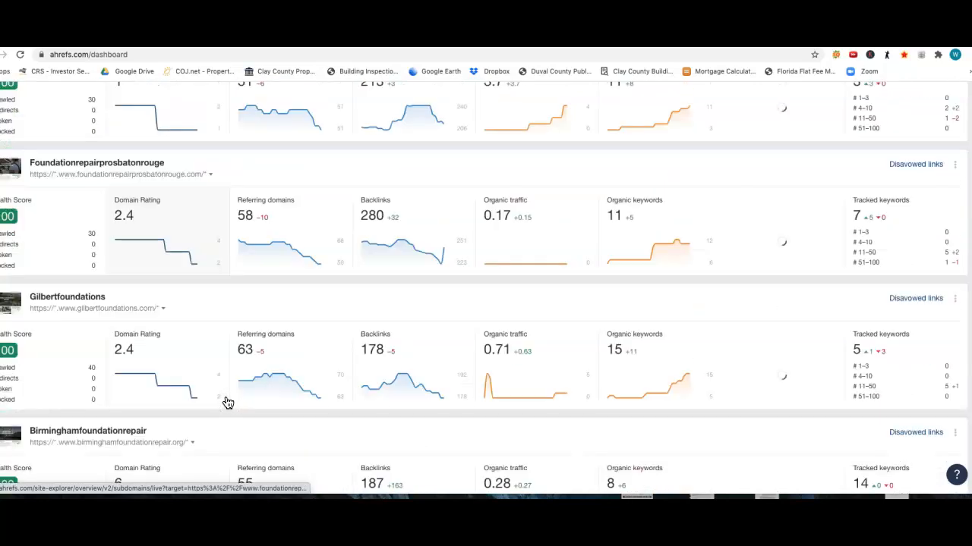
scroll("down", 3)
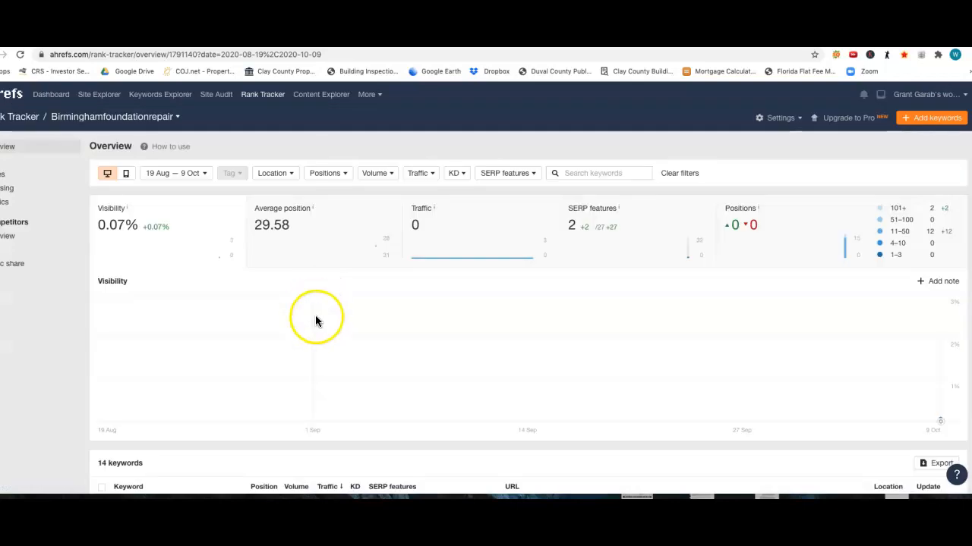
Step: Review the 14 tracked Birmingham keywords (positions 13 to 100+), then return to the Ahrefs dashboard
scroll("down", 3)
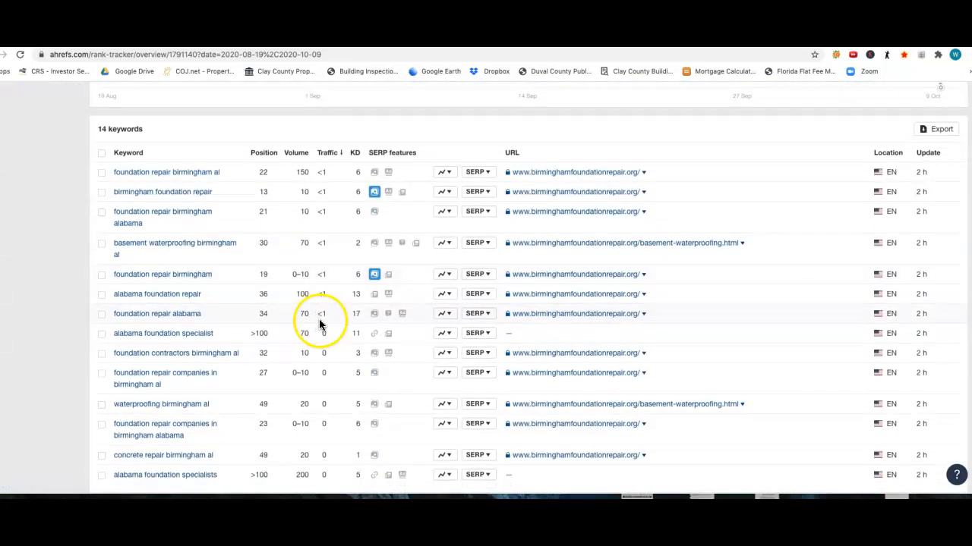
scroll("down", 3)
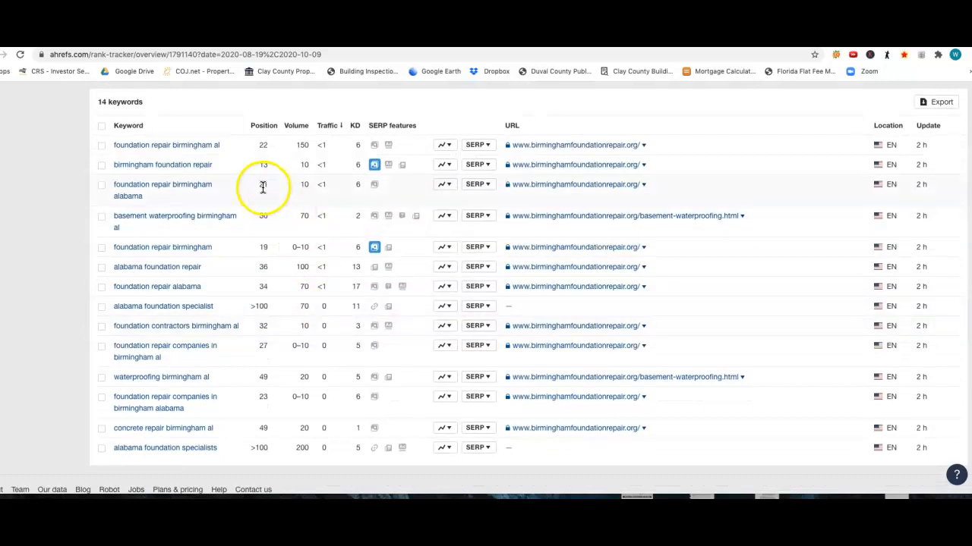
mouse_move(222, 170)
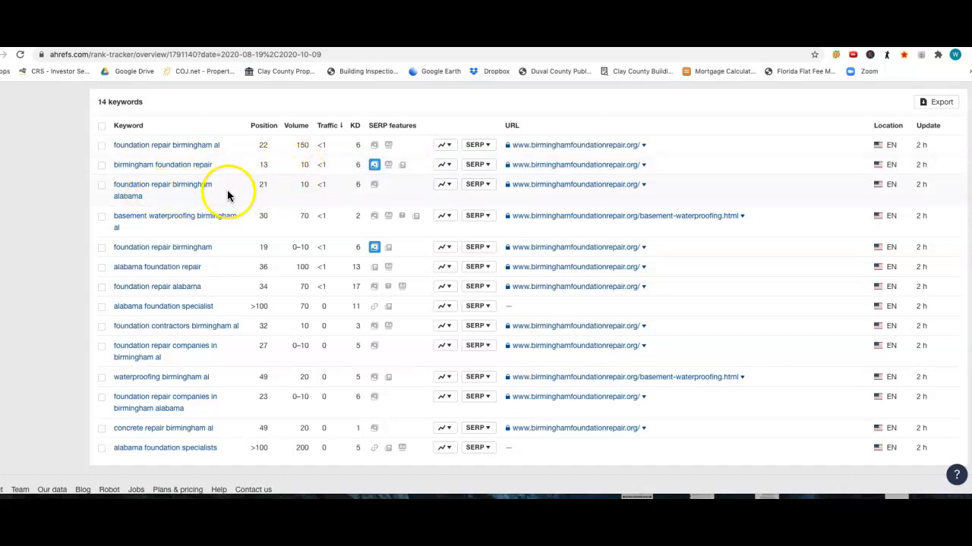
mouse_move(274, 232)
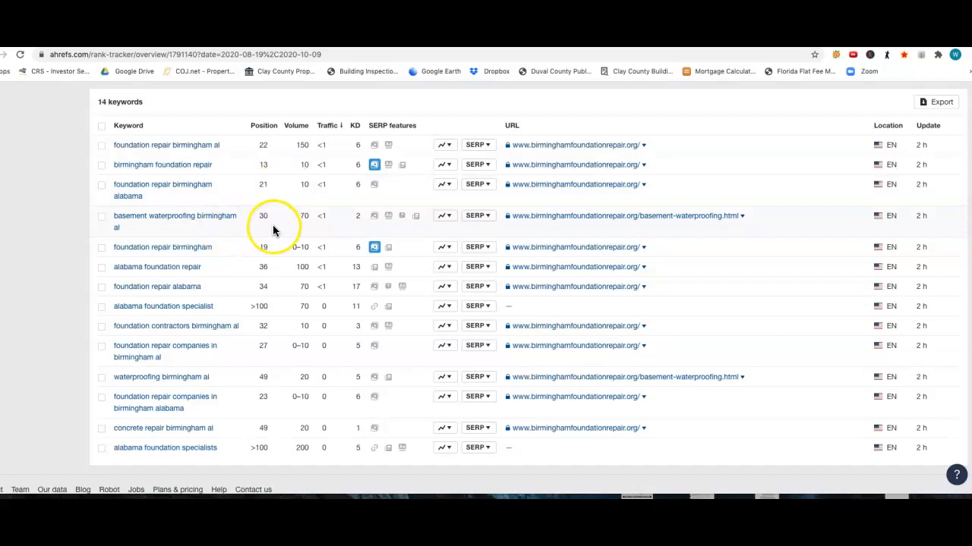
mouse_move(205, 286)
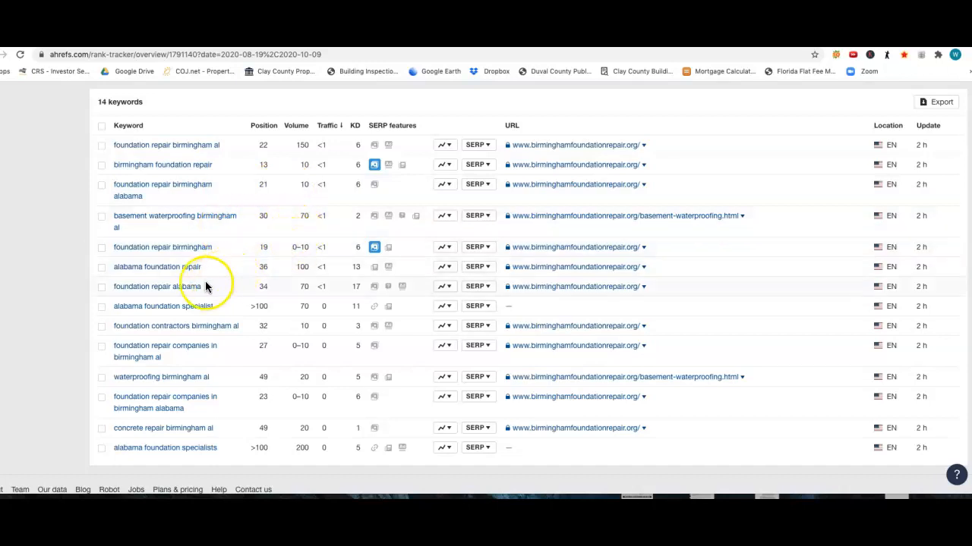
mouse_move(154, 301)
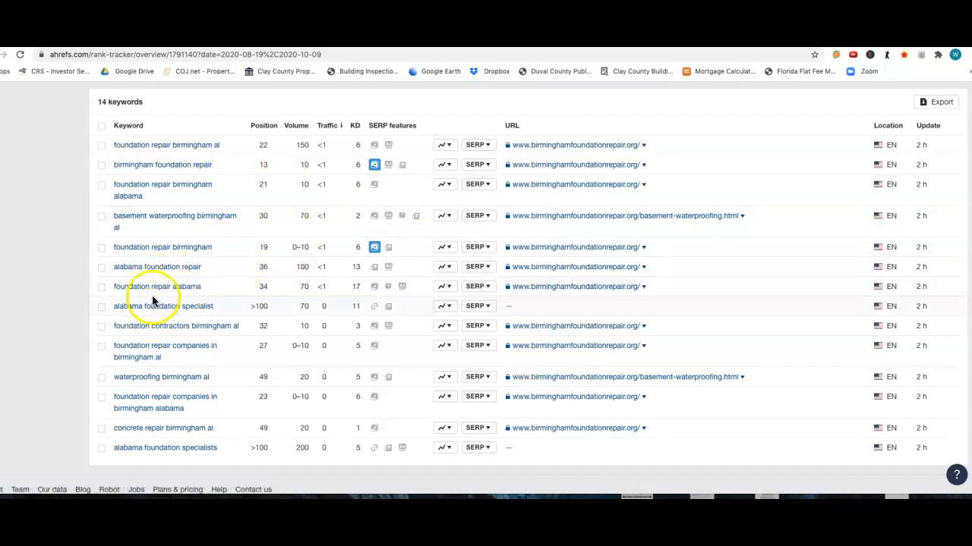
mouse_move(177, 326)
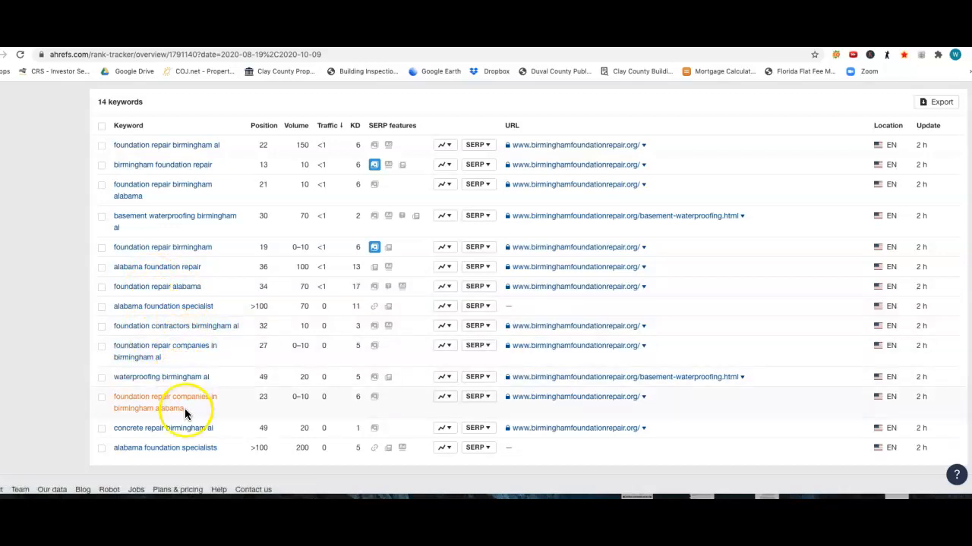
mouse_move(182, 459)
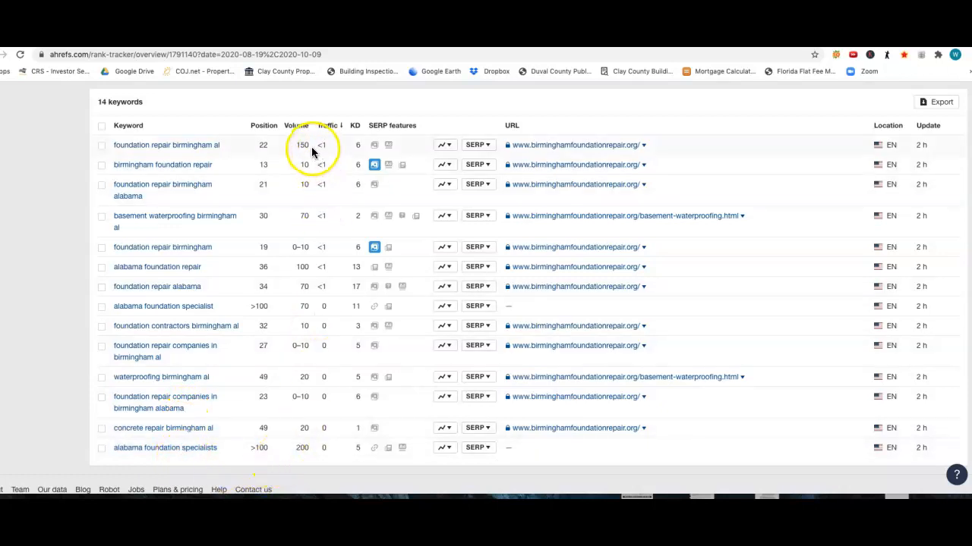
mouse_move(310, 347)
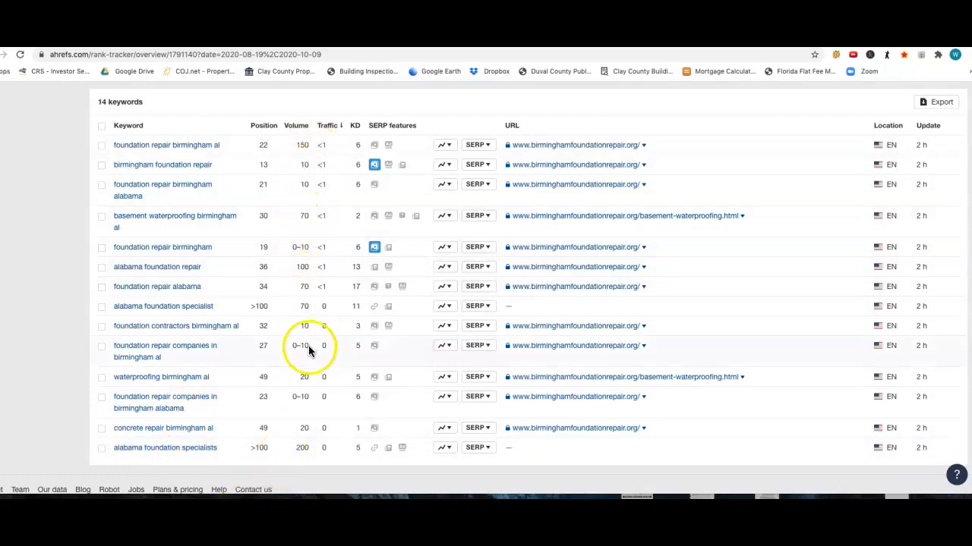
mouse_move(309, 437)
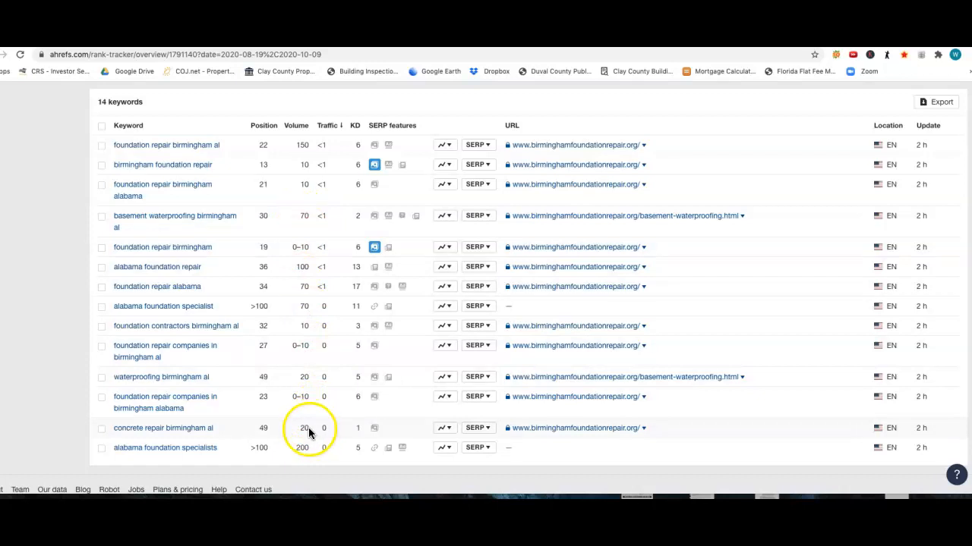
mouse_move(283, 231)
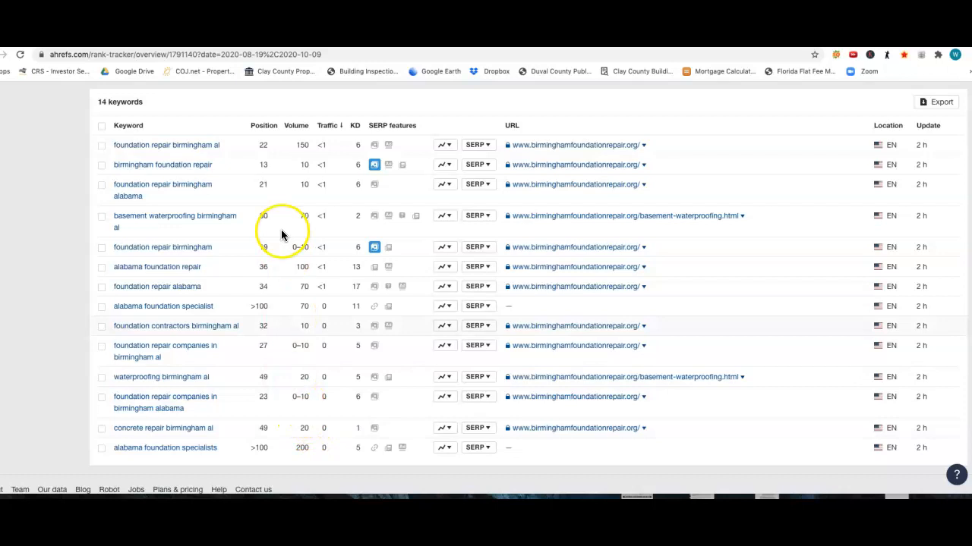
scroll("up", 3)
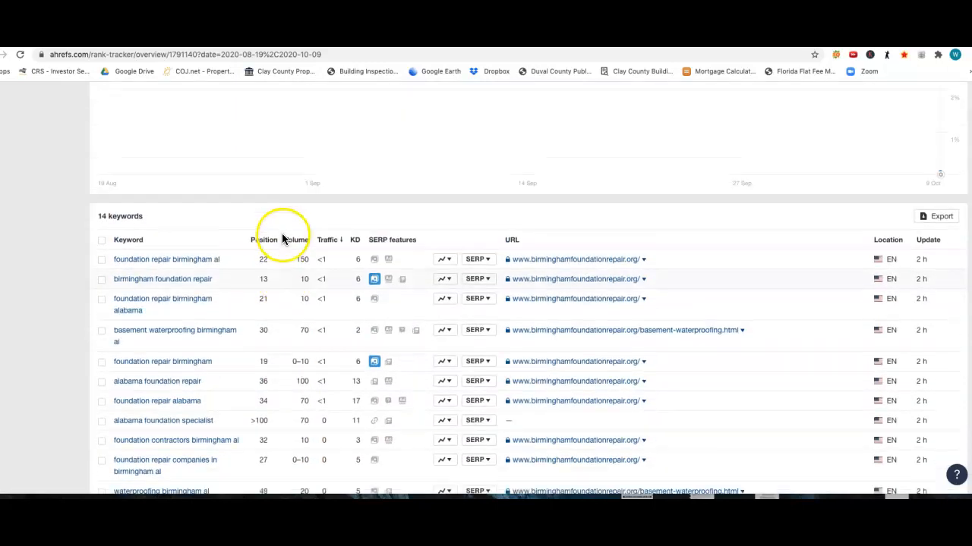
mouse_move(265, 228)
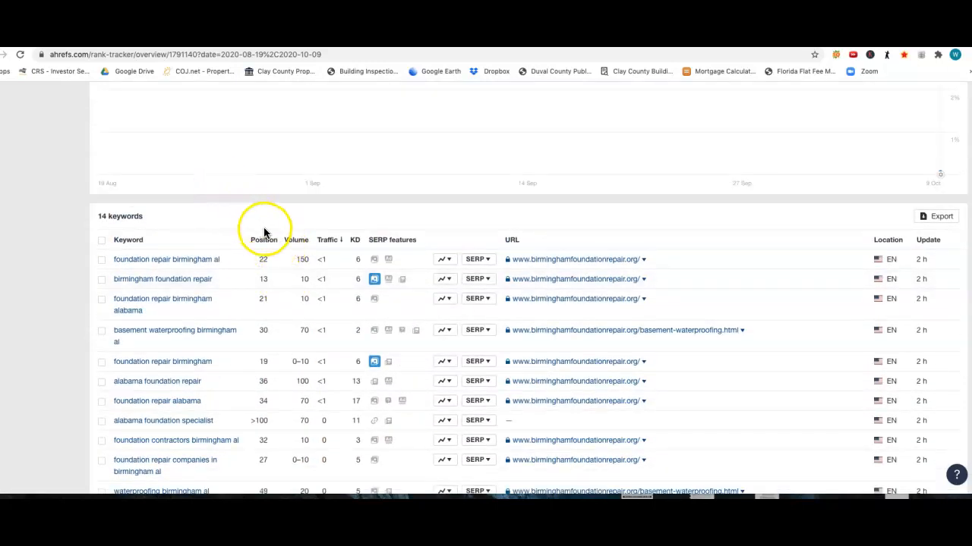
mouse_move(157, 381)
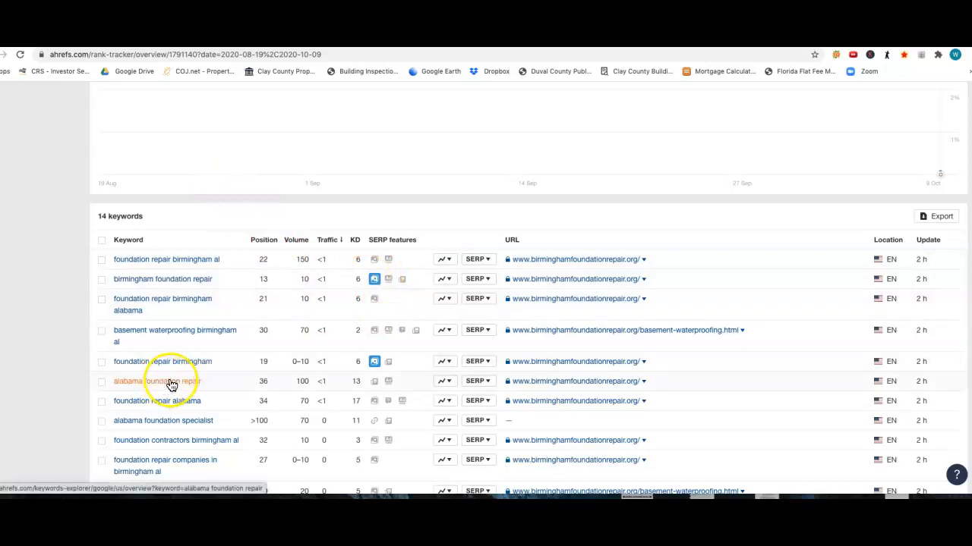
scroll("up", 3)
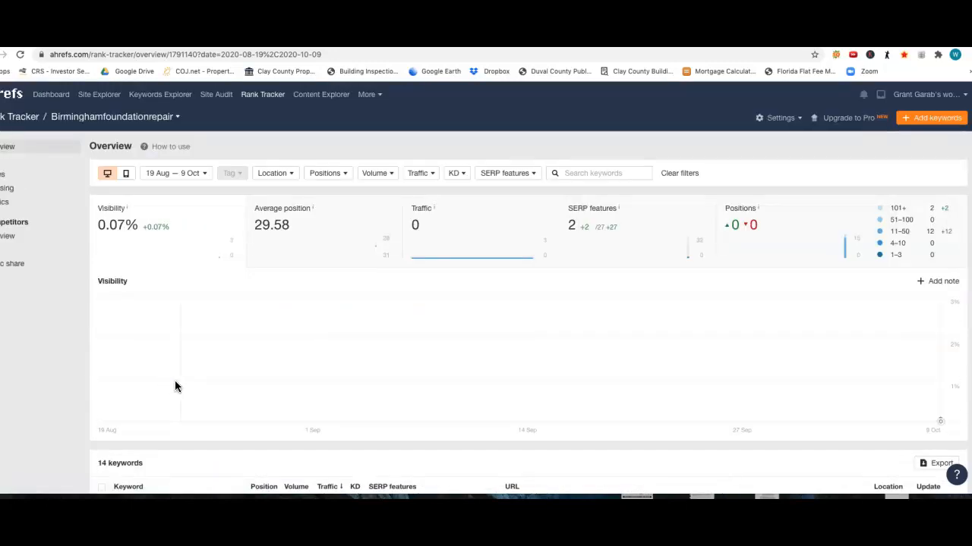
mouse_move(21, 116)
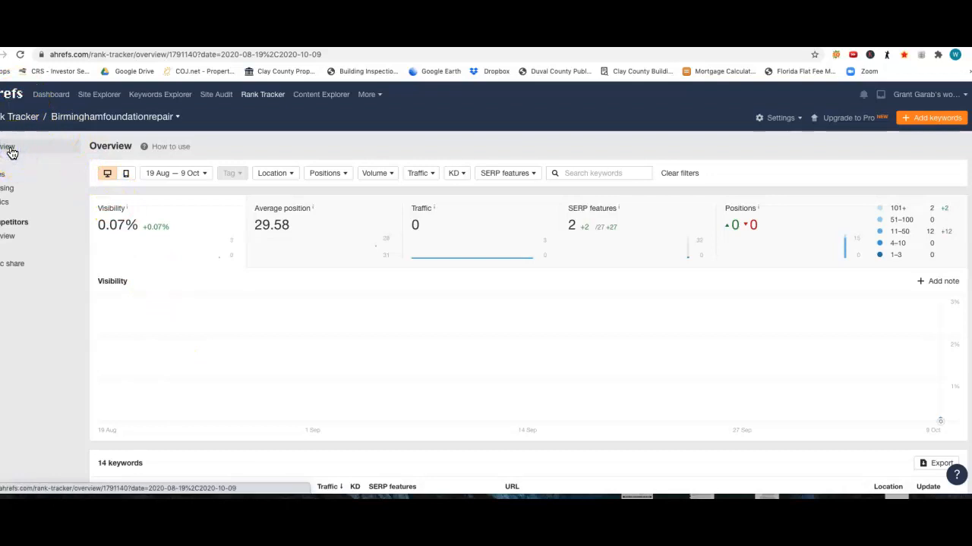
left_click(12, 94)
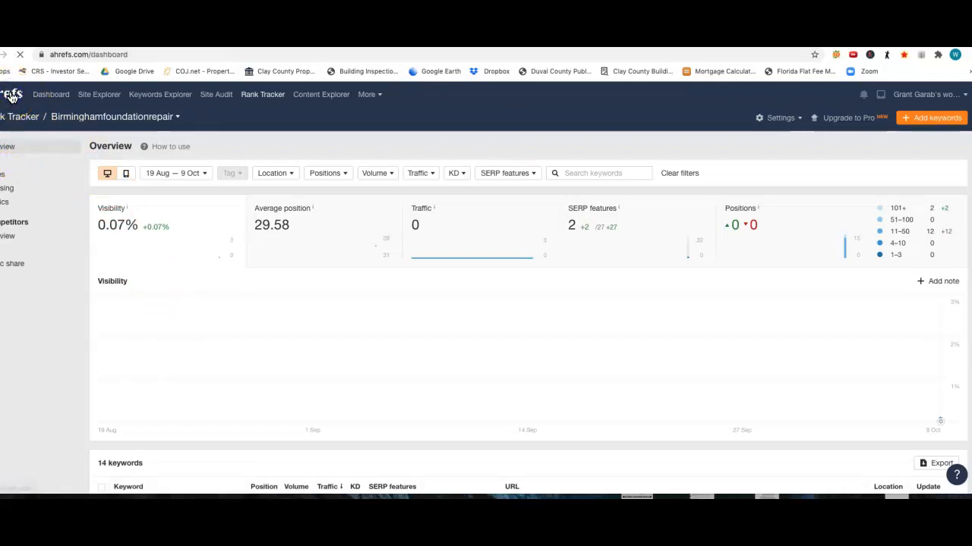
left_click(50, 94)
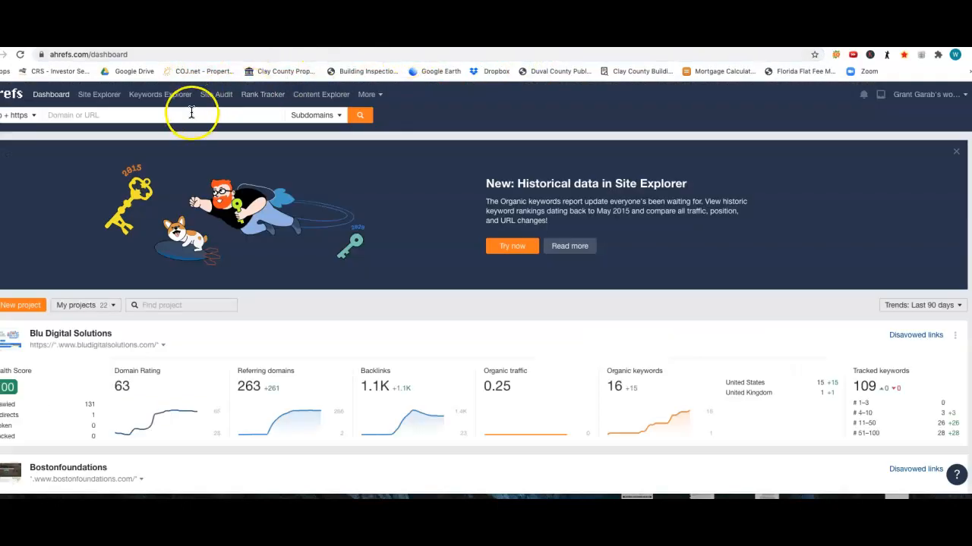
type("https://www.foundationproservices.com/")
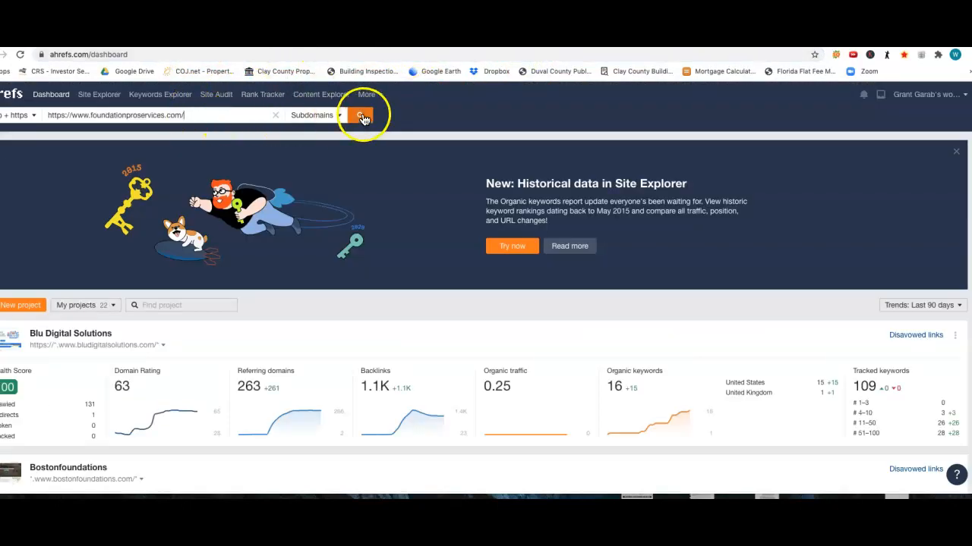
left_click(359, 115)
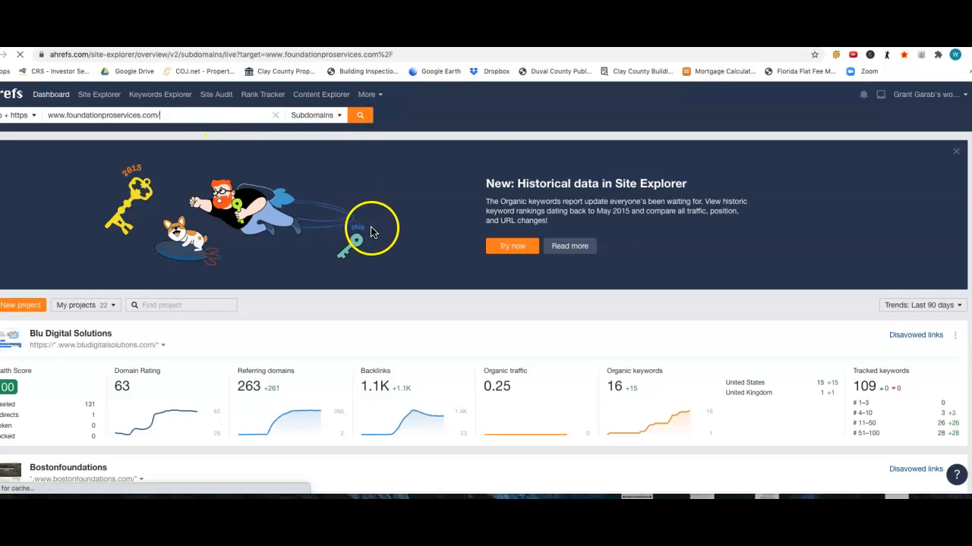
left_click(359, 115)
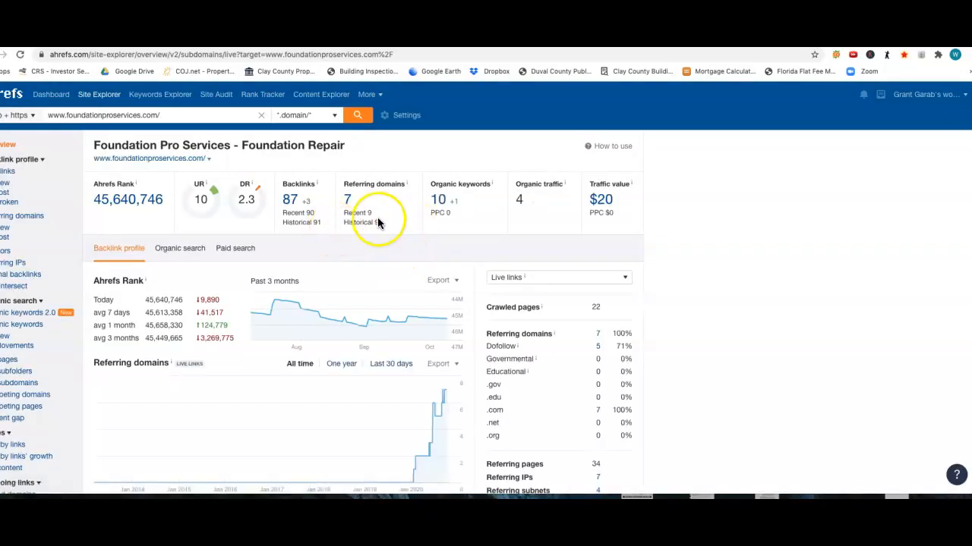
mouse_move(360, 232)
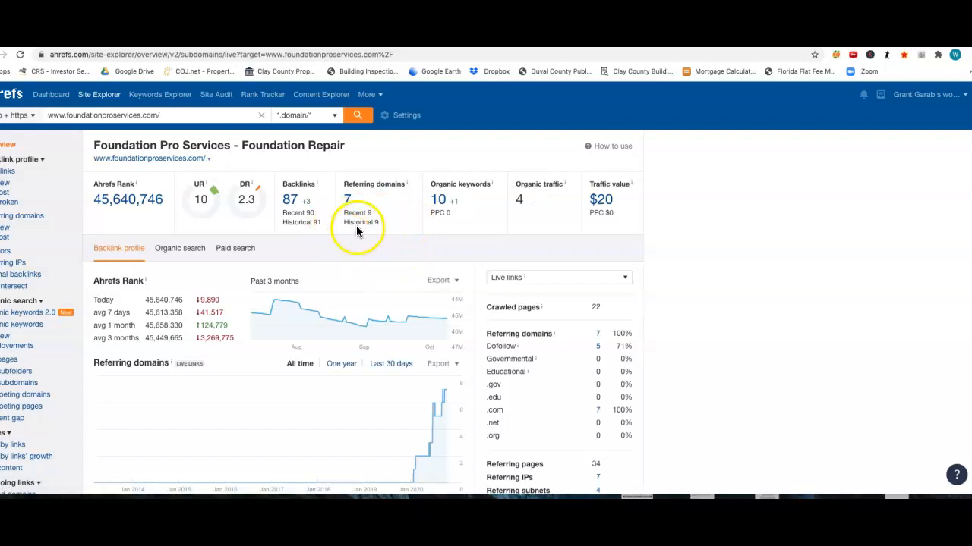
mouse_move(258, 216)
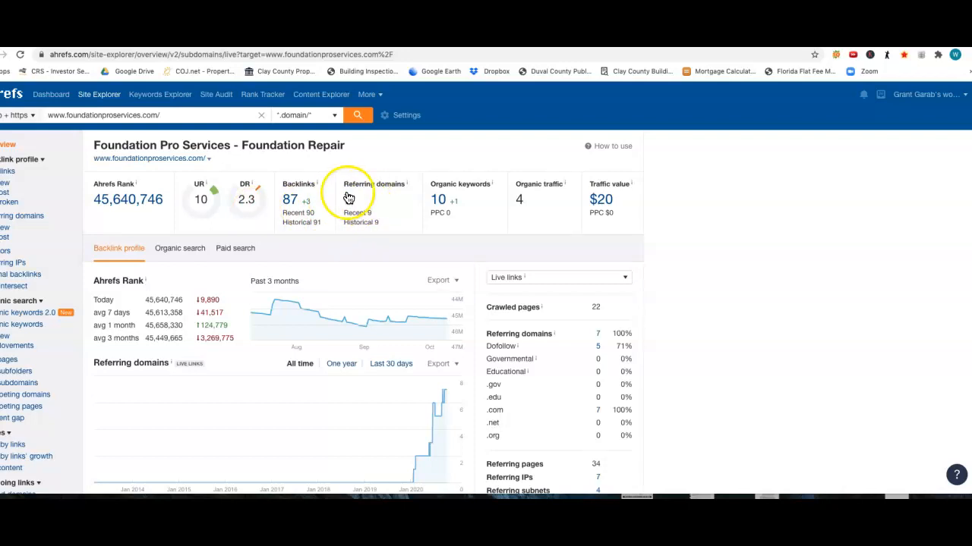
mouse_move(348, 205)
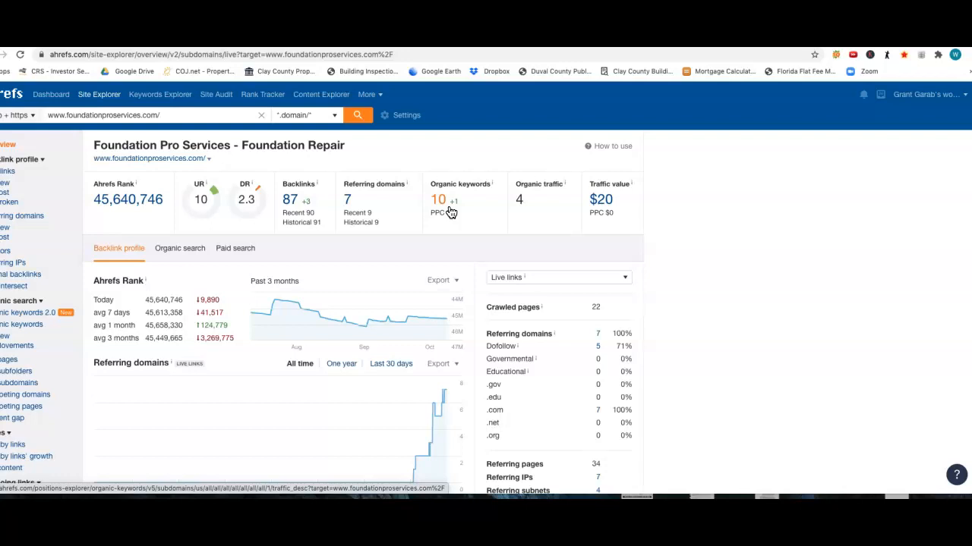
mouse_move(412, 210)
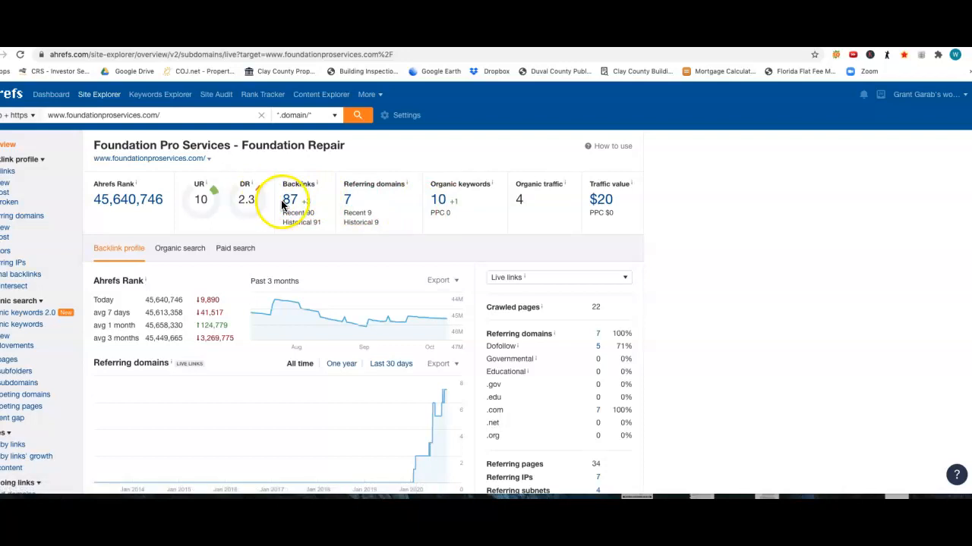
mouse_move(290, 210)
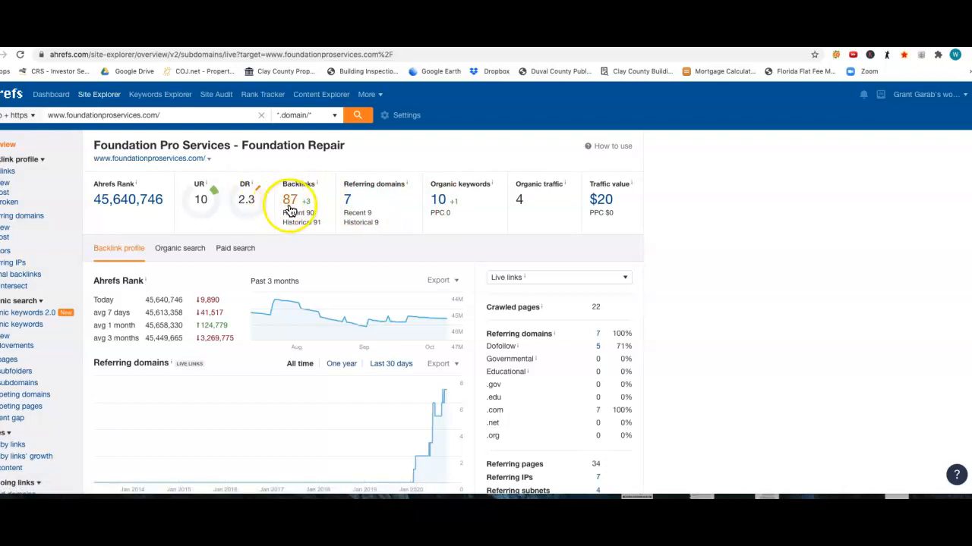
mouse_move(439, 202)
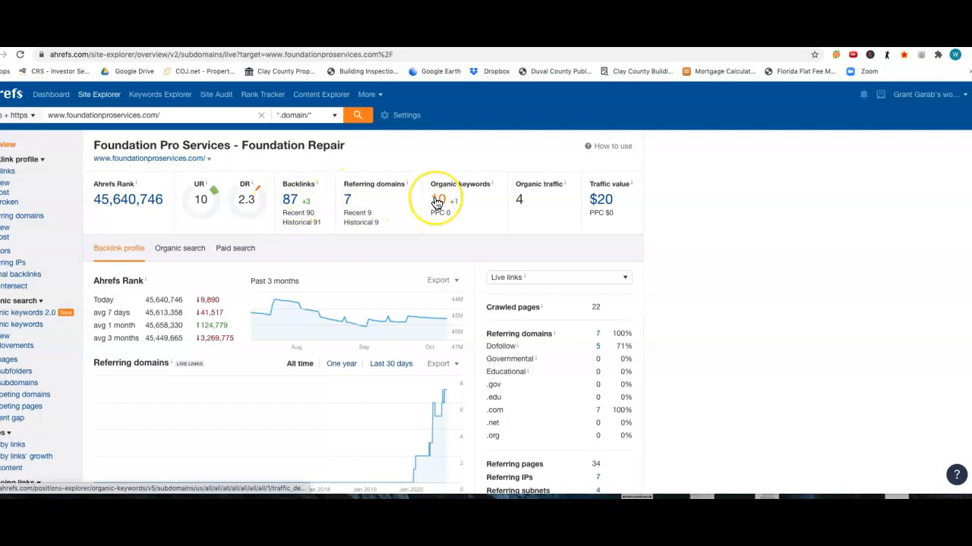
mouse_move(364, 239)
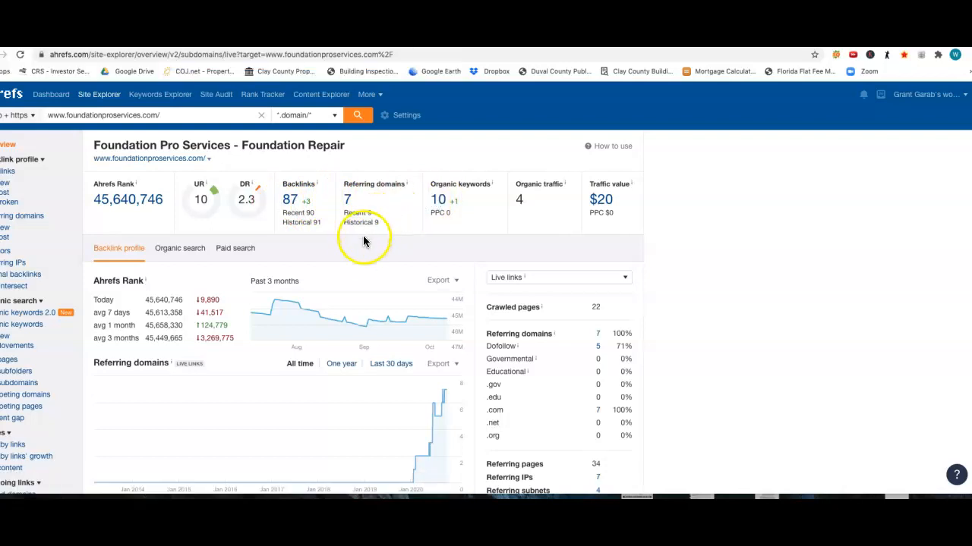
mouse_move(364, 249)
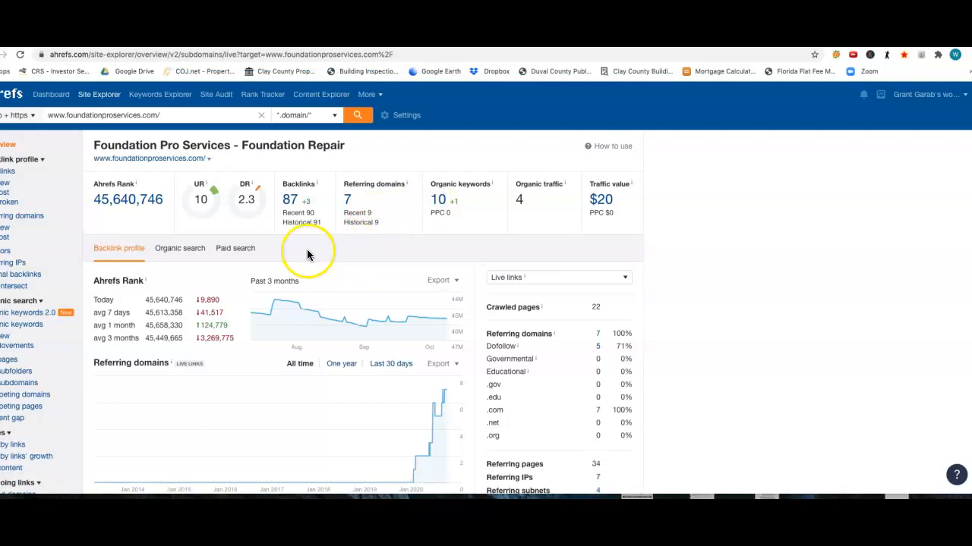
mouse_move(264, 252)
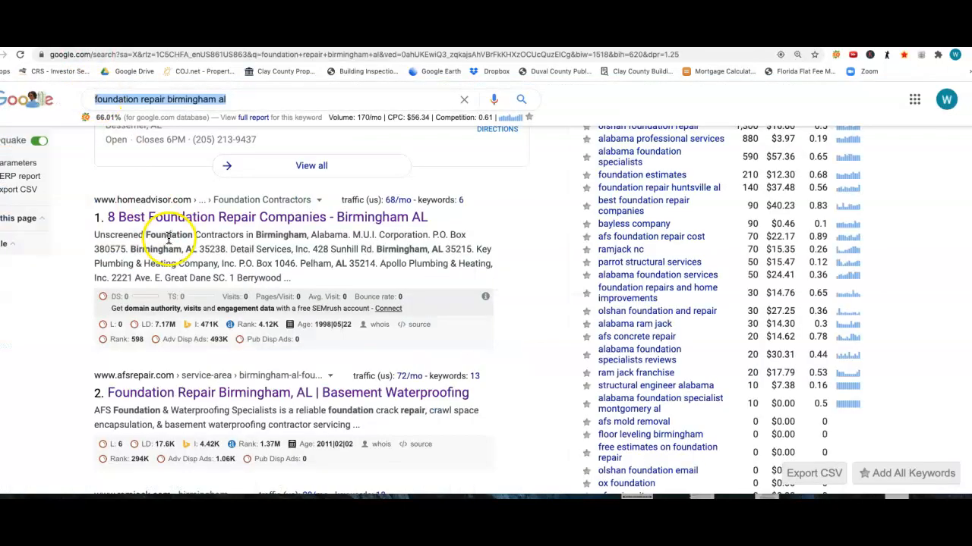
Step: Scroll the 'foundation repair birmingham al' results to the three-business local map pack
scroll("up", 3)
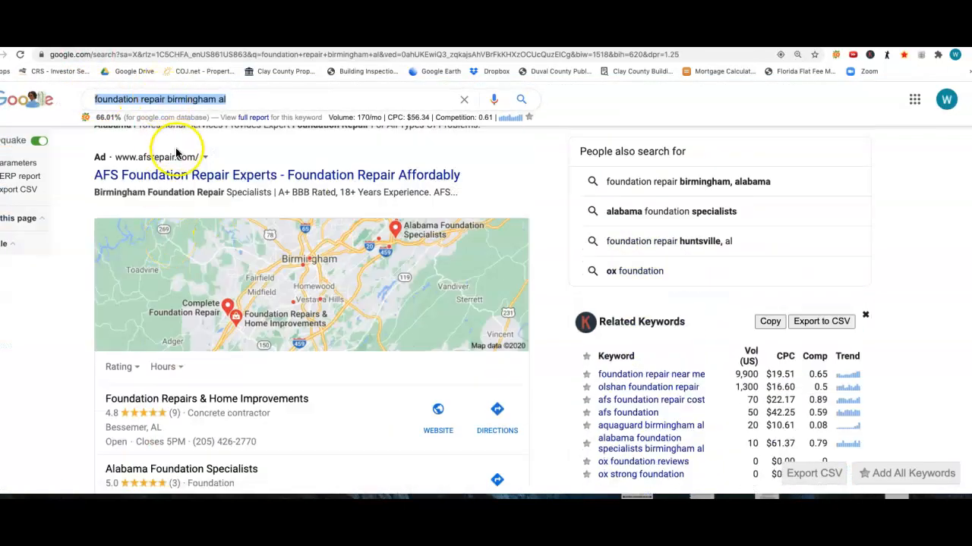
scroll("down", 3)
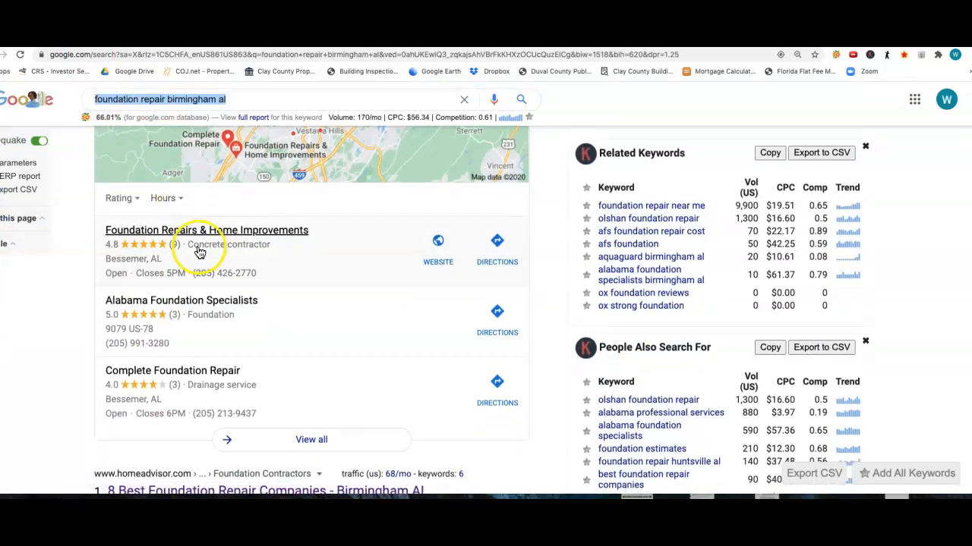
mouse_move(195, 451)
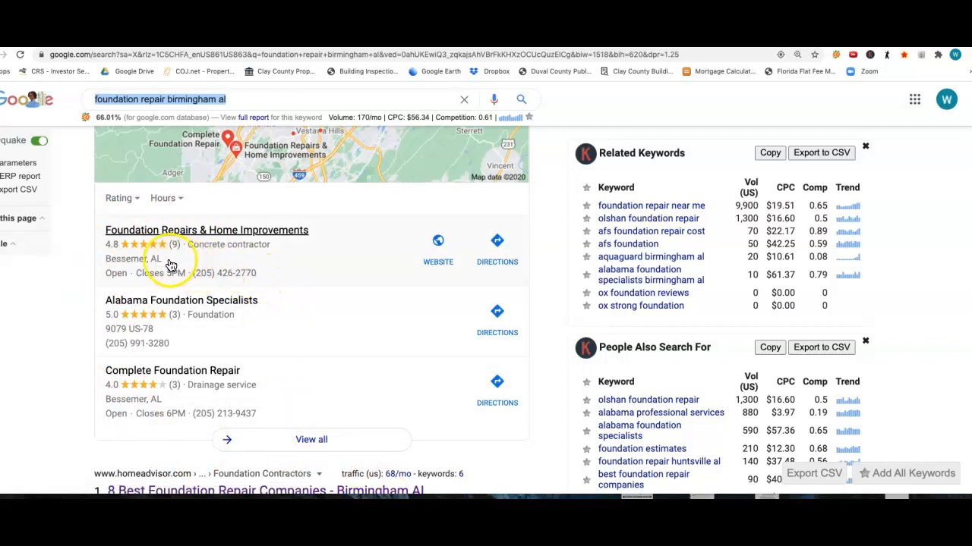
mouse_move(197, 287)
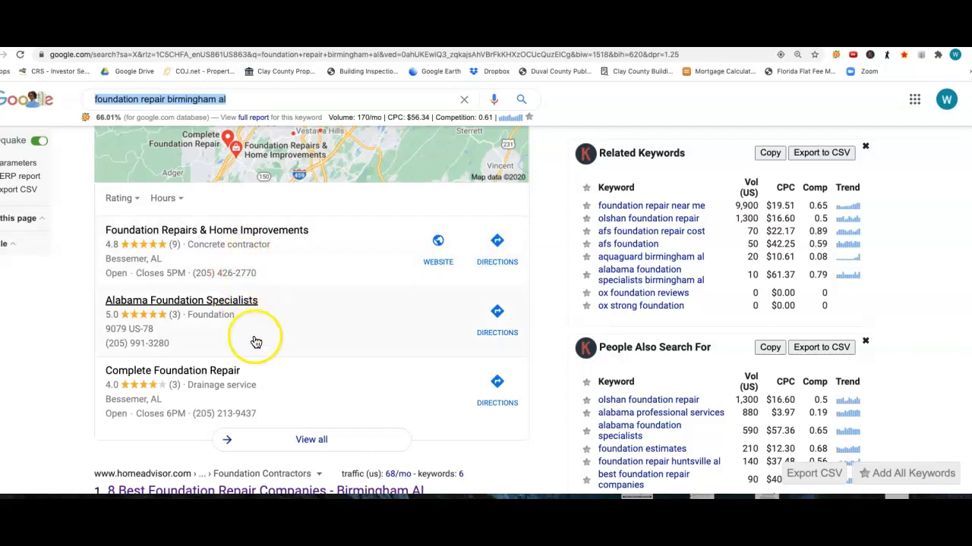
mouse_move(290, 414)
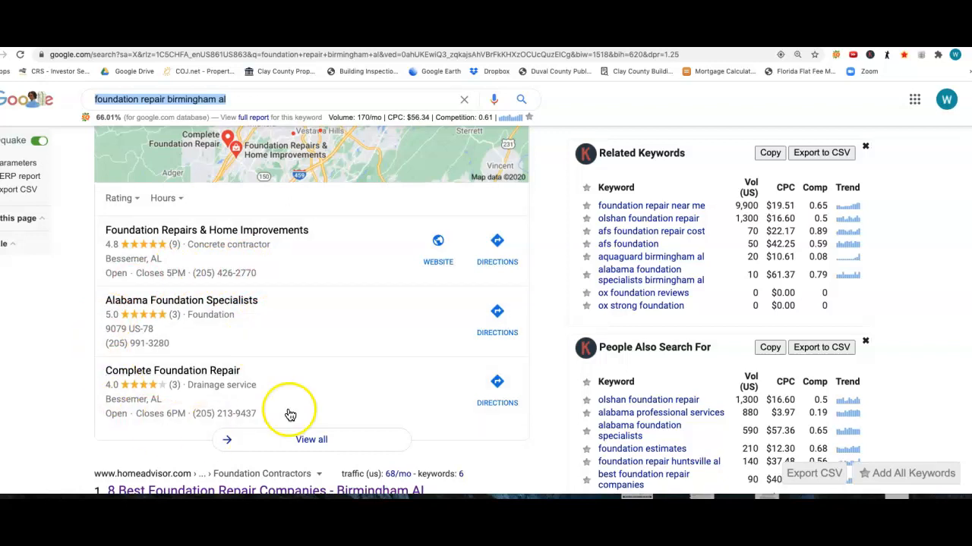
mouse_move(307, 350)
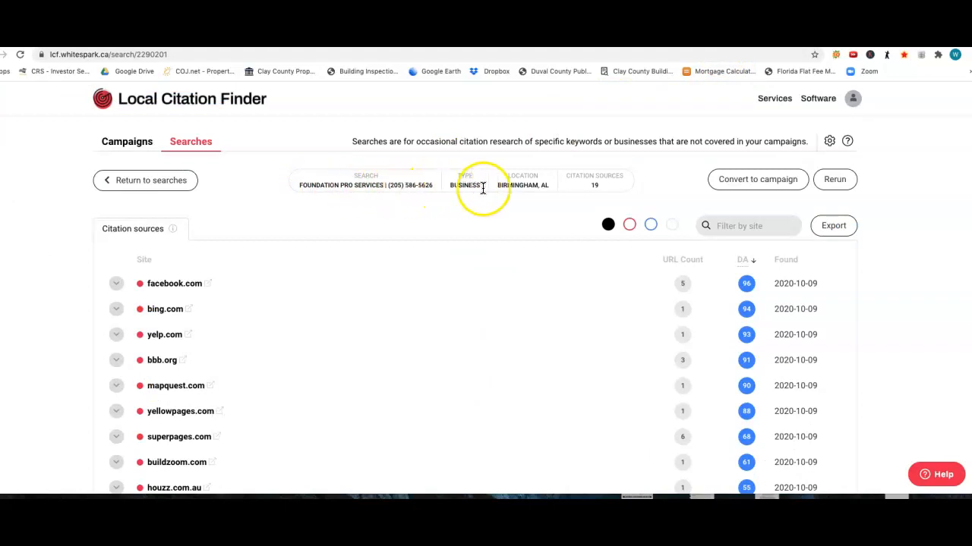
mouse_move(598, 188)
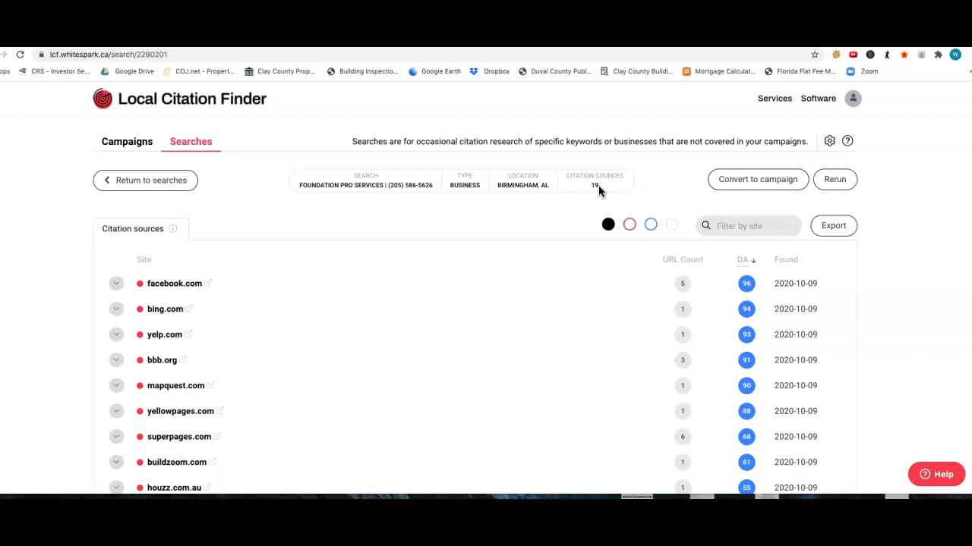
mouse_move(324, 357)
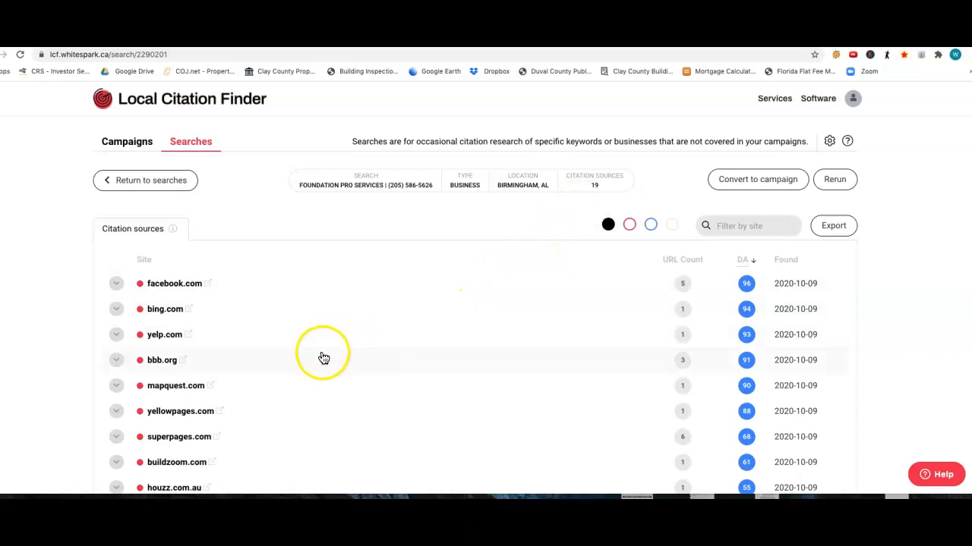
Step: Scroll through the 19 citation sources, led by facebook.com, bing.com and yelp.com, and back up
scroll("down", 3)
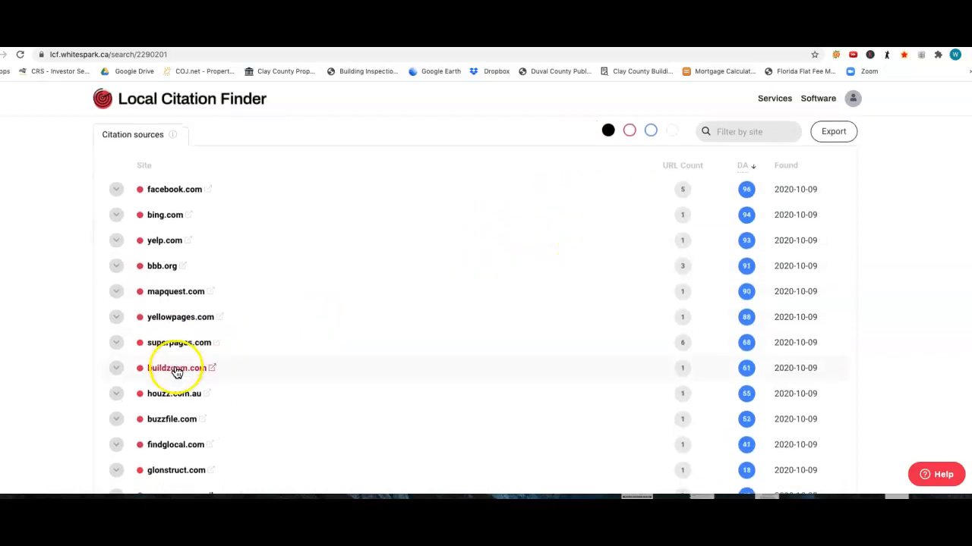
scroll("down", 3)
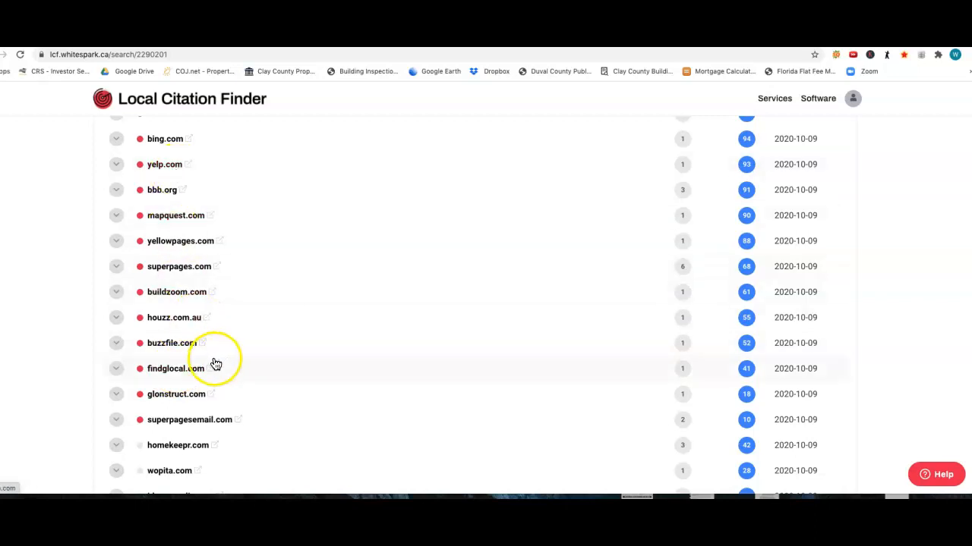
mouse_move(216, 378)
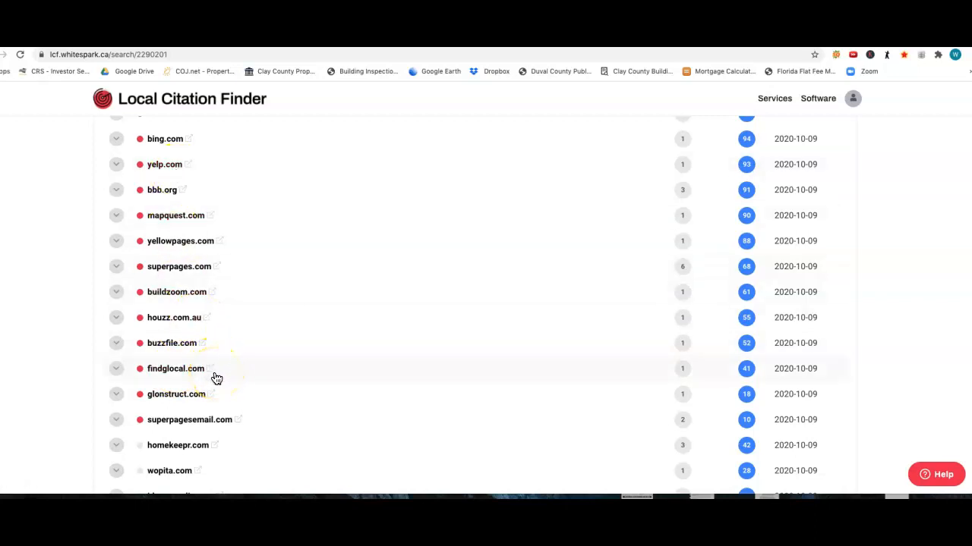
mouse_move(388, 425)
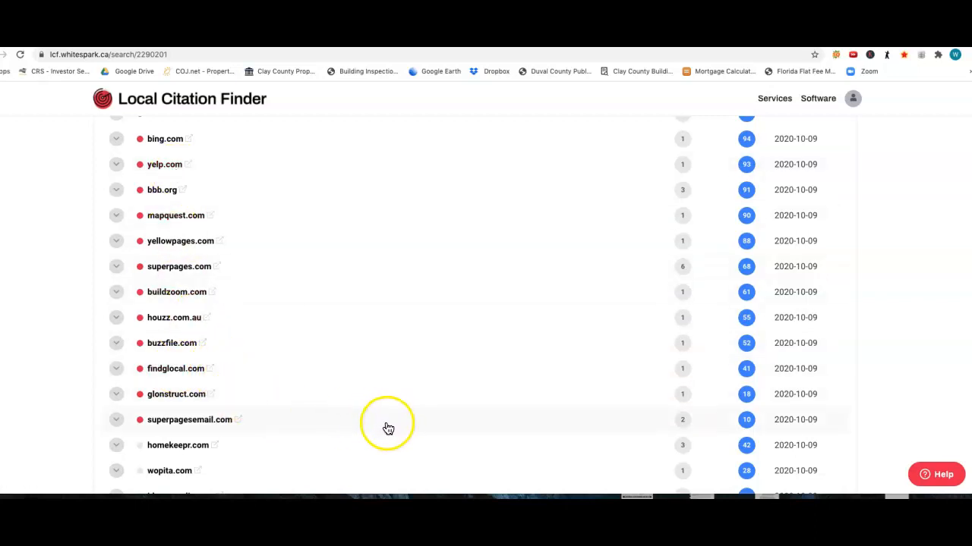
mouse_move(388, 428)
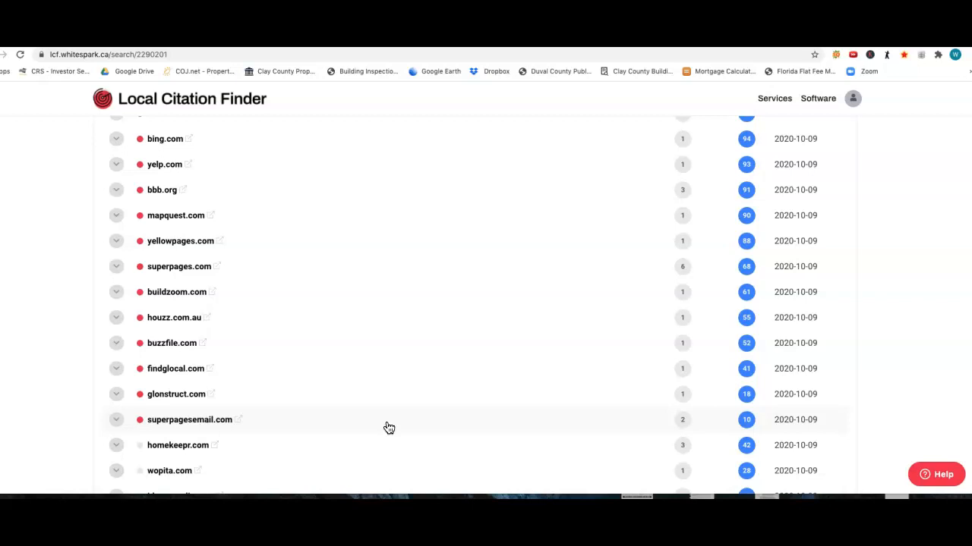
scroll("up", 3)
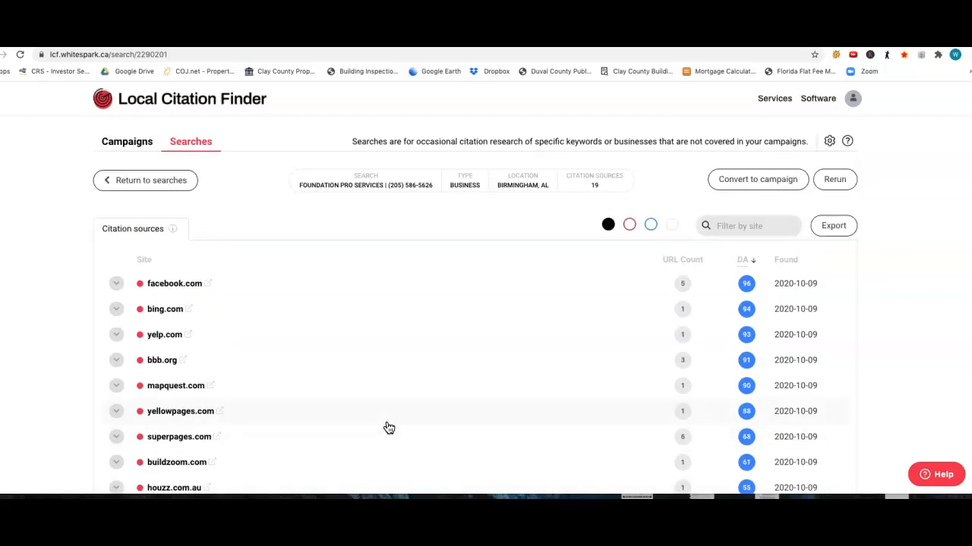
mouse_move(254, 215)
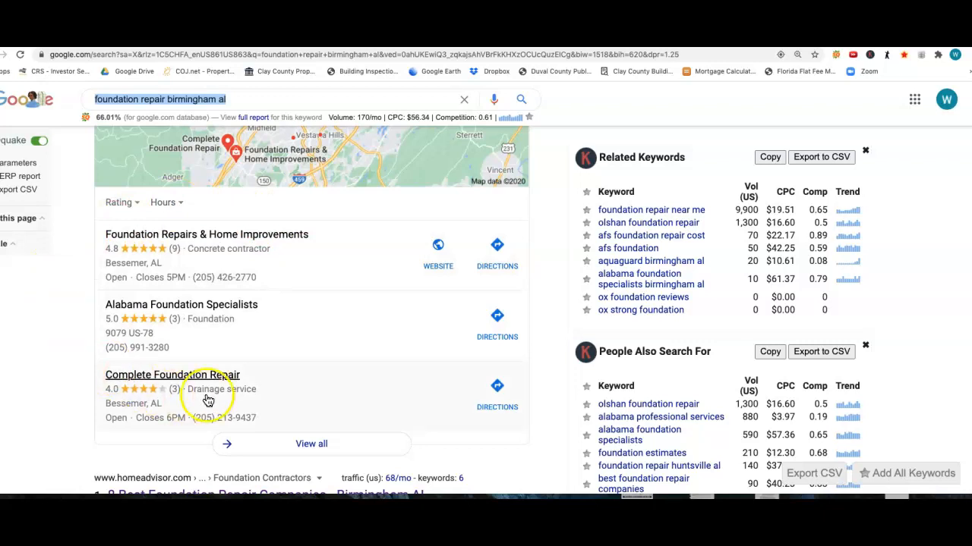
mouse_move(108, 224)
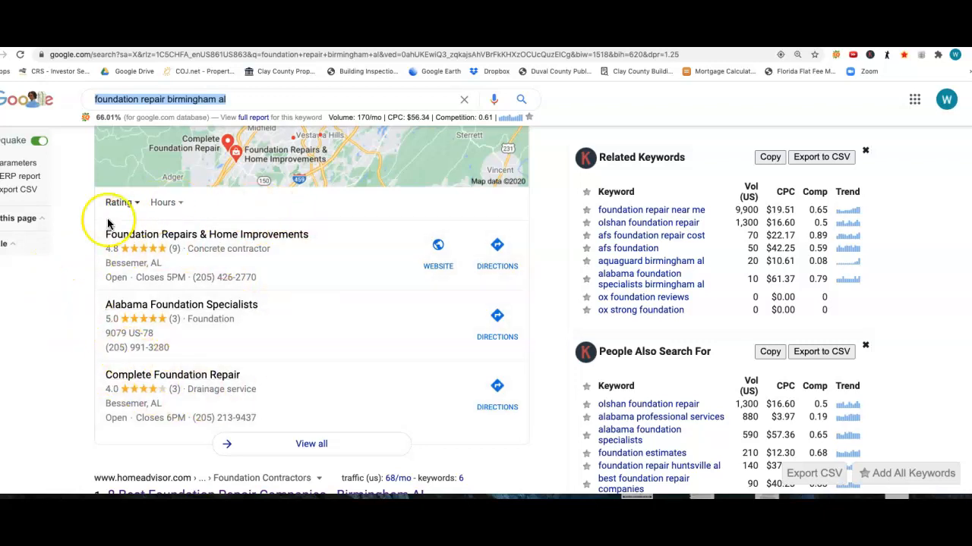
mouse_move(247, 357)
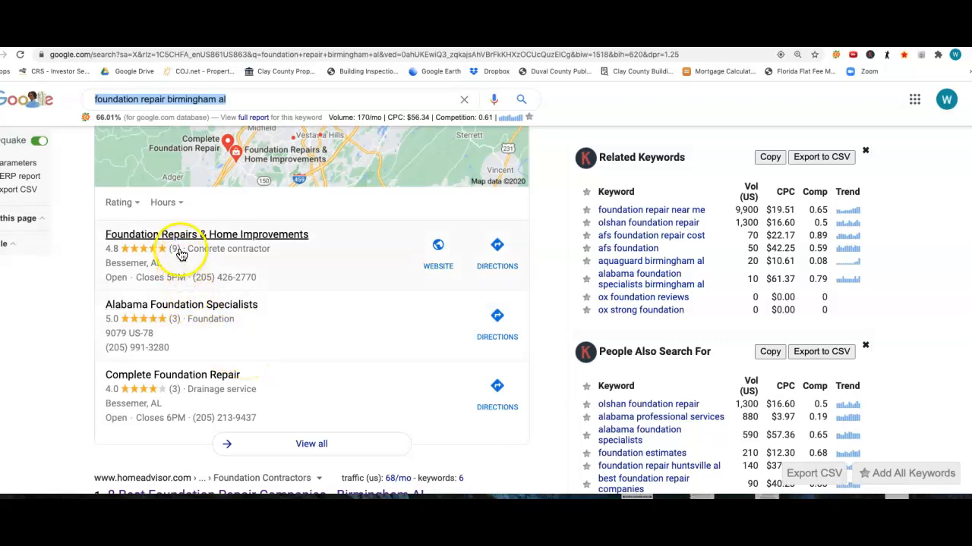
mouse_move(172, 264)
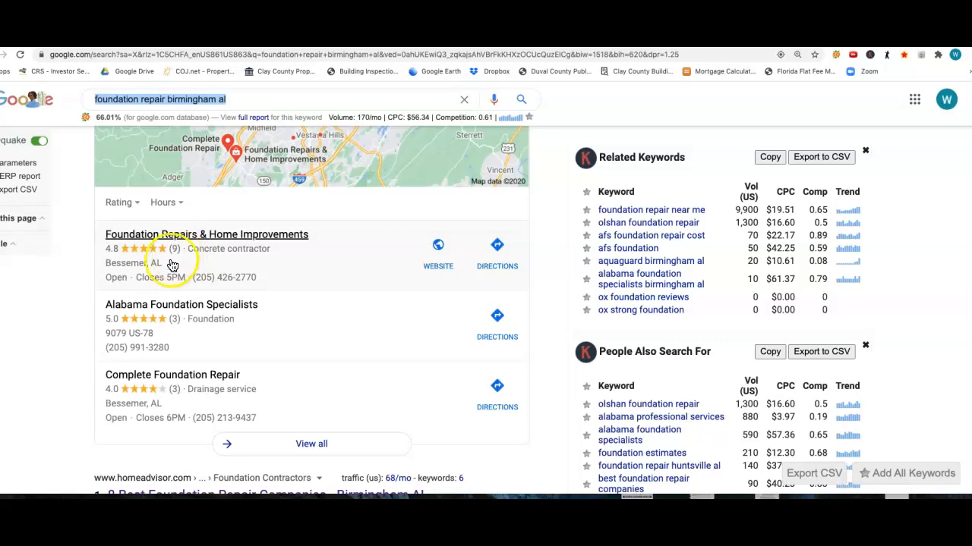
mouse_move(170, 330)
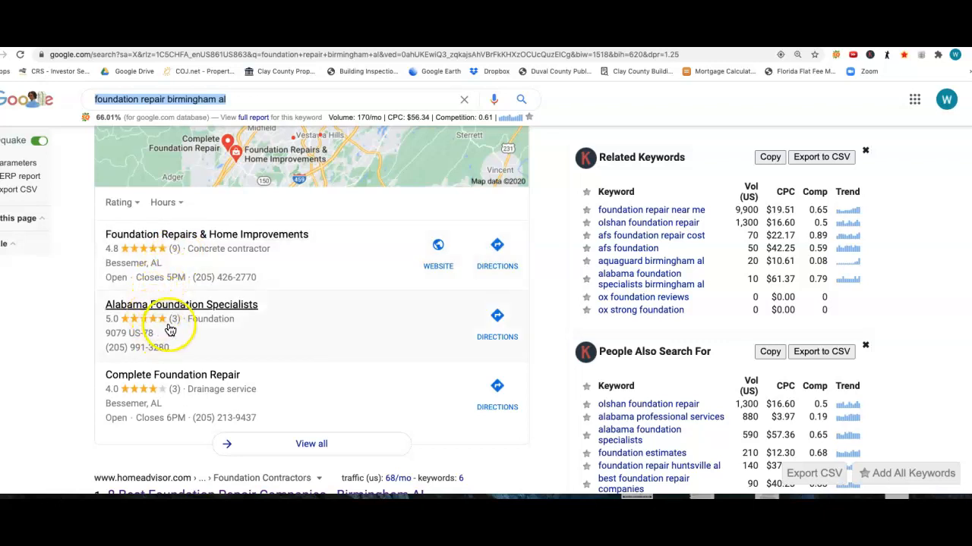
mouse_move(165, 391)
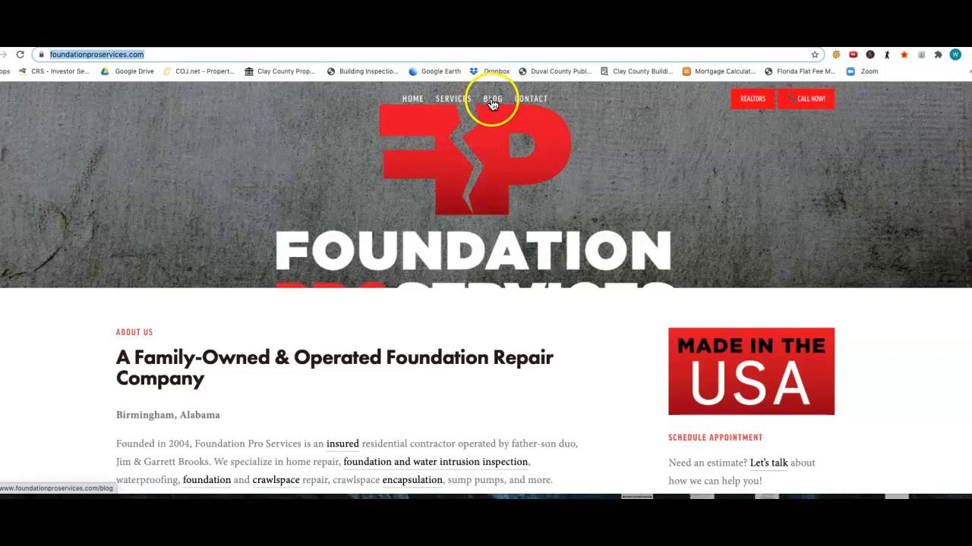
Step: Open the site's BLOG page and scroll through posts on piers, encapsulation and Covid-19
left_click(492, 98)
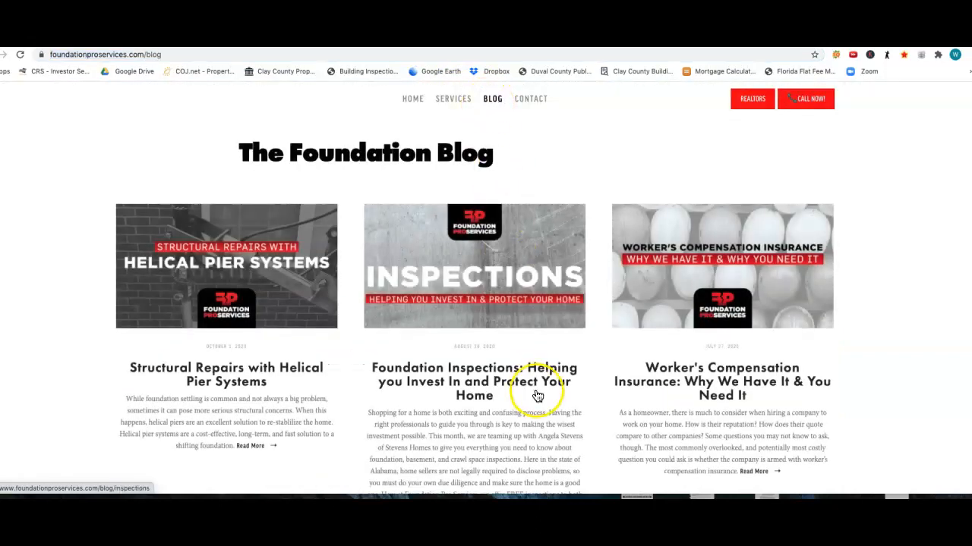
scroll("down", 3)
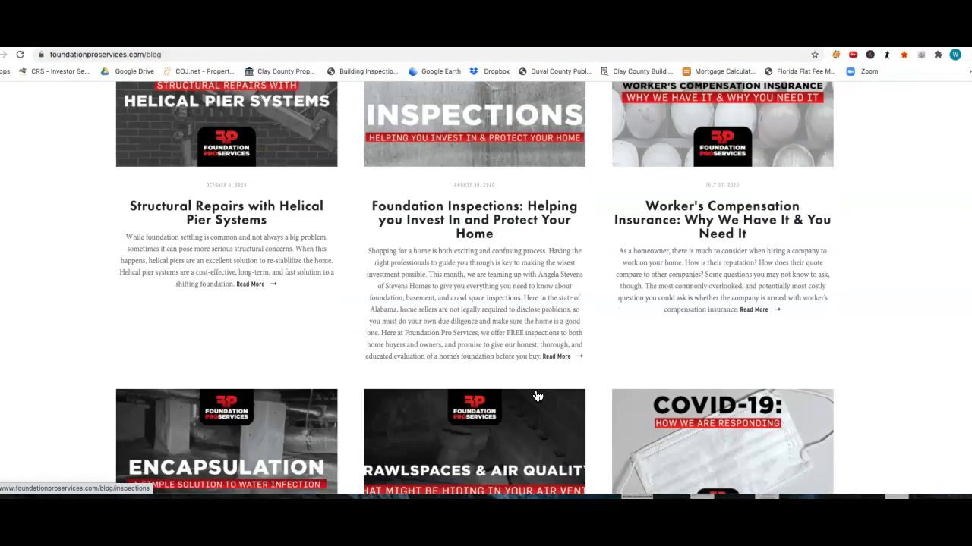
scroll("down", 3)
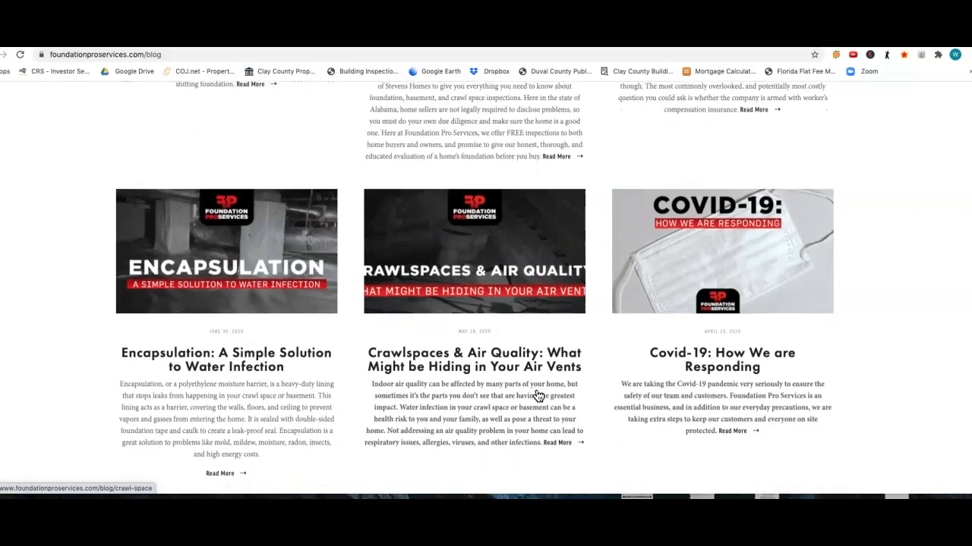
scroll("down", 3)
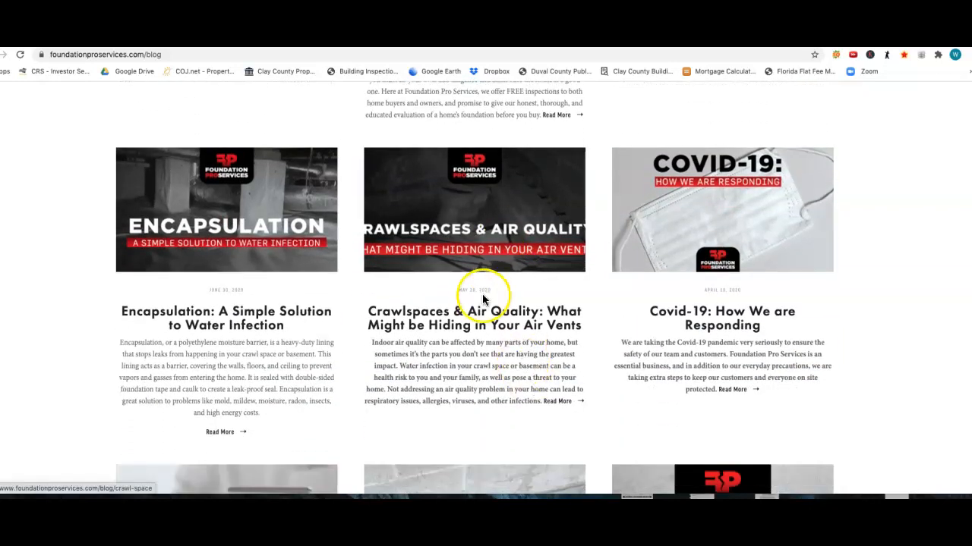
Step: Check the Covid-19 and Encapsulation post image filenames via Save Image As, cancelling each
right_click(641, 205)
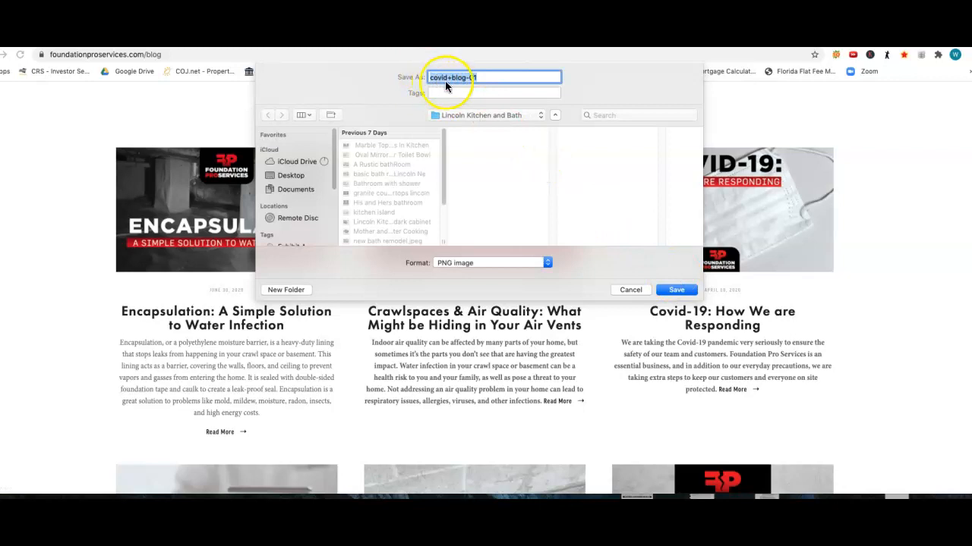
mouse_move(598, 303)
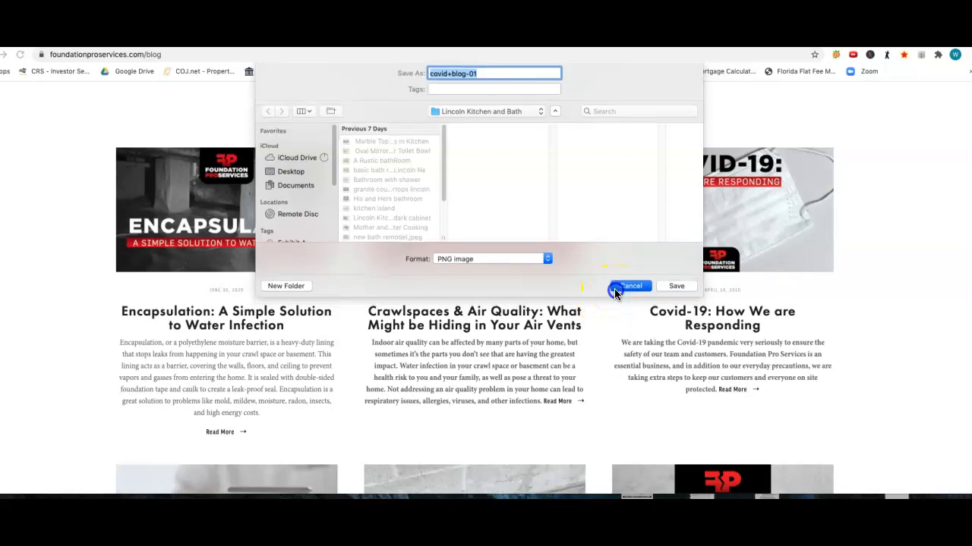
left_click(630, 286)
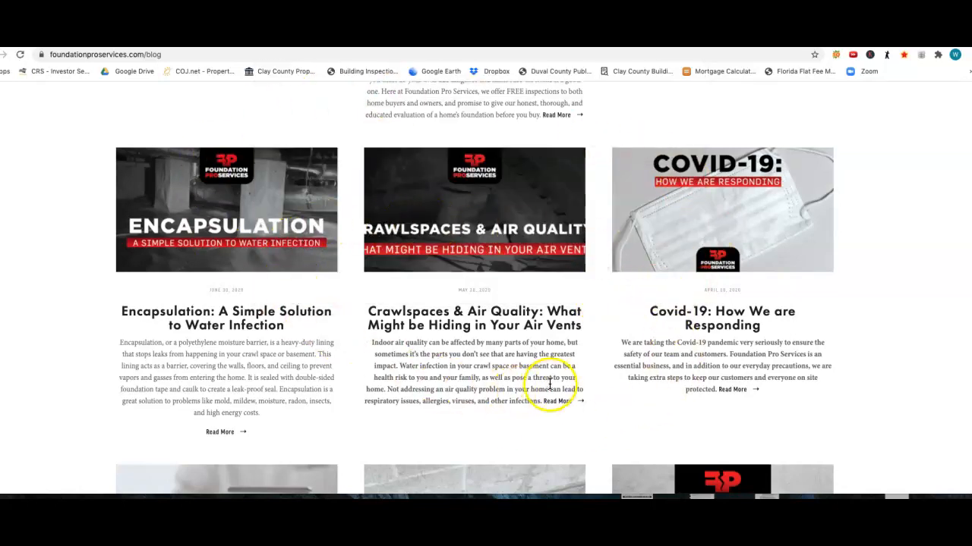
mouse_move(441, 209)
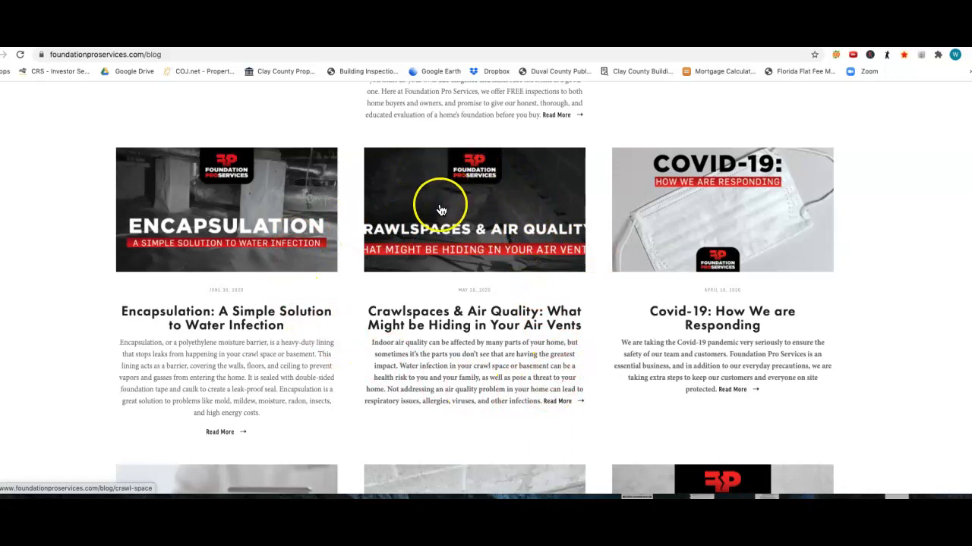
mouse_move(301, 209)
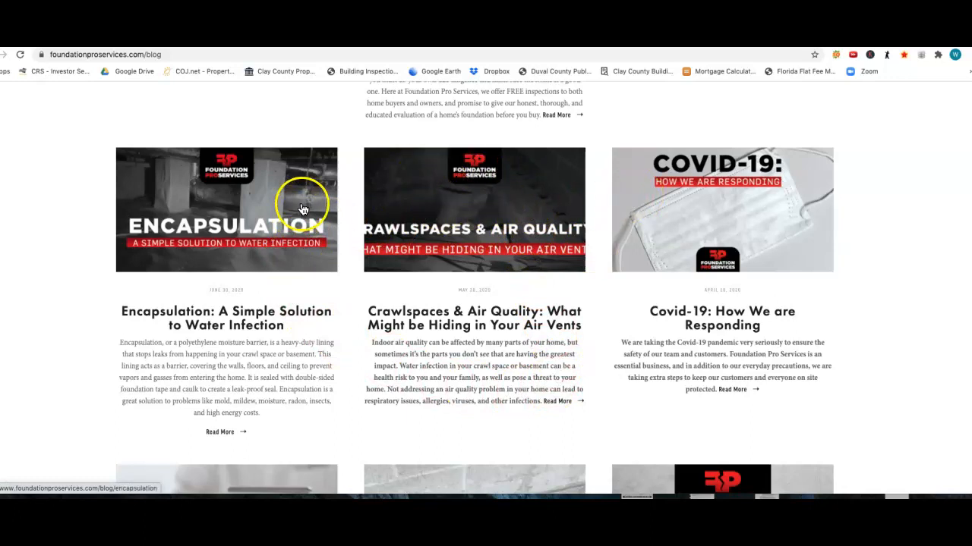
right_click(302, 209)
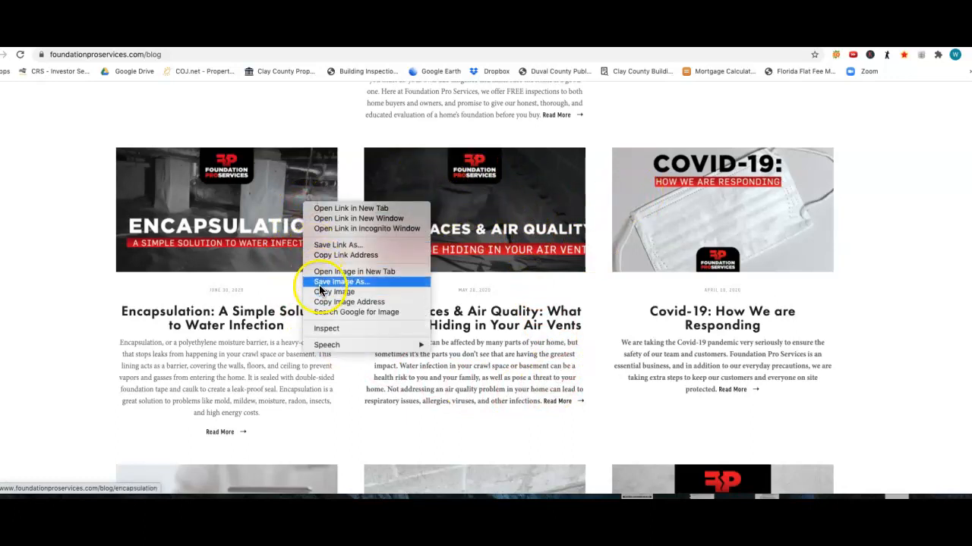
left_click(339, 282)
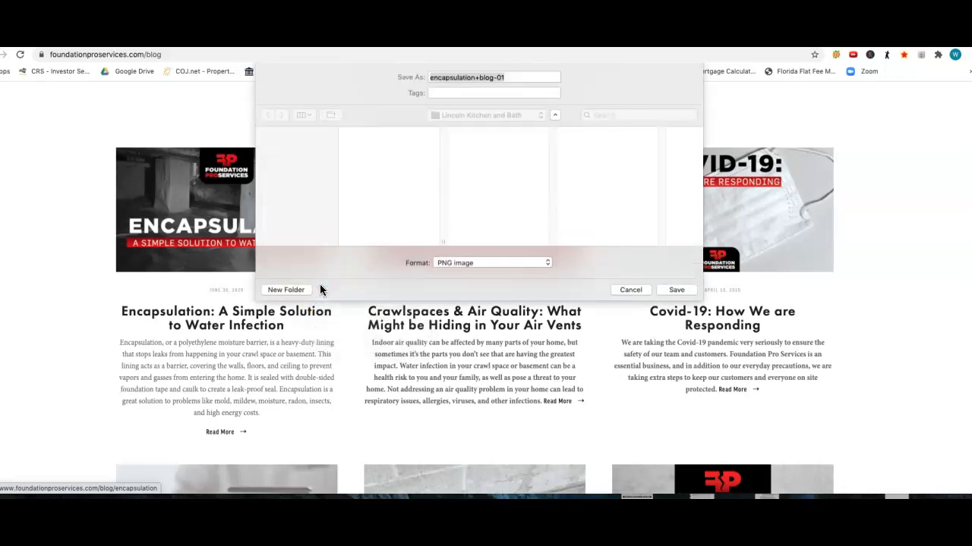
left_click(494, 77)
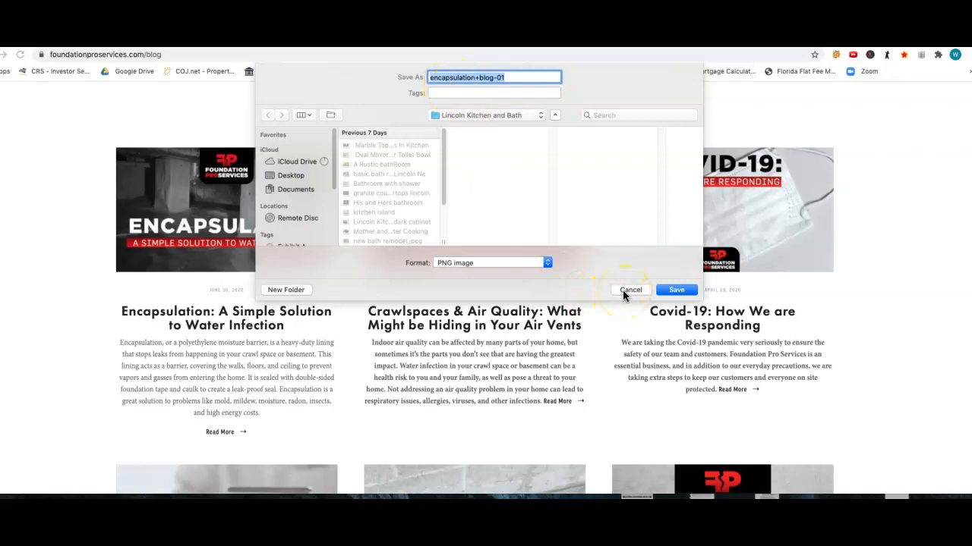
left_click(630, 290)
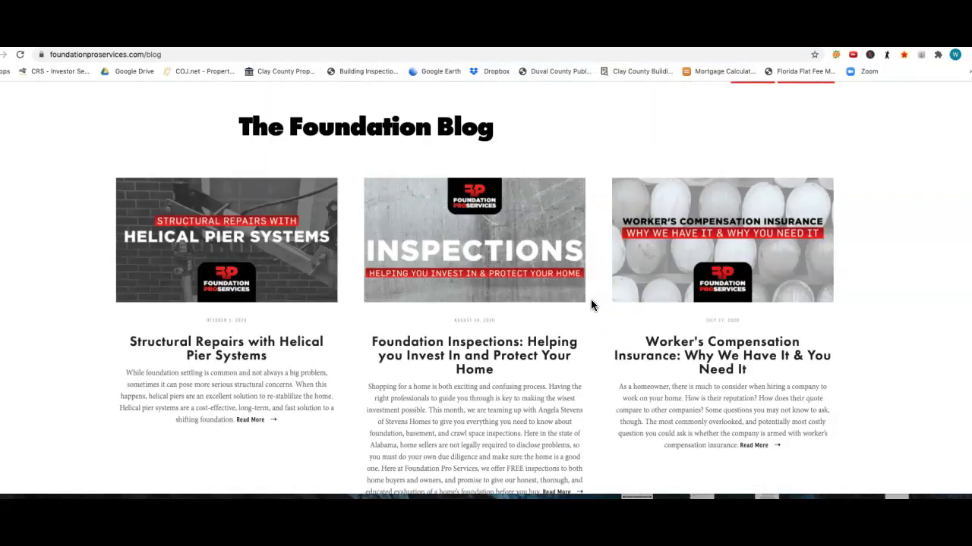
Step: Check the Workers' Compensation post image filename and cancel without downloading
right_click(721, 239)
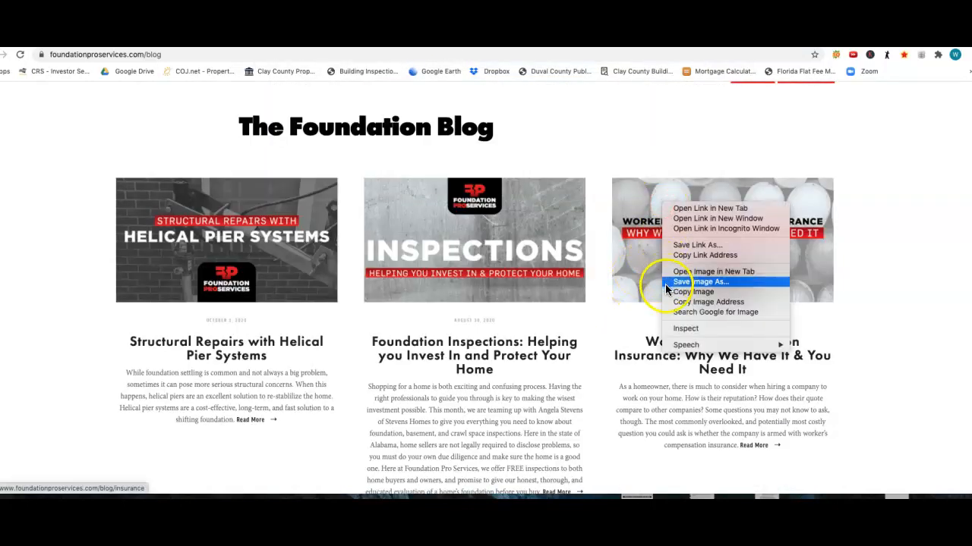
left_click(700, 282)
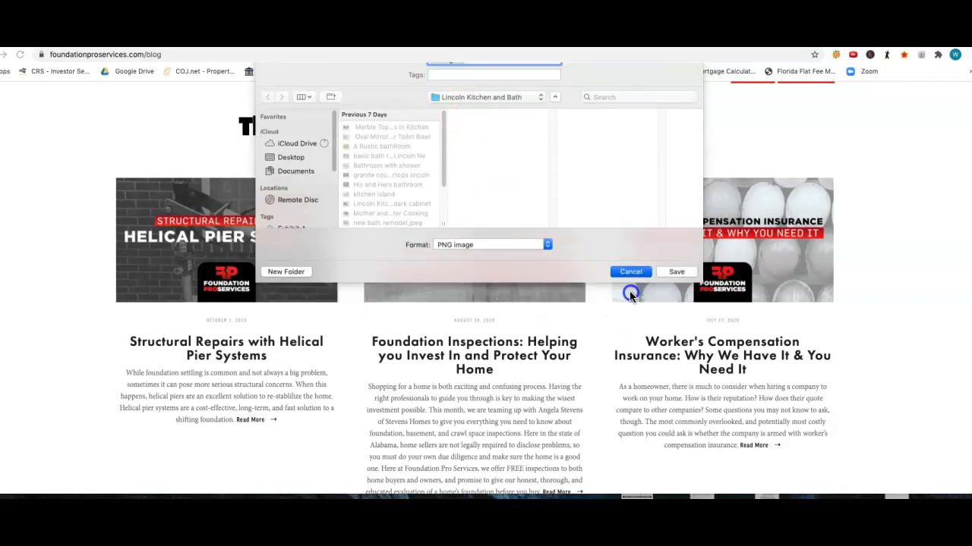
left_click(630, 272)
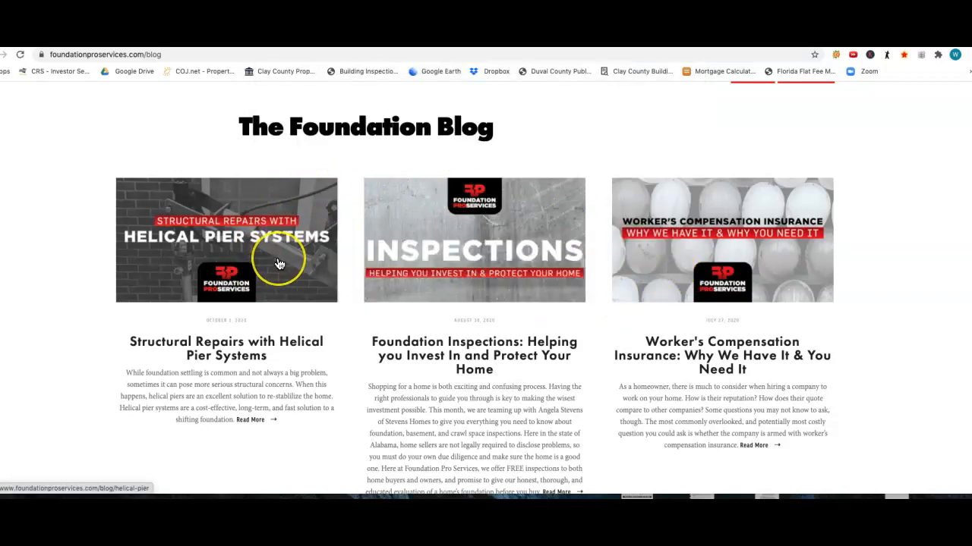
mouse_move(279, 263)
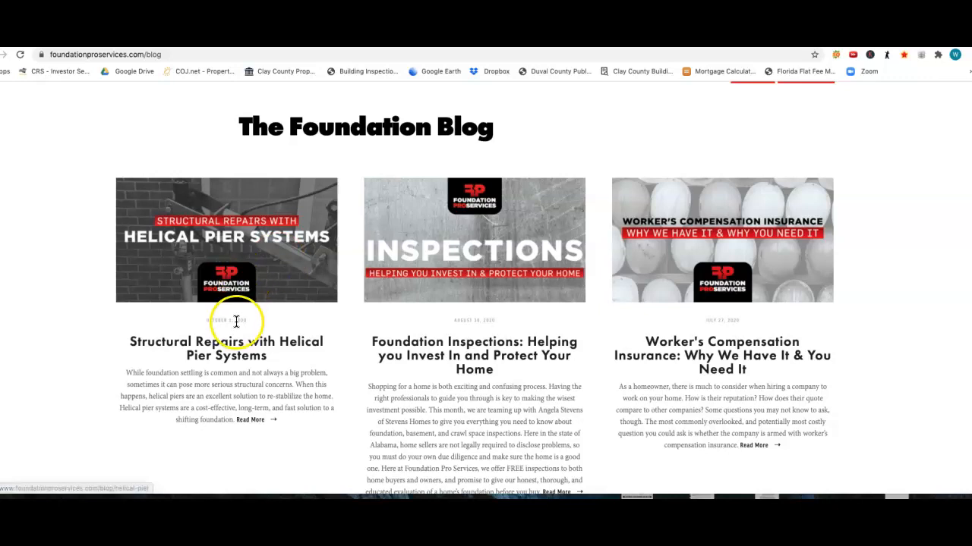
Step: Scroll the blog, then go to the Foundation Pro Services home page
scroll("down", 3)
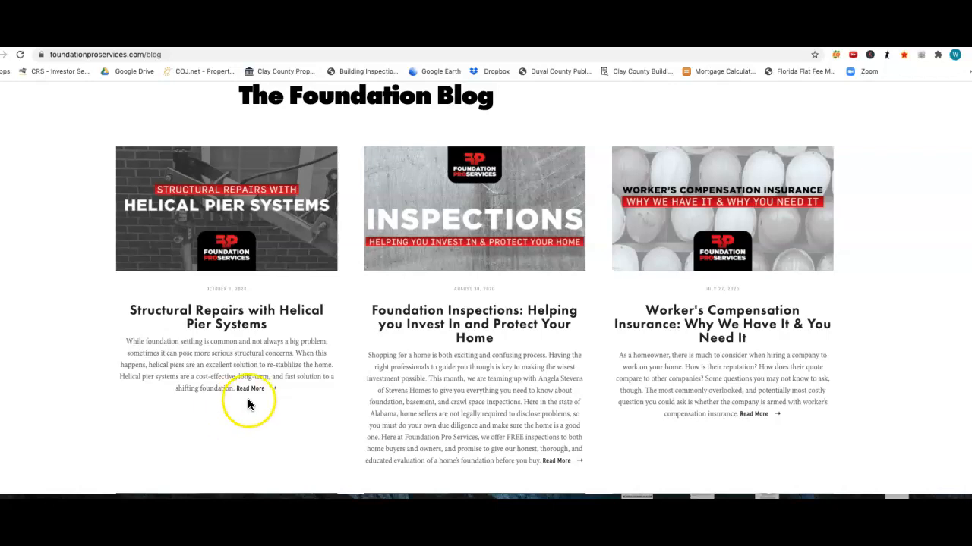
mouse_move(397, 203)
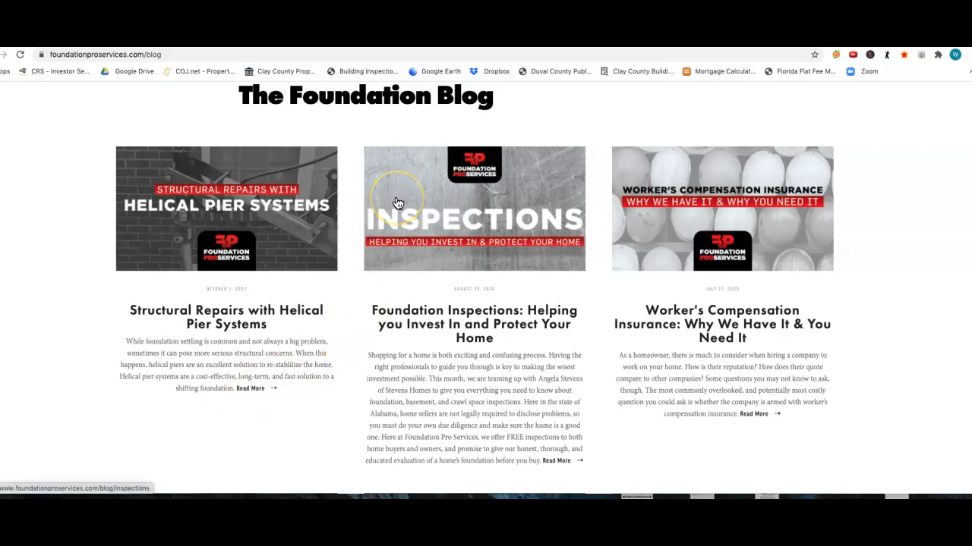
mouse_move(337, 278)
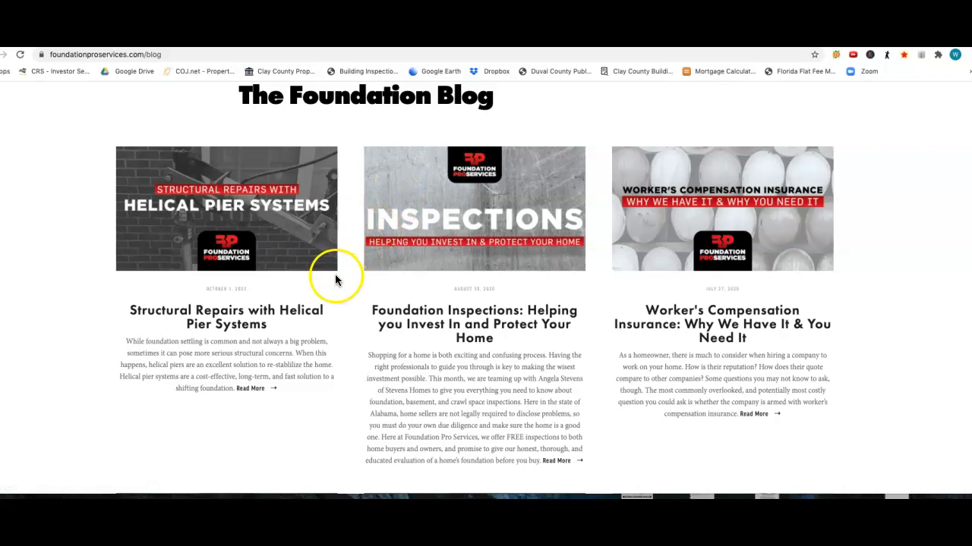
mouse_move(317, 287)
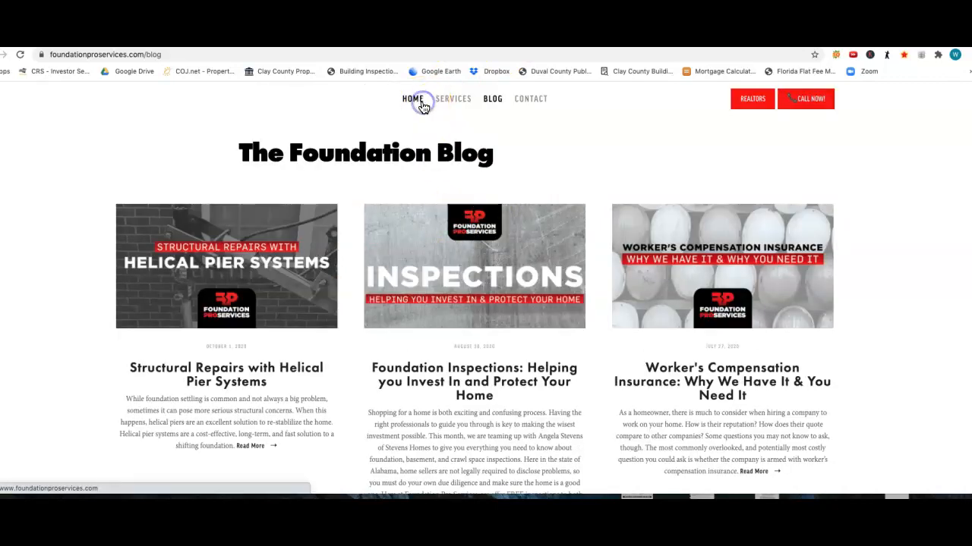
left_click(412, 99)
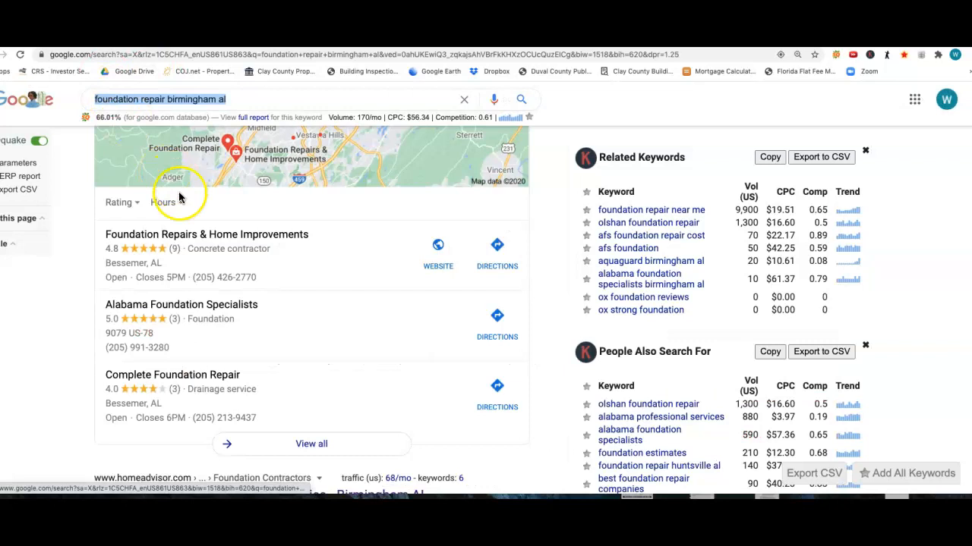
mouse_move(277, 359)
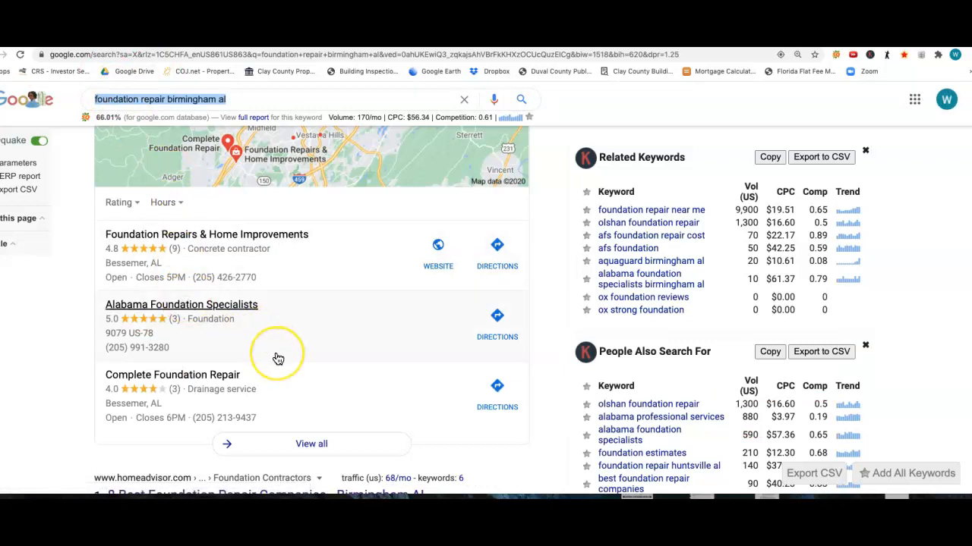
mouse_move(278, 357)
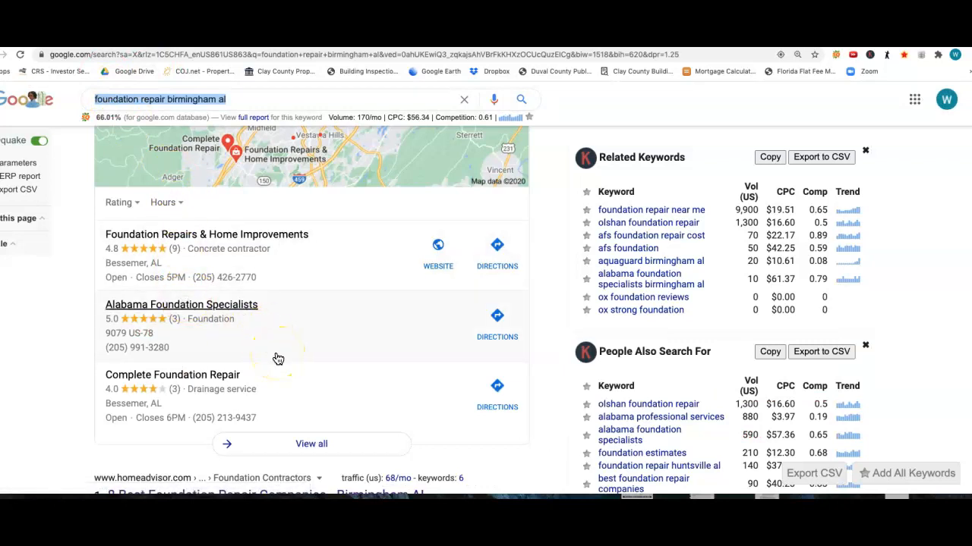
mouse_move(170, 422)
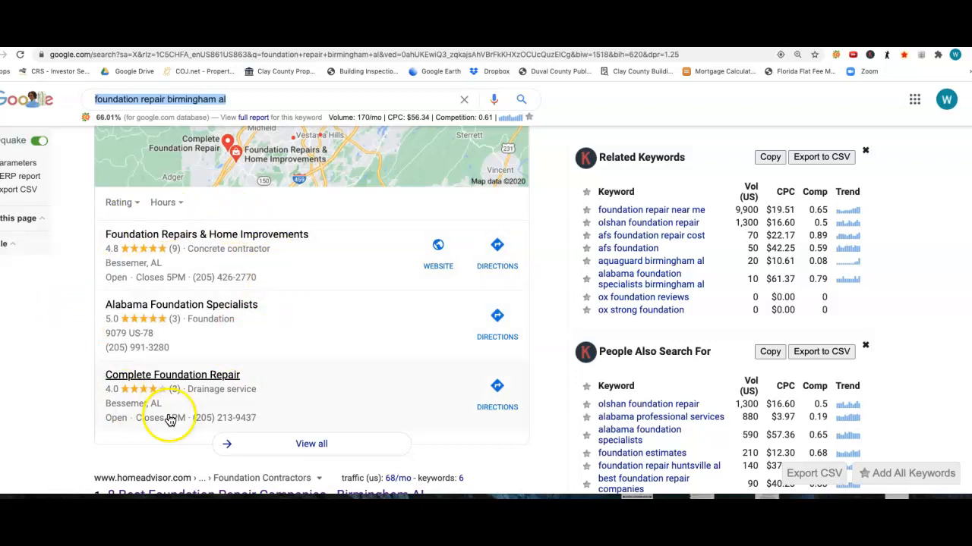
mouse_move(292, 258)
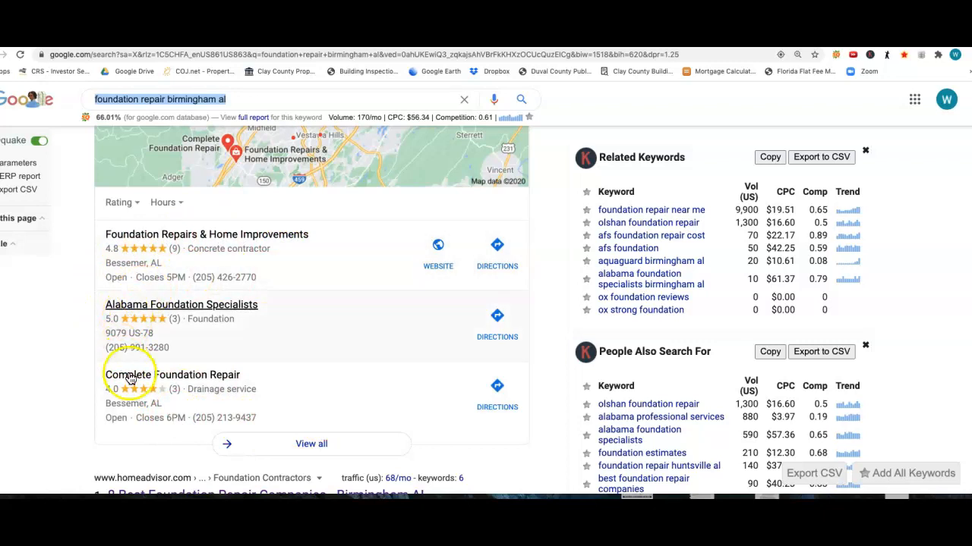
mouse_move(298, 315)
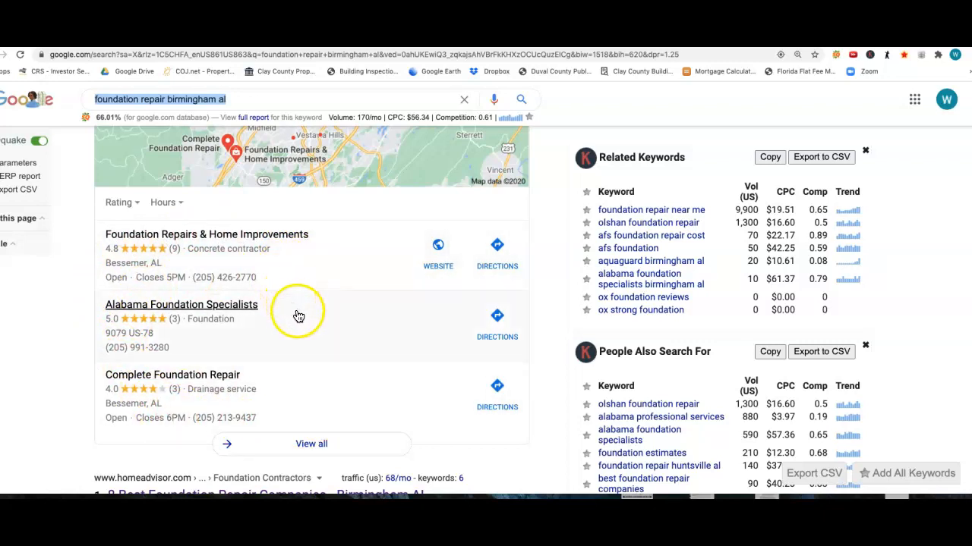
mouse_move(229, 334)
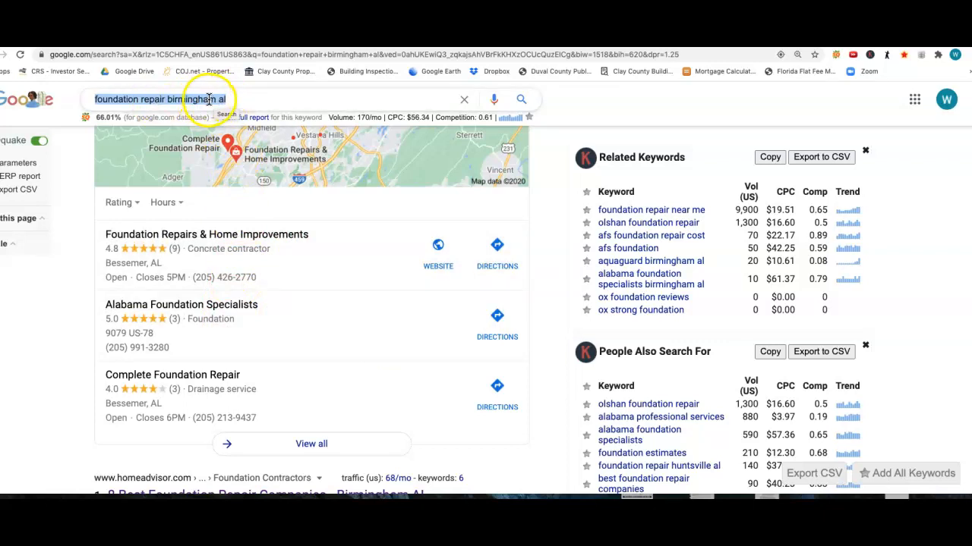
Step: Expand the three-listing local pack with View all to see the full map list
scroll("down", 3)
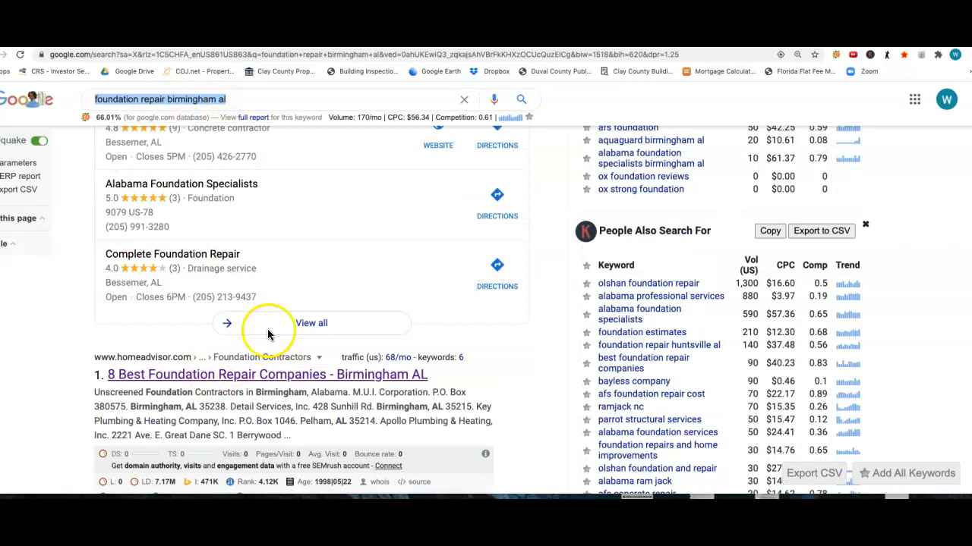
left_click(311, 322)
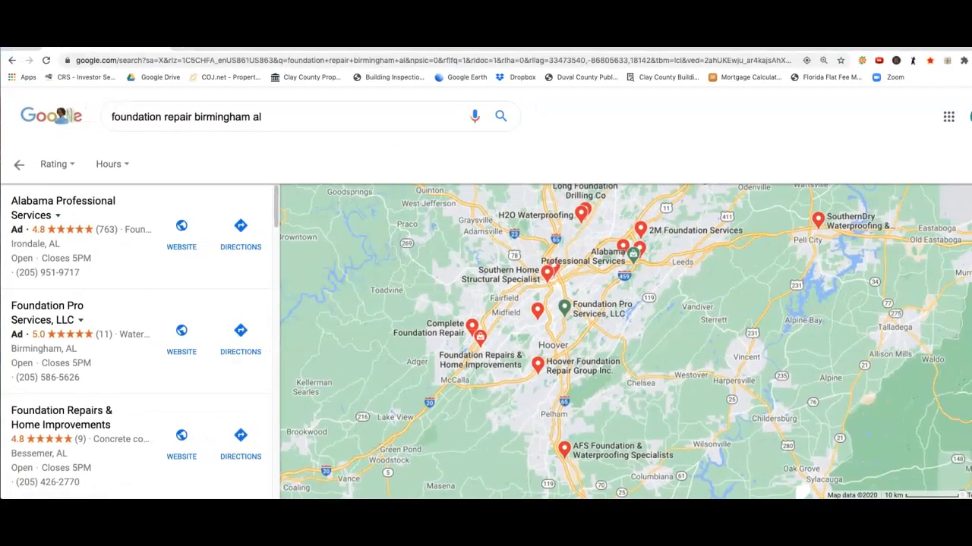
Step: Scroll the Maps results past Complete Foundation Repair to Foundation Pro Services, LLC
scroll("down", 3)
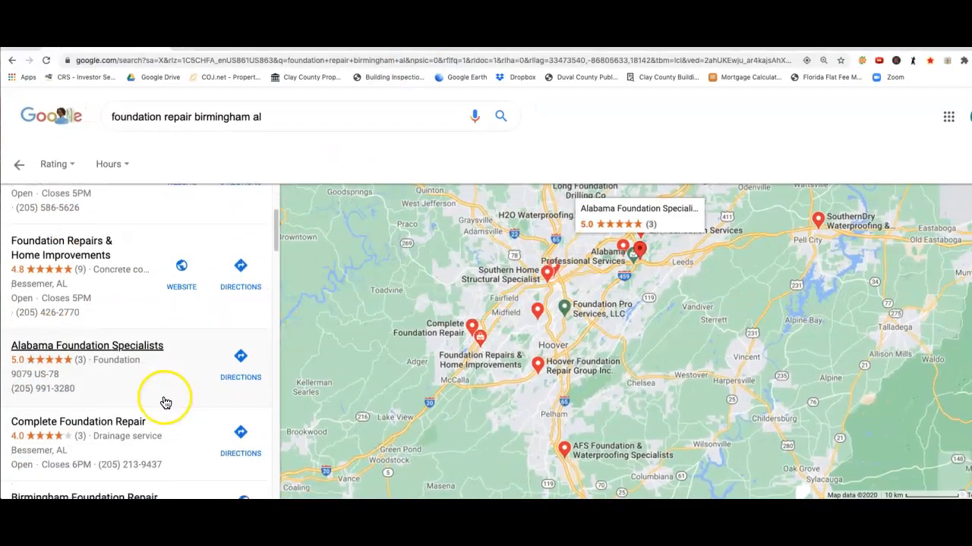
scroll("down", 3)
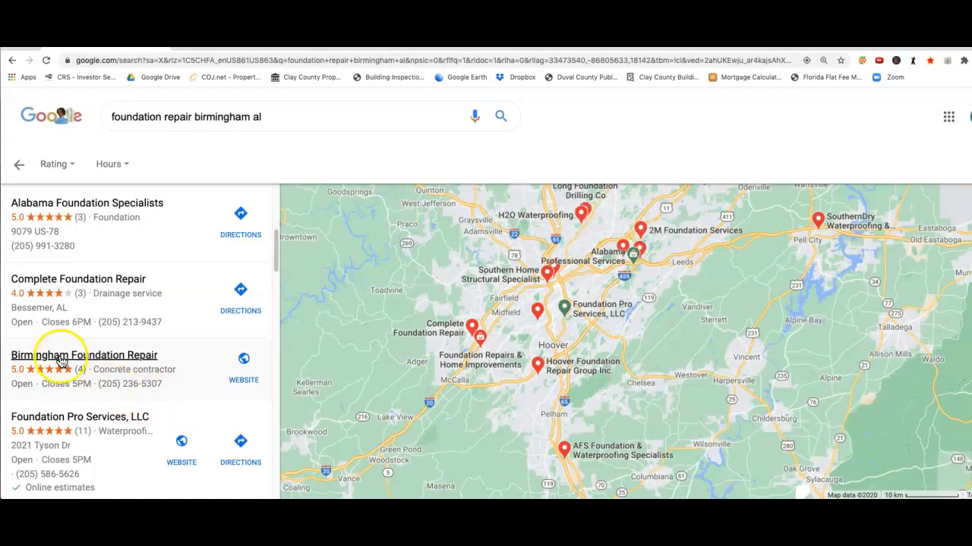
mouse_move(174, 384)
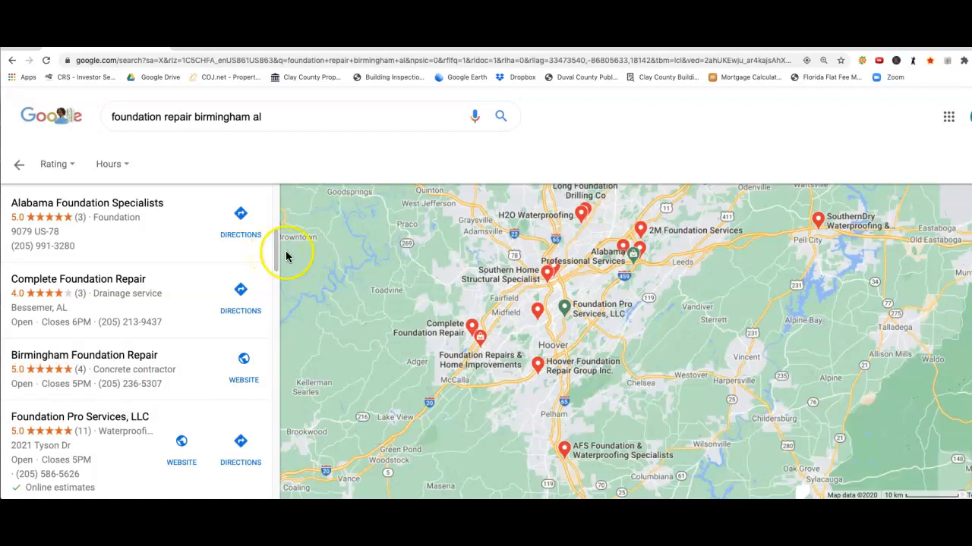
mouse_move(352, 302)
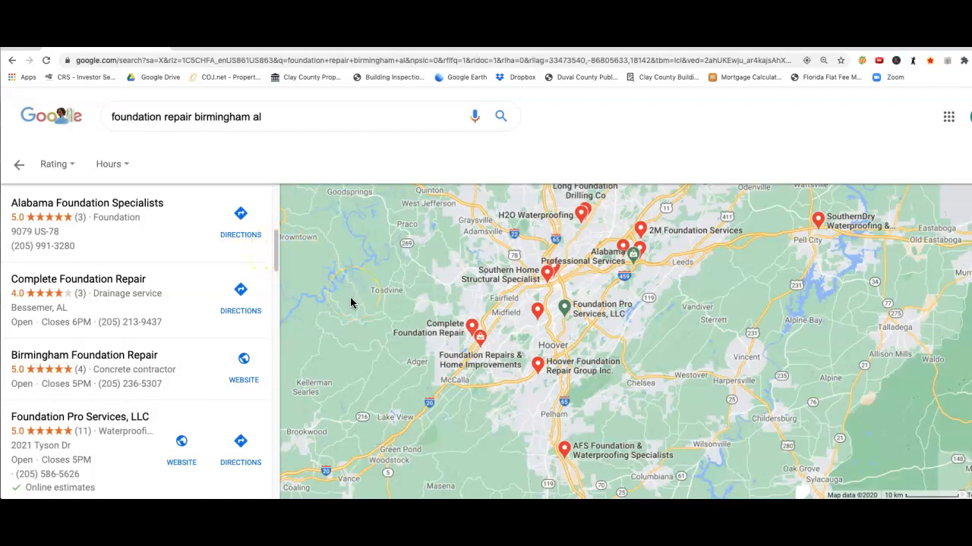
mouse_move(337, 340)
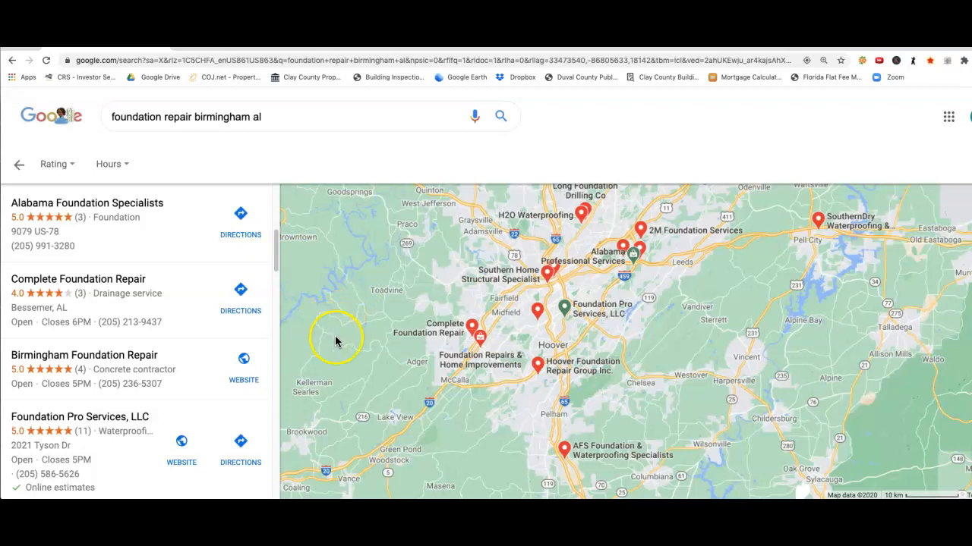
mouse_move(144, 478)
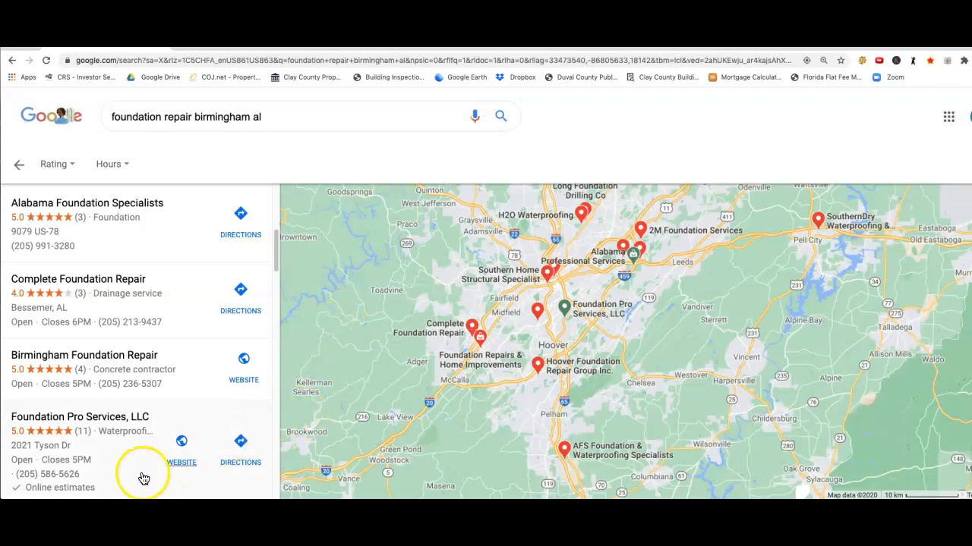